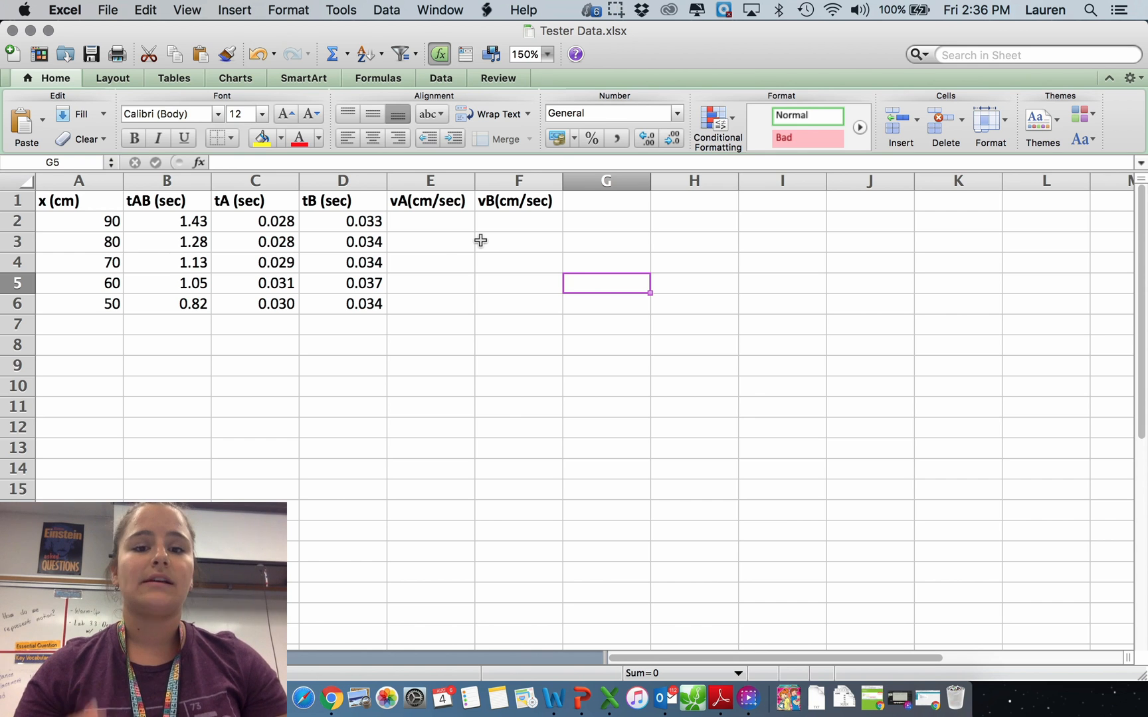
Compute vA as 1.9 divided by each tA time and fill it down the column
click(429, 221)
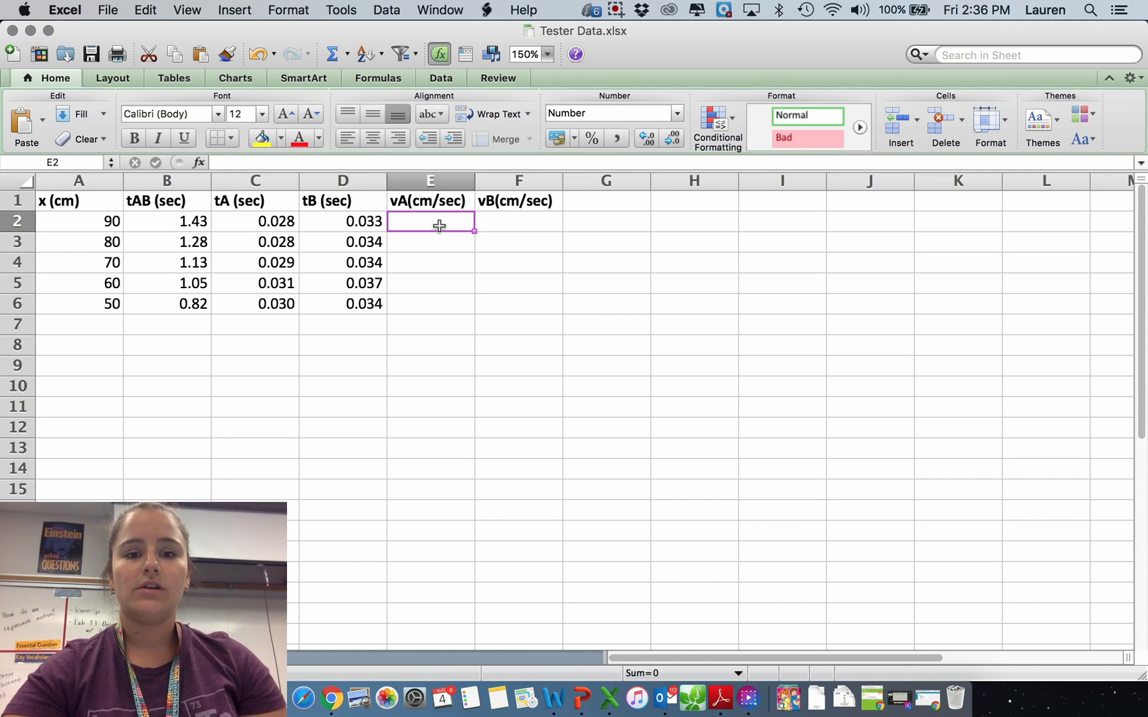
click(429, 200)
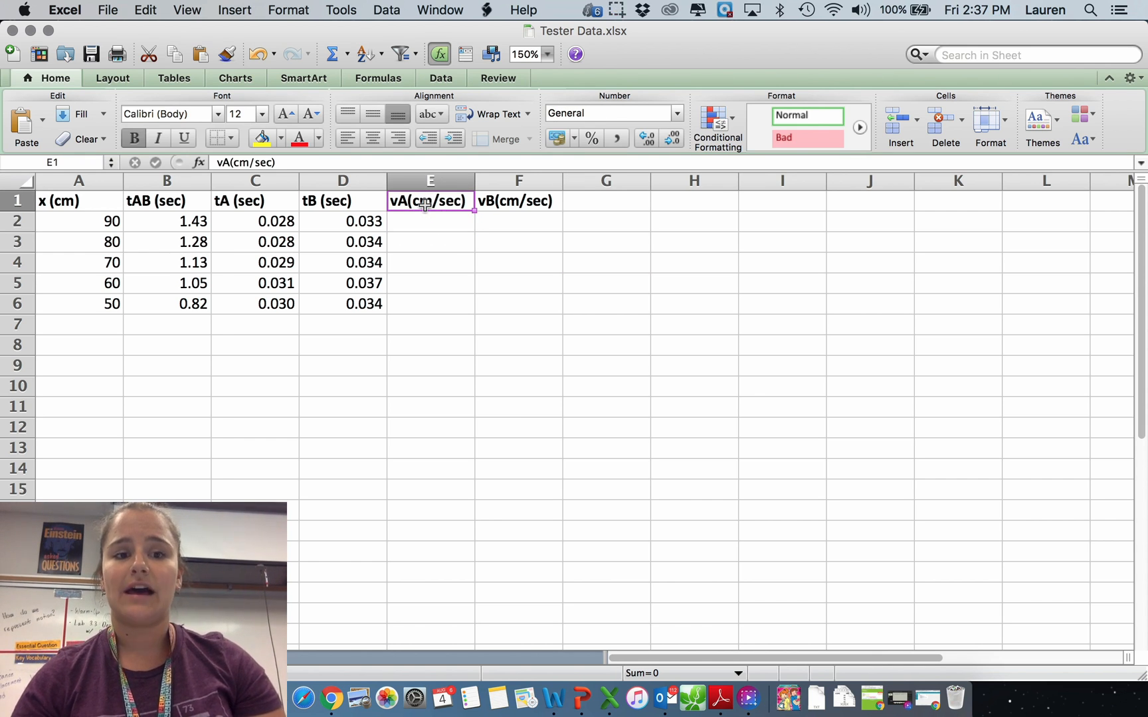
mouse_move(425, 222)
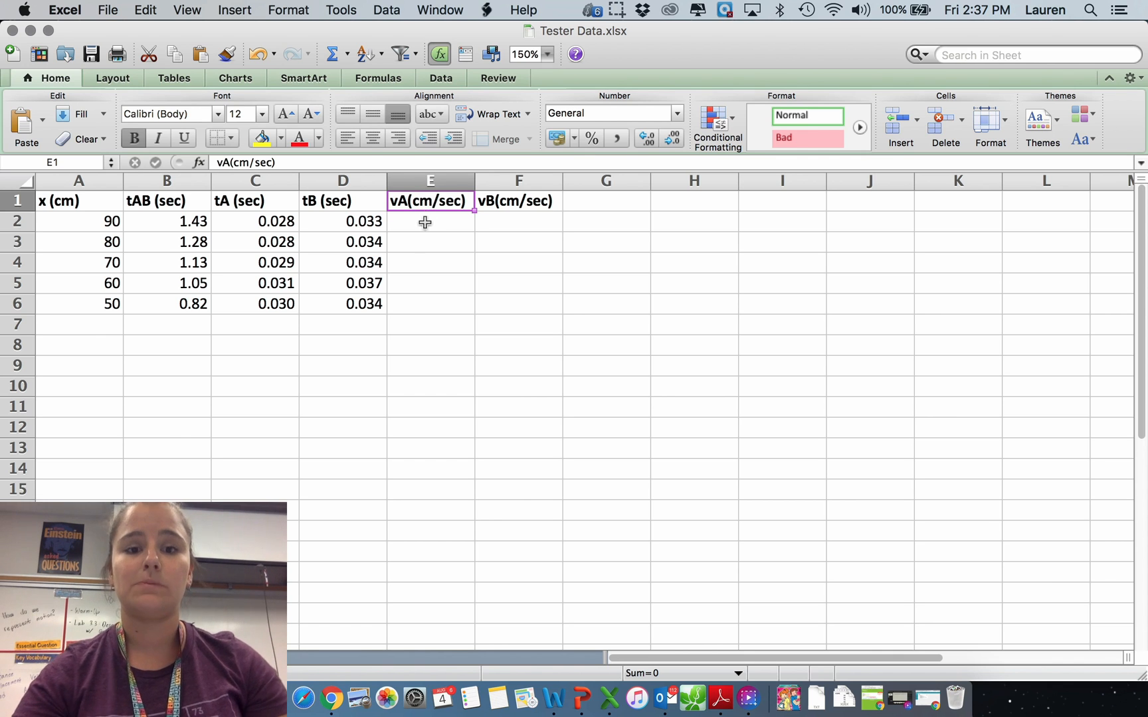
text(=)
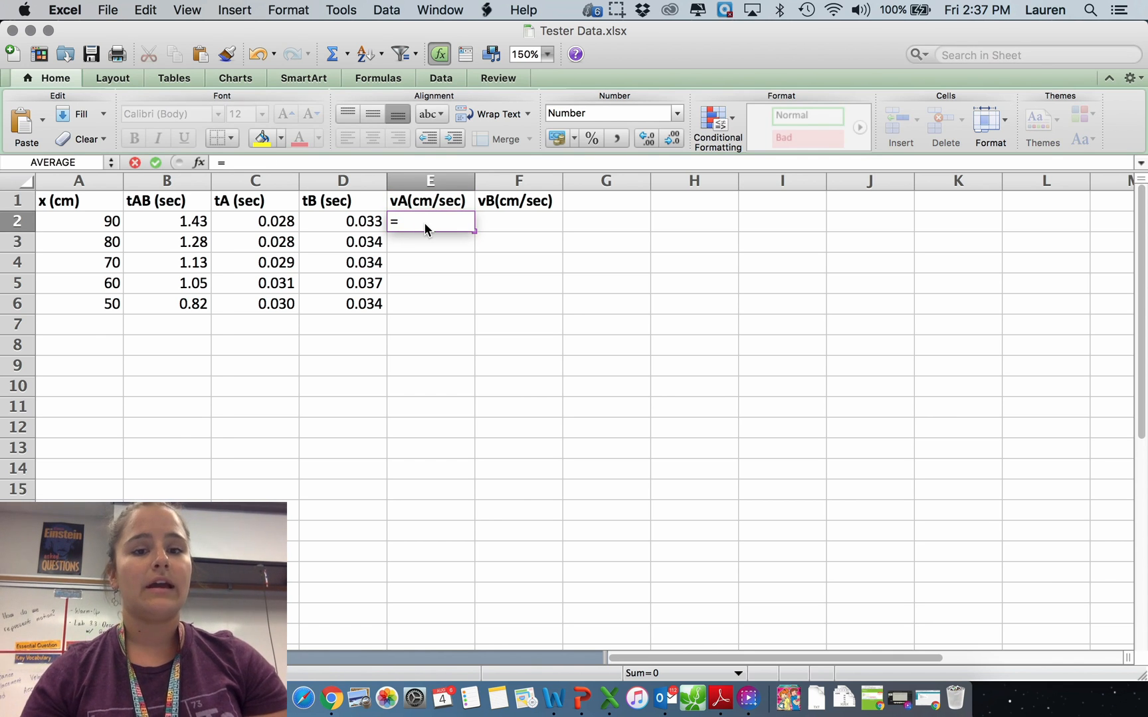
text(1.9)
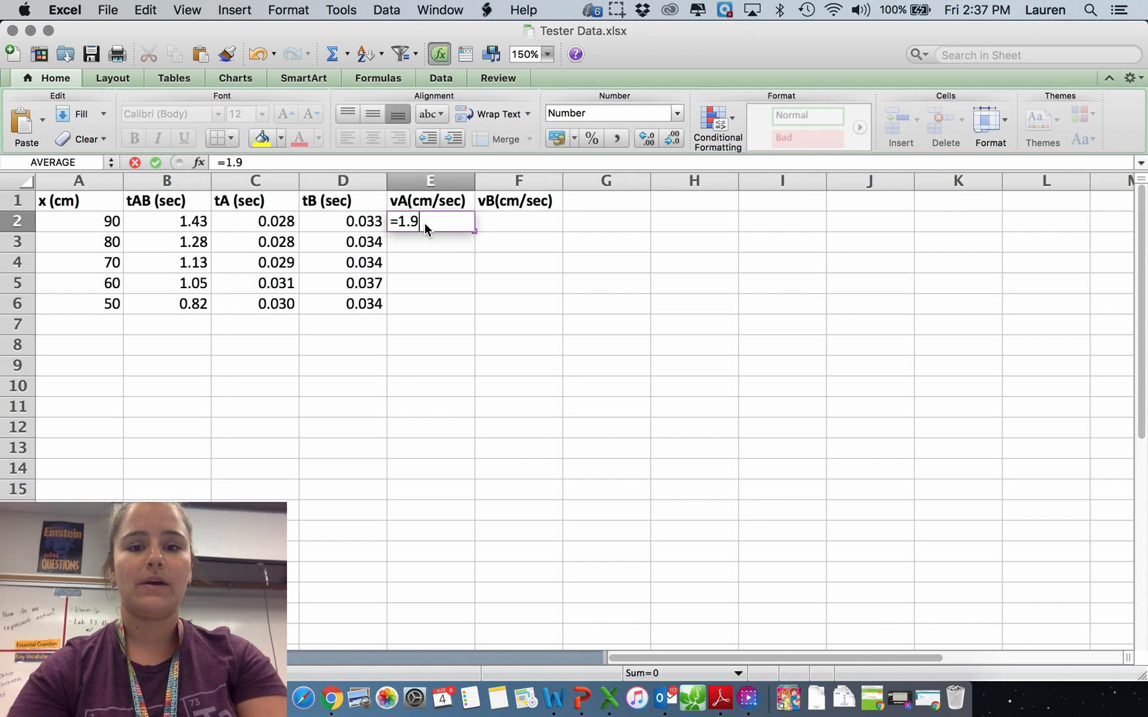
text(/)
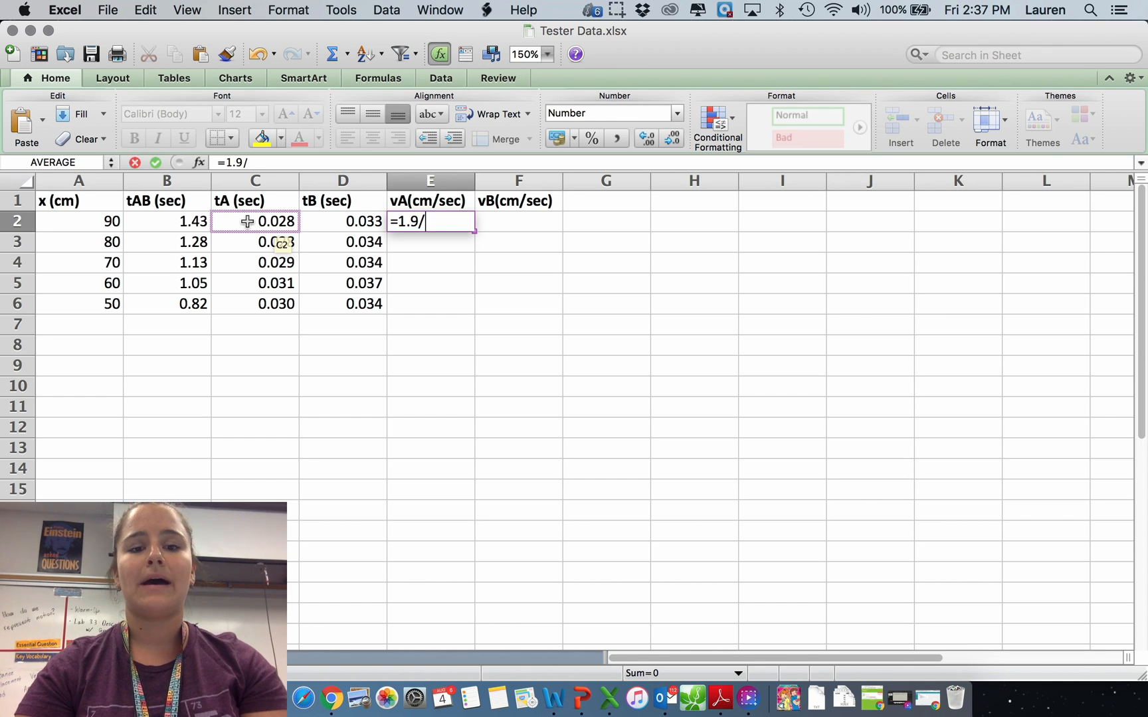
click(255, 221)
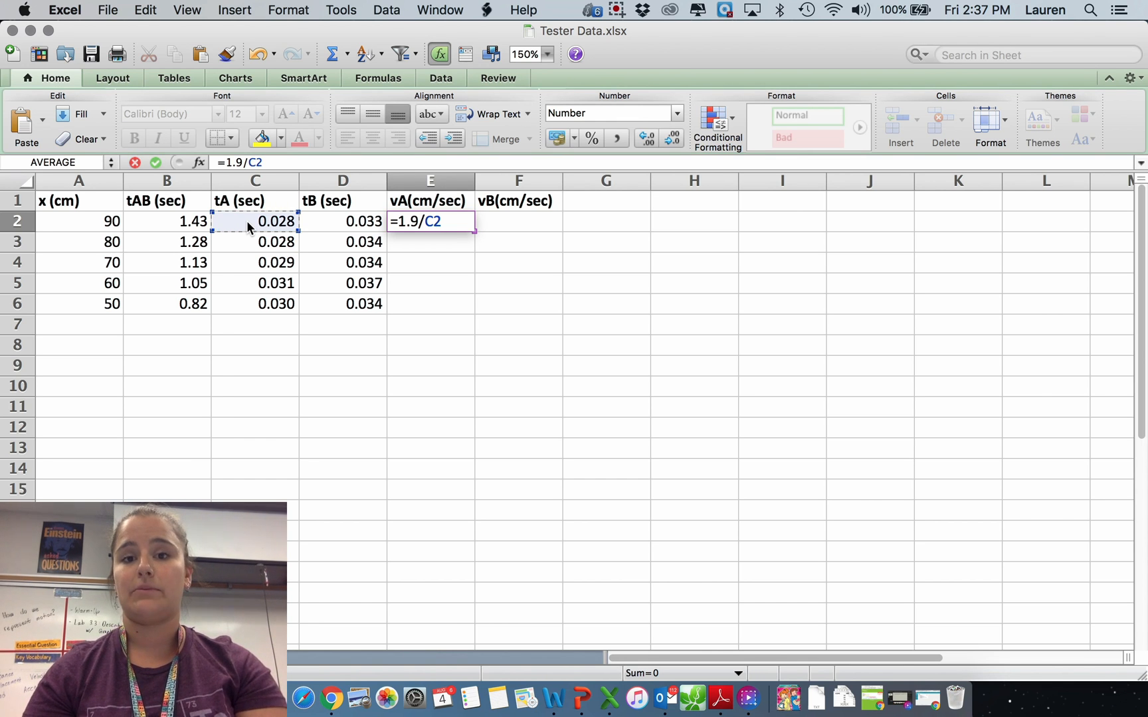
key(Return)
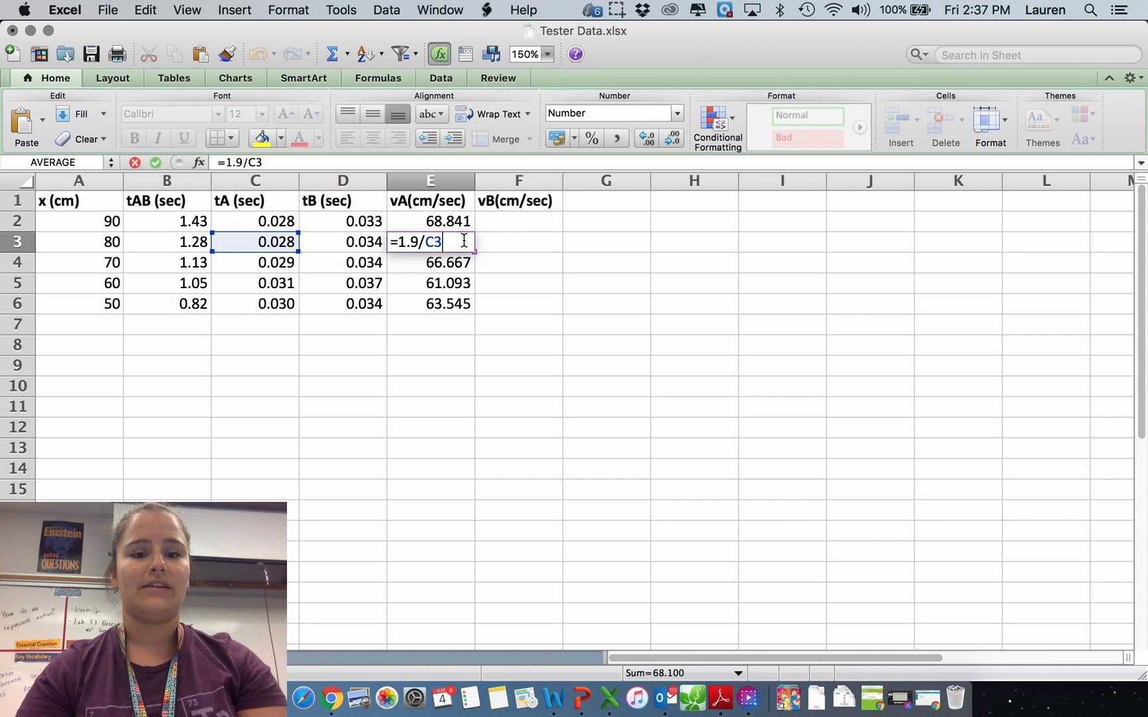
key(Return)
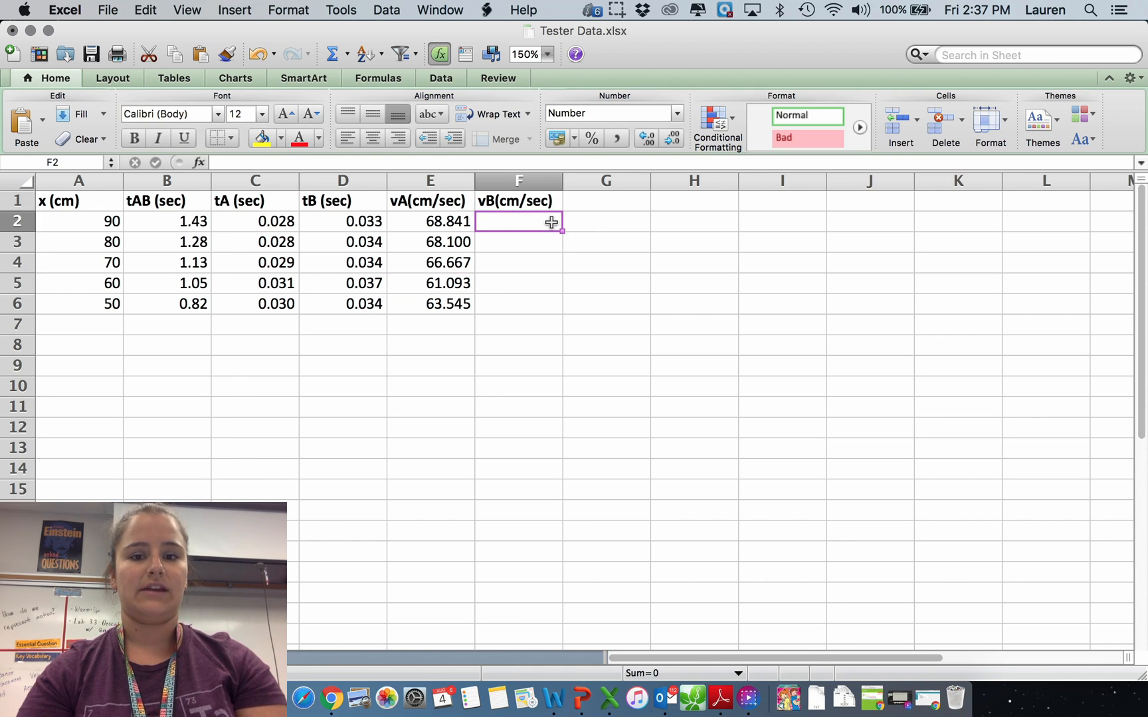
Start the vB column with the formula 1.9 divided by the tB time
text(=)
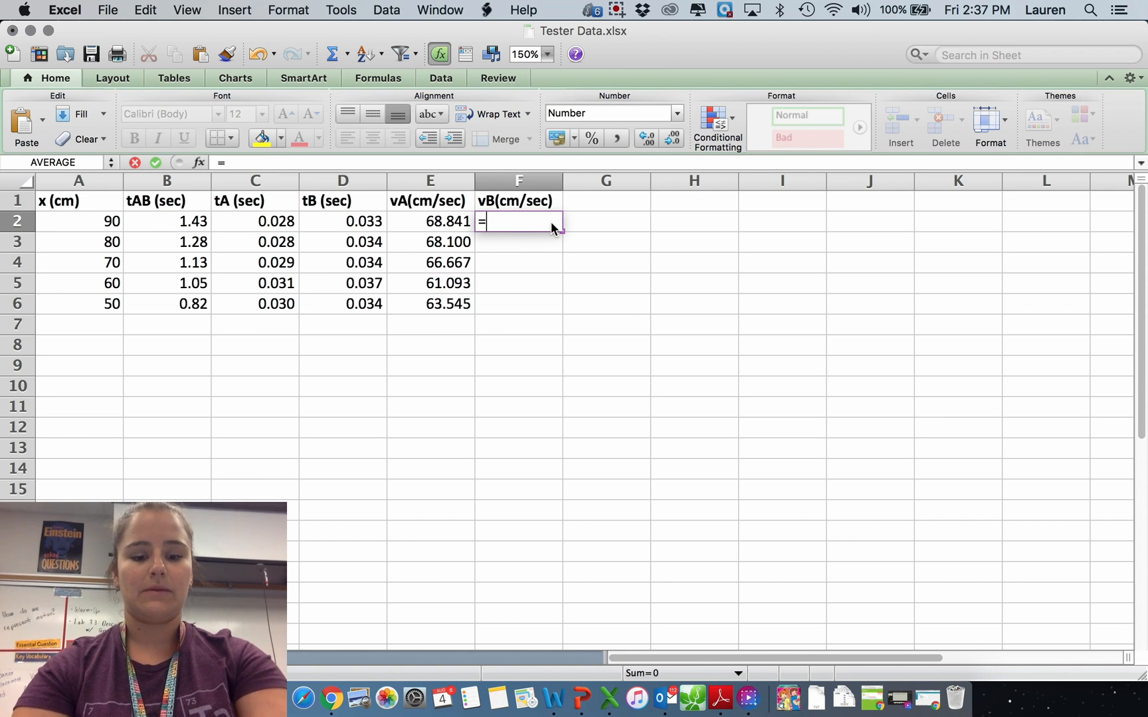
text(1.9/)
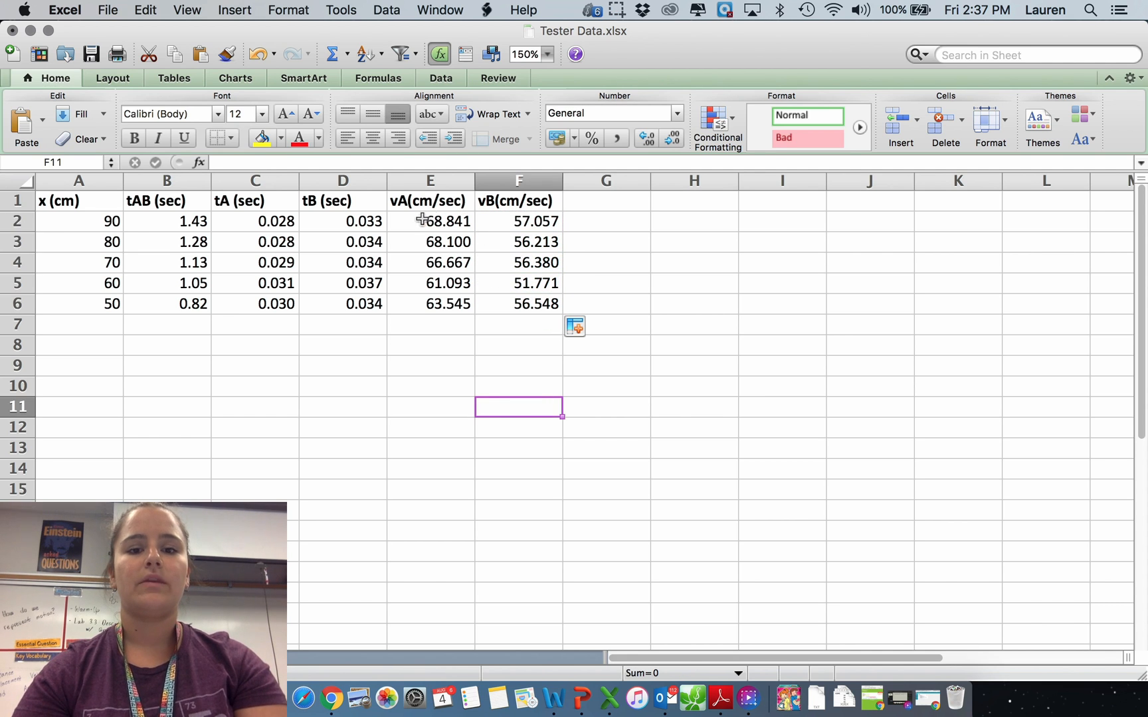
Format the vA and vB values (E2:F6) to display two decimal places
click(606, 324)
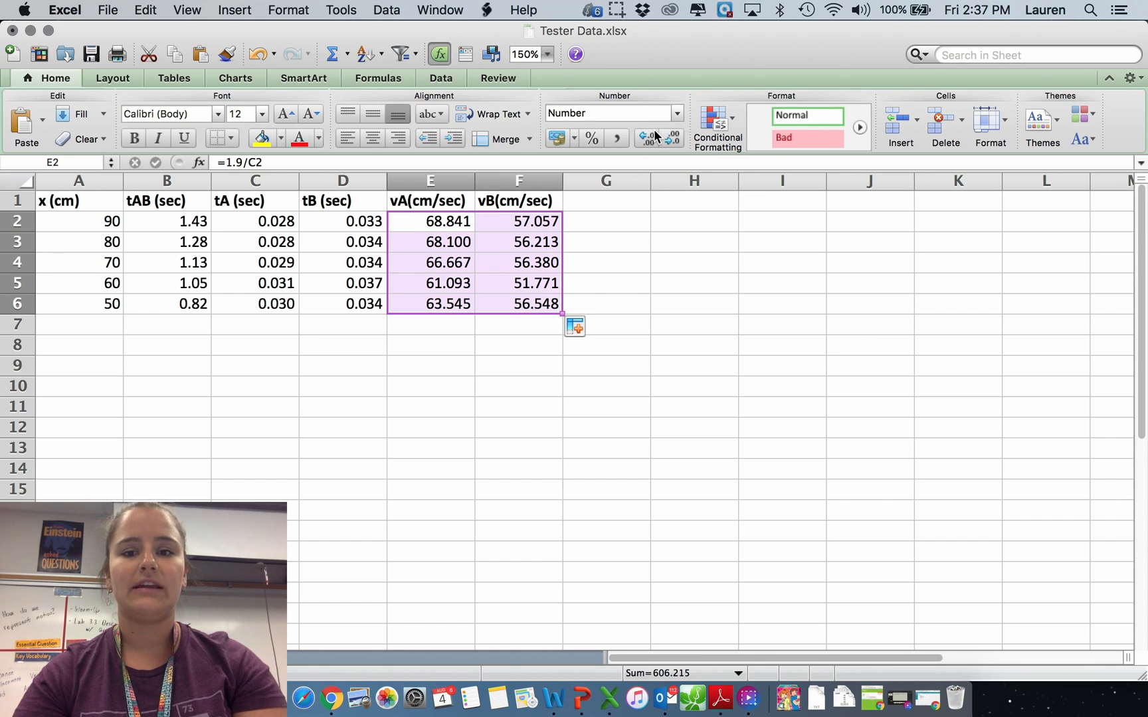
click(647, 136)
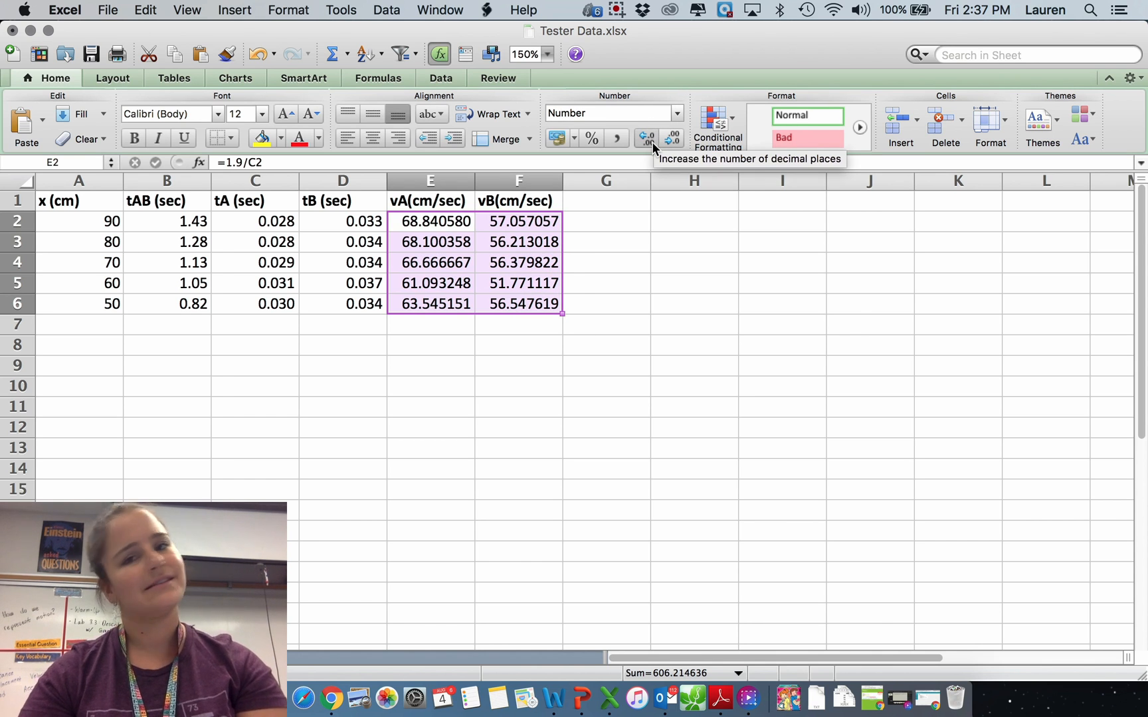
mouse_move(669, 140)
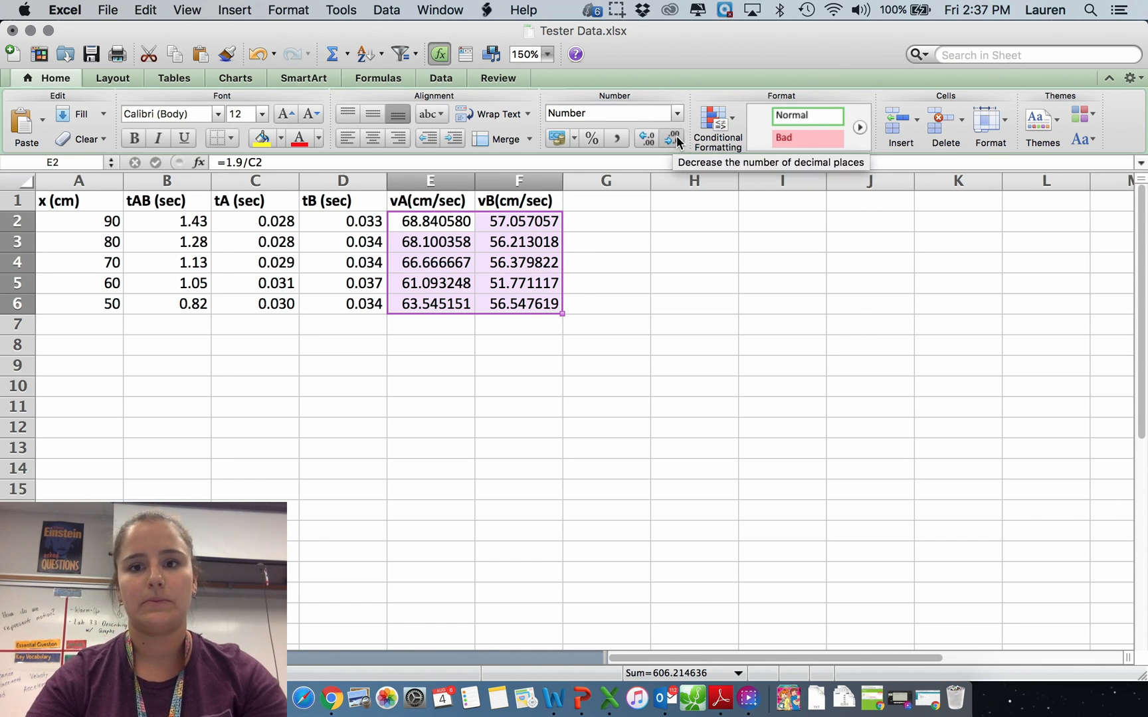
click(666, 139)
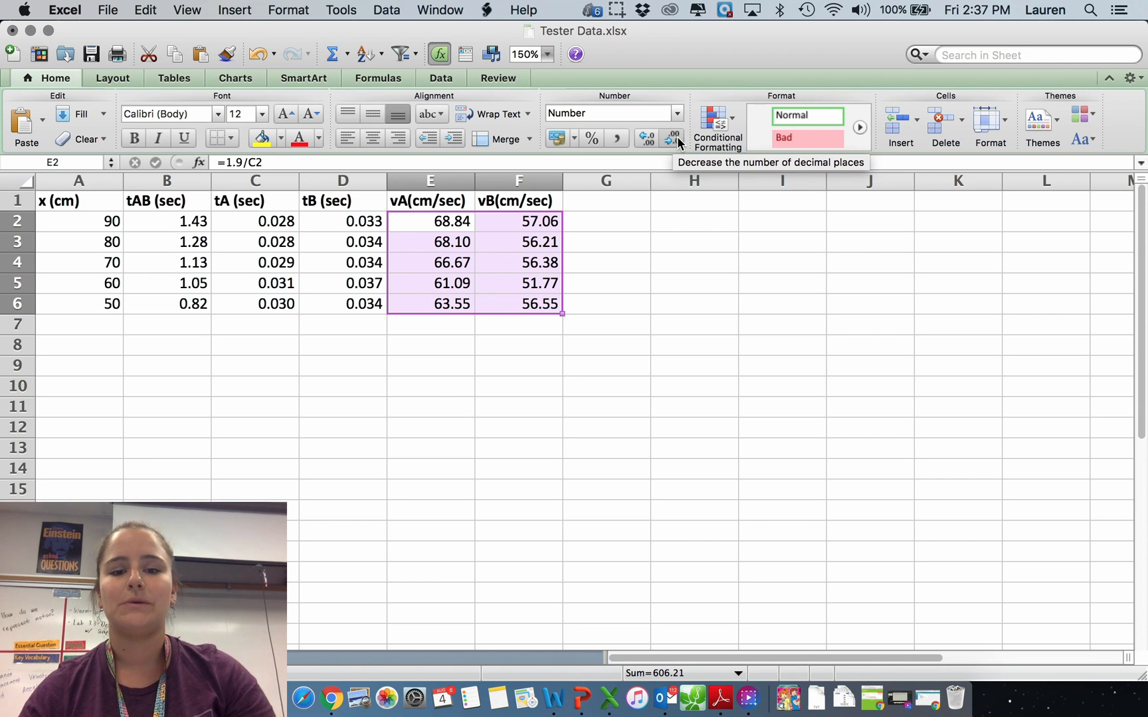
click(342, 406)
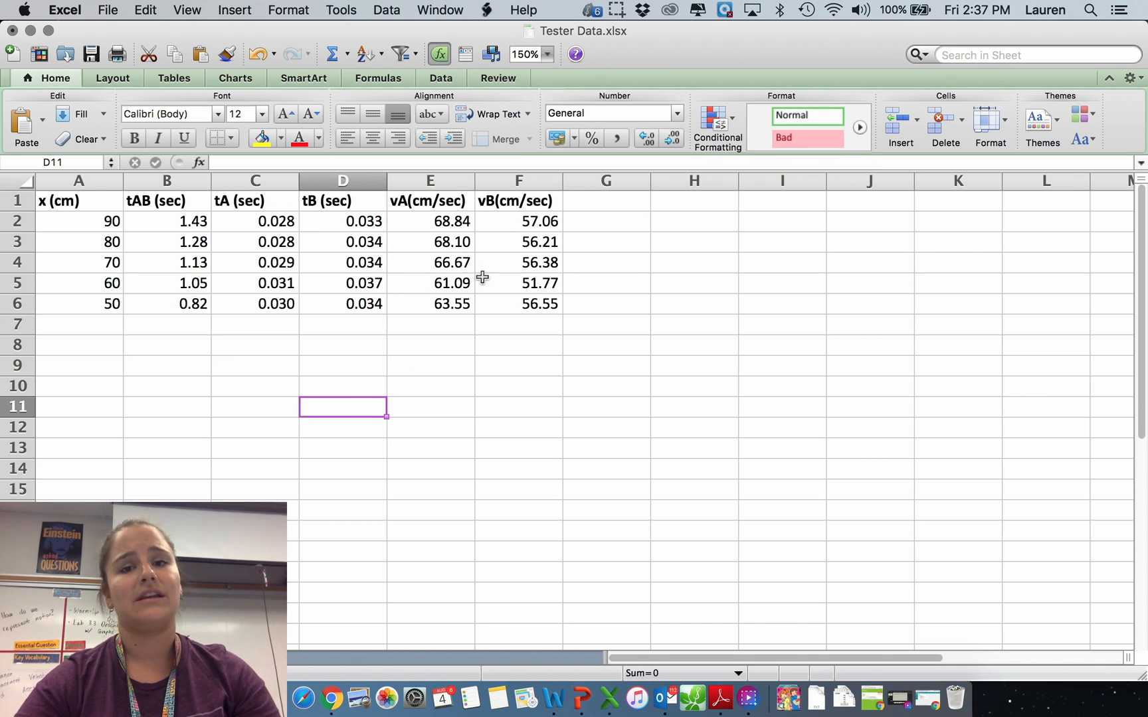
mouse_move(404, 422)
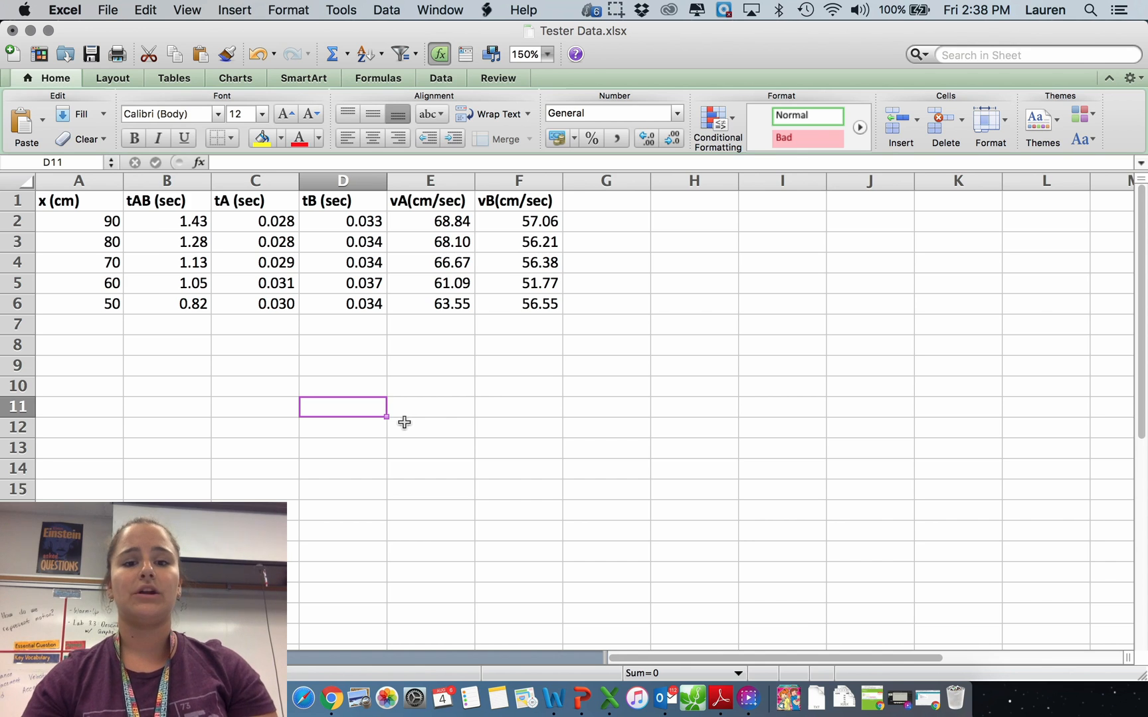
mouse_move(106, 251)
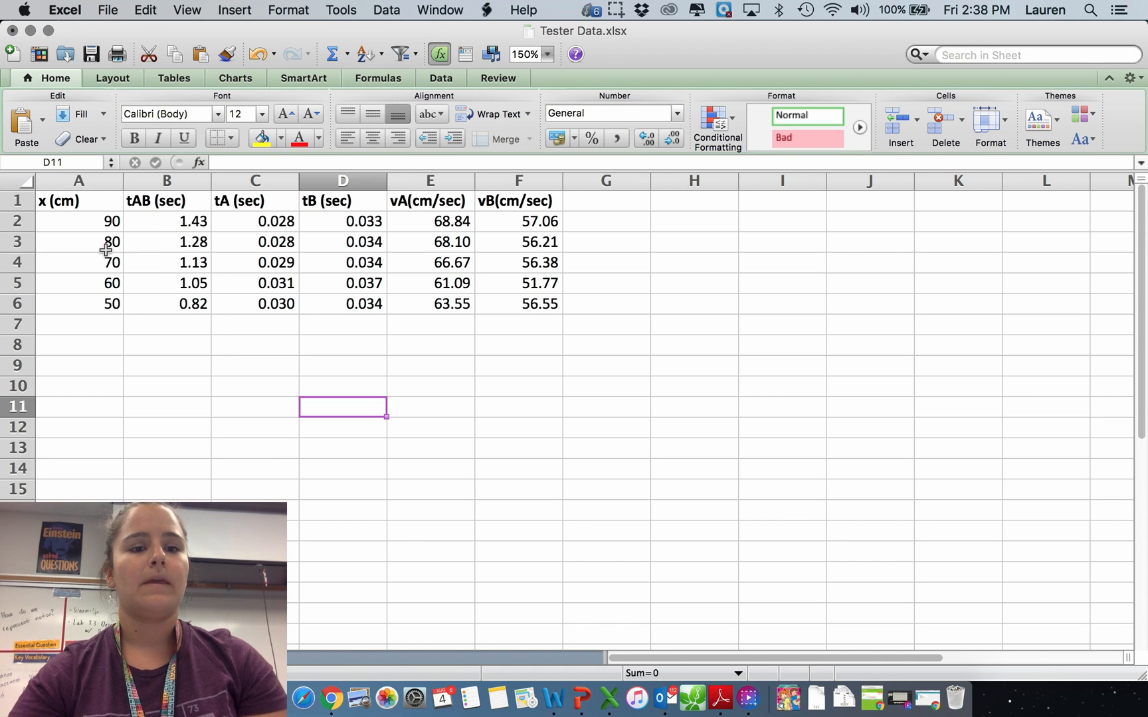
Insert a scatter chart of the x and tAB values (A2:B6) and bring up its source data settings
click(166, 221)
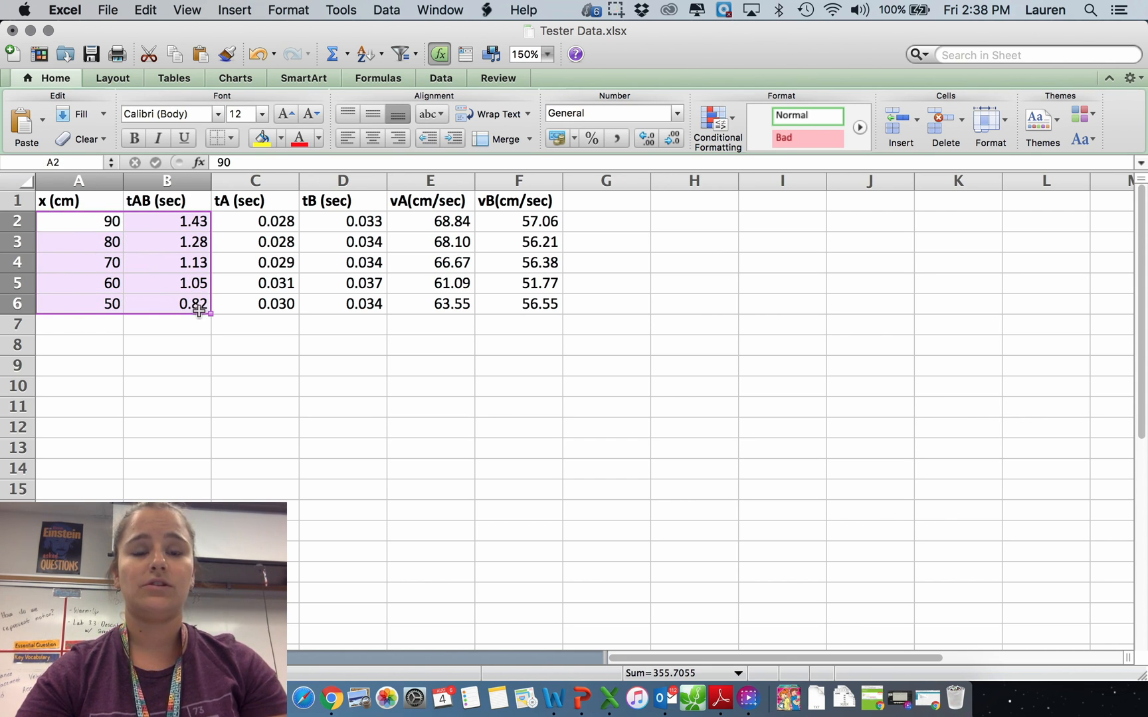
click(235, 77)
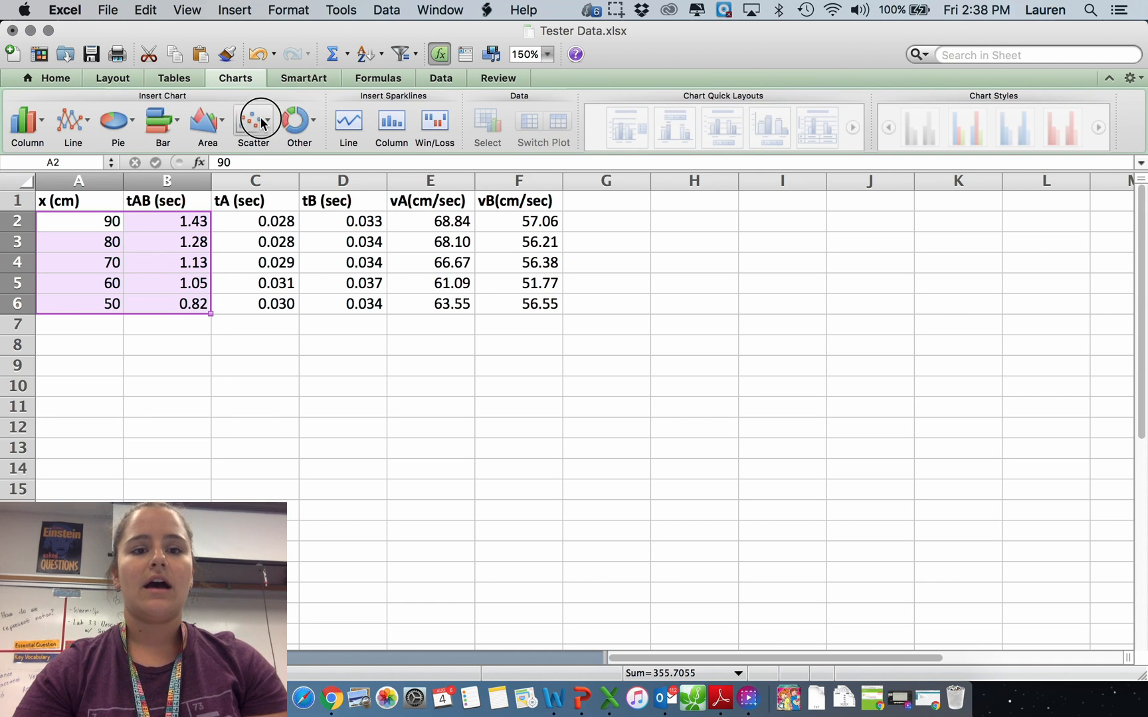
click(252, 121)
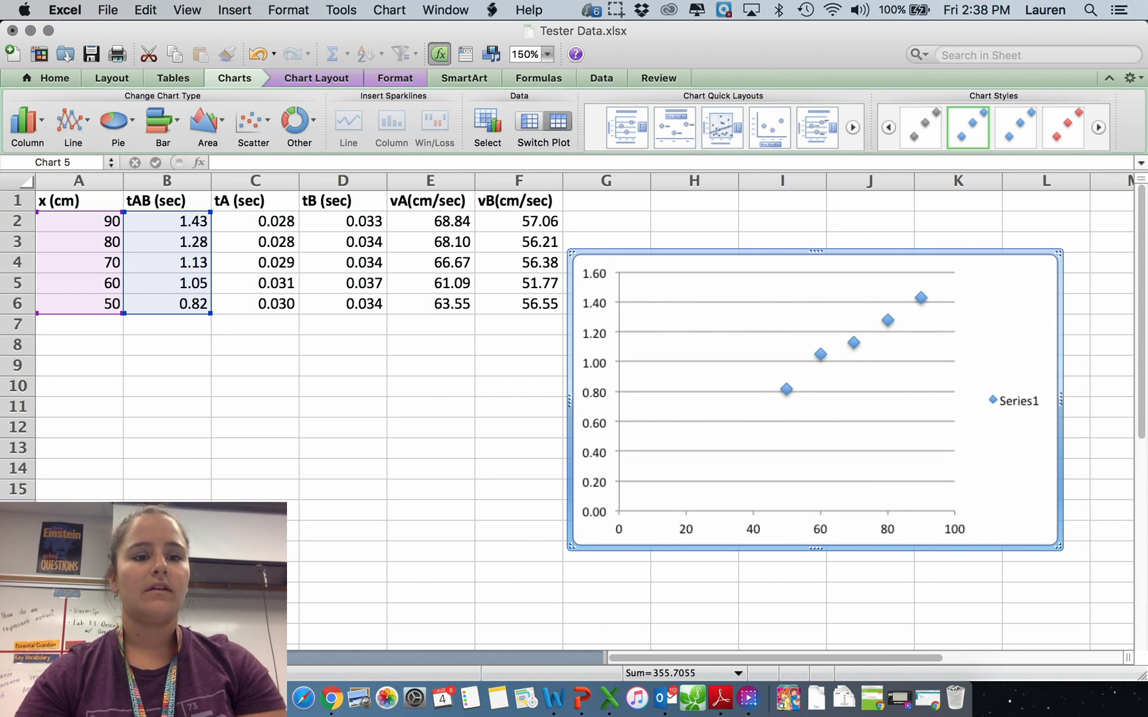
mouse_move(919, 533)
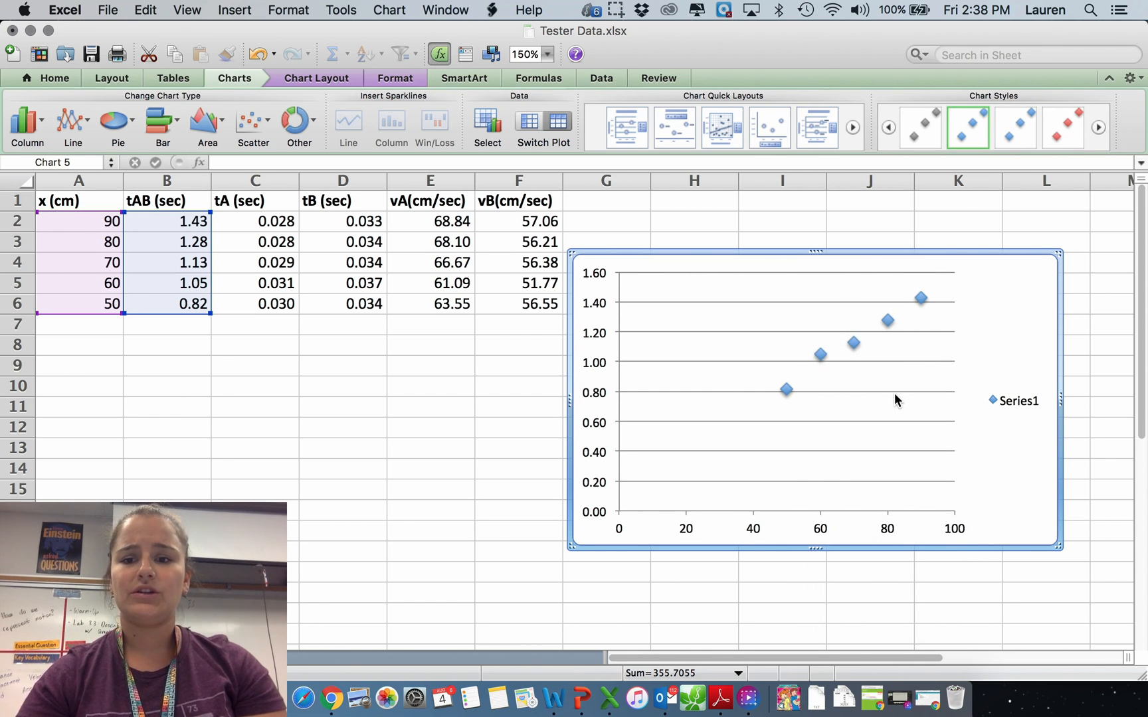
click(486, 121)
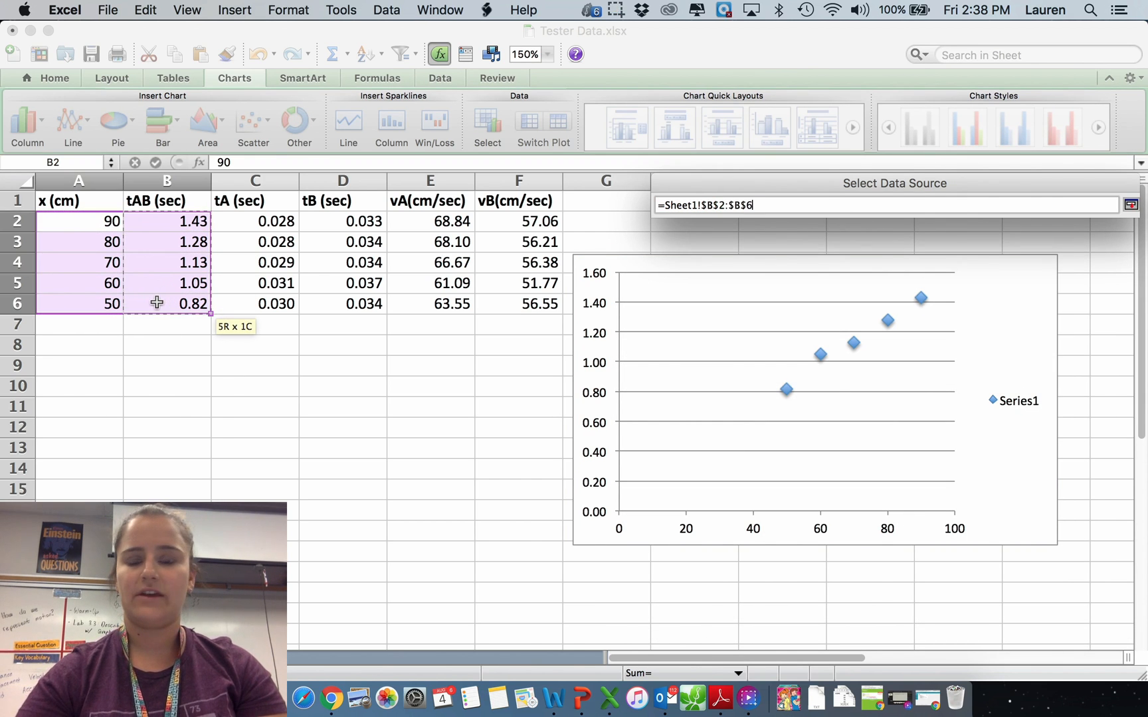
Use tAB (B2:B6) as X and x (A2:A6) as Y values, and remove the Series1 legend
click(1130, 205)
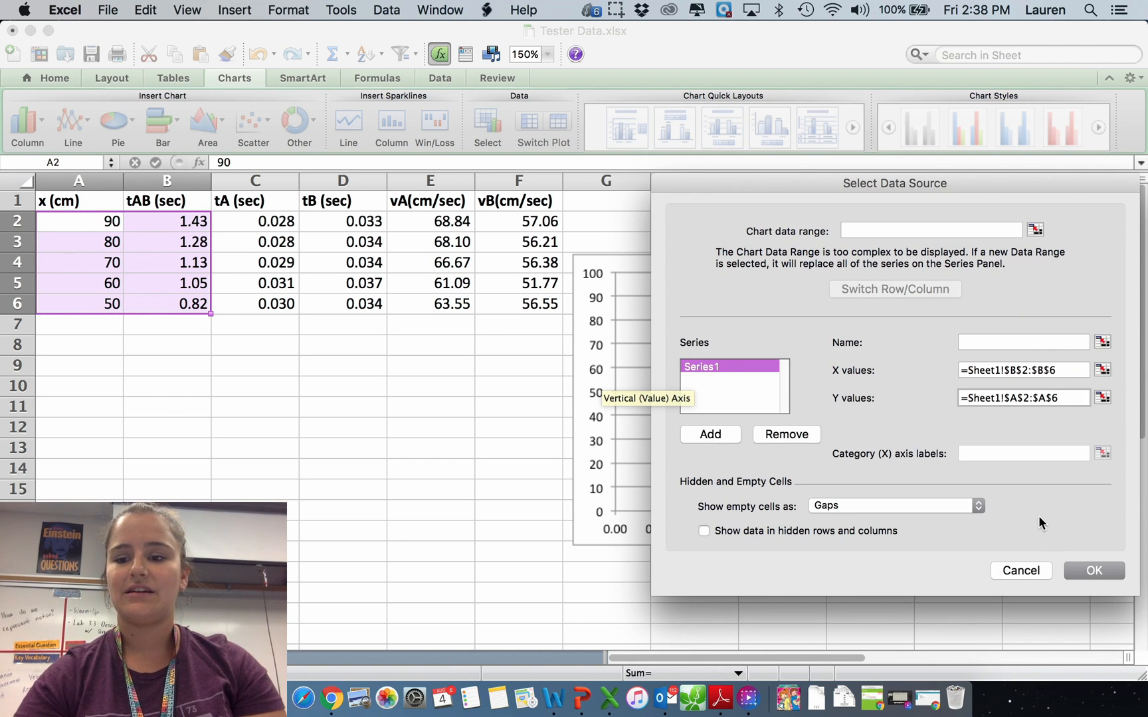
click(1092, 570)
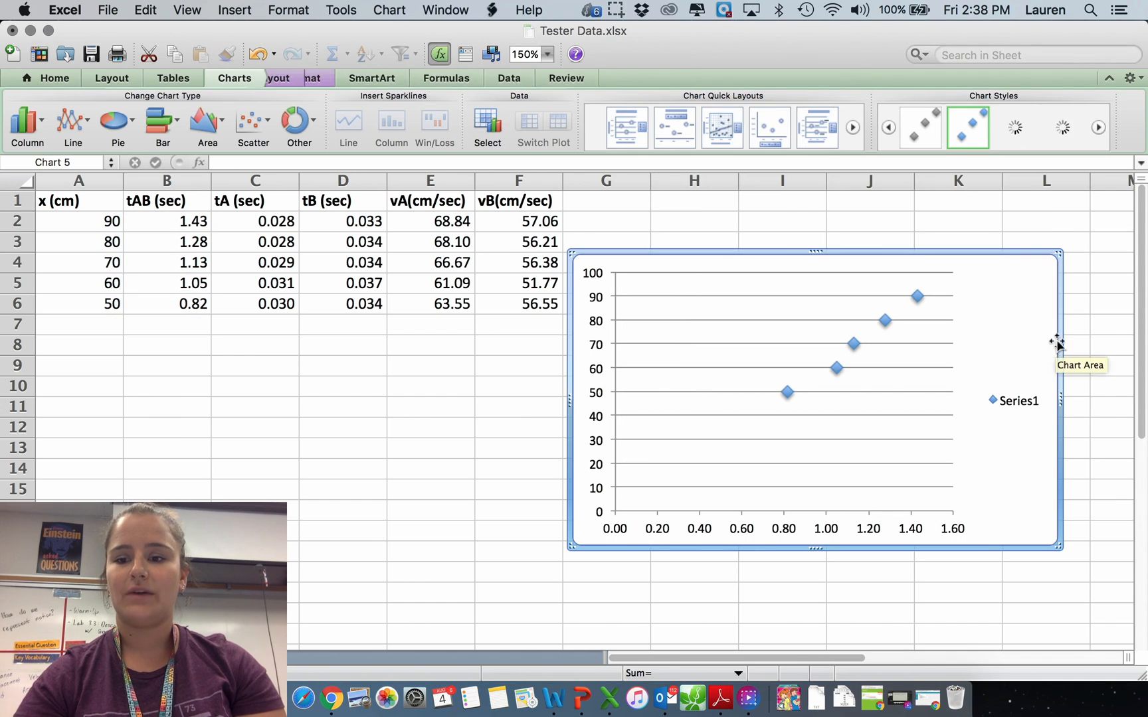
click(1017, 400)
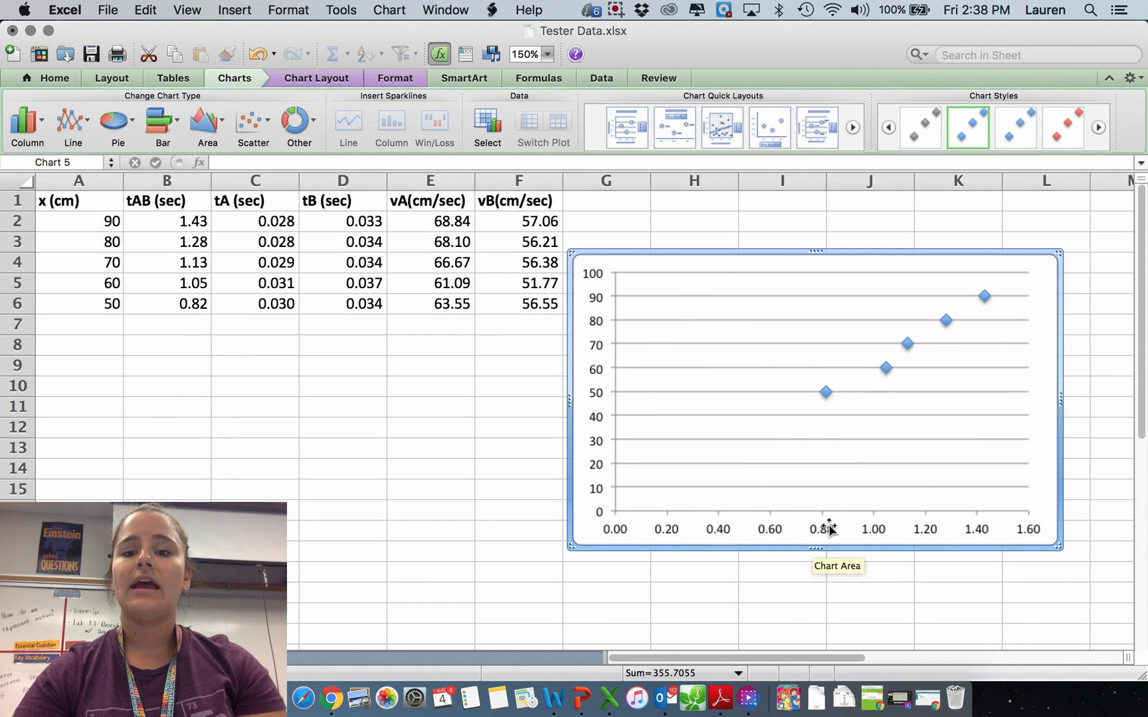
mouse_move(315, 78)
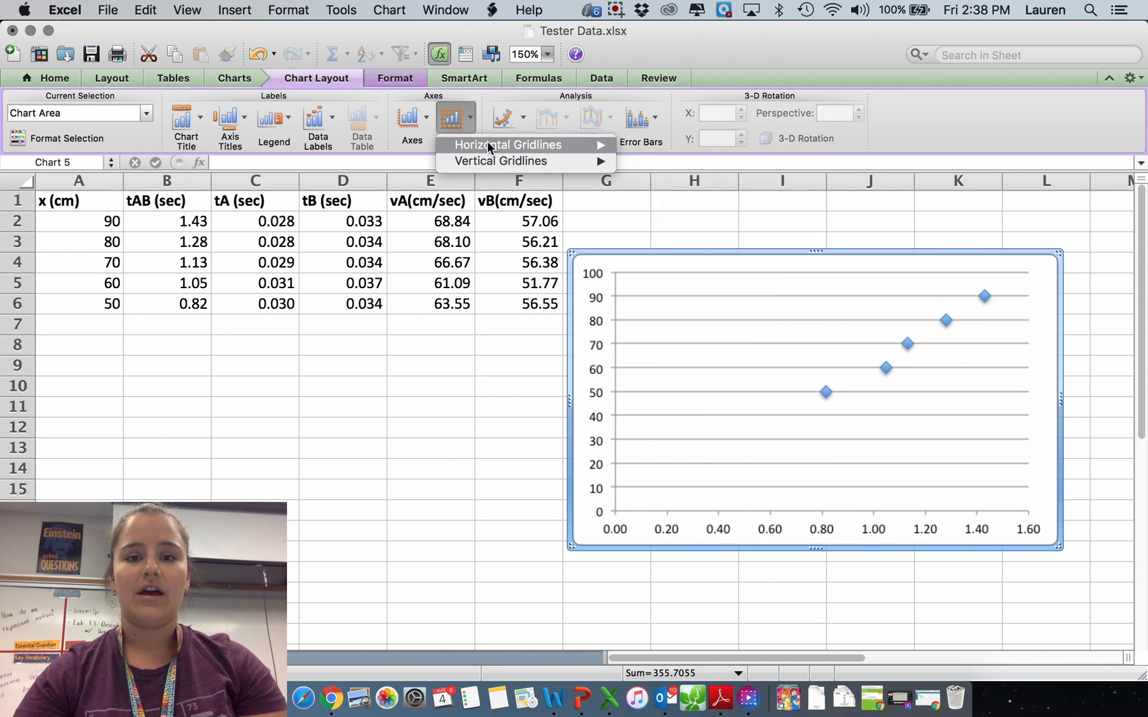
Add the chart title 'Distance vs. Time' above the plot
click(185, 121)
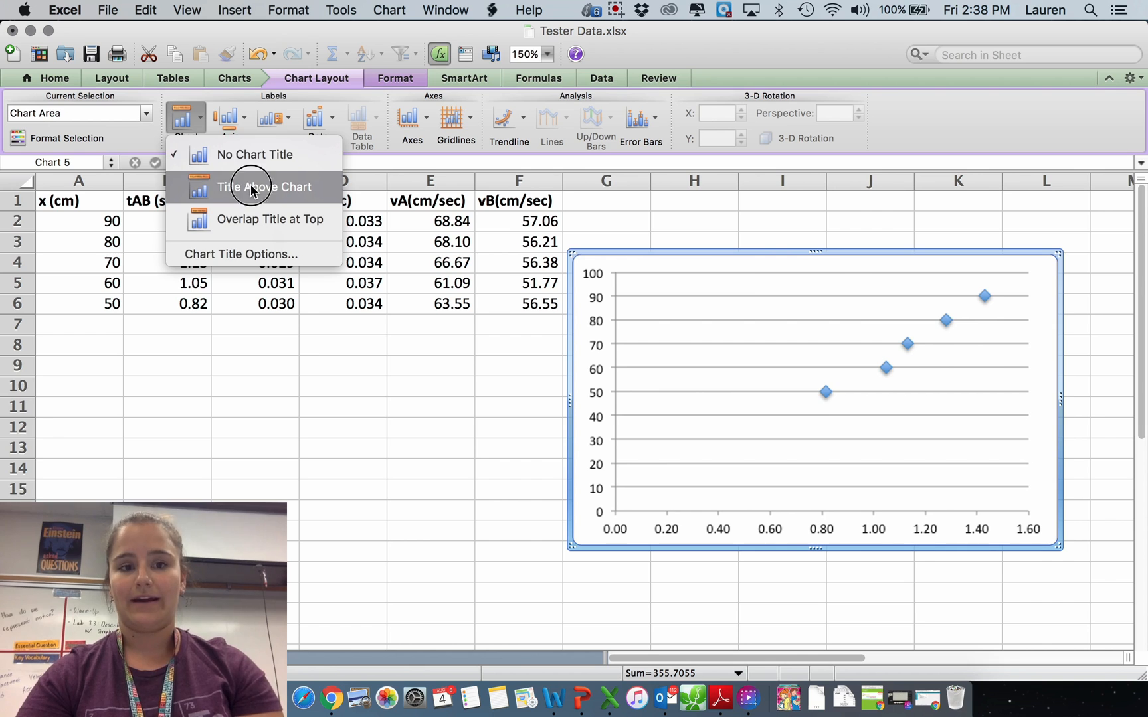
click(266, 187)
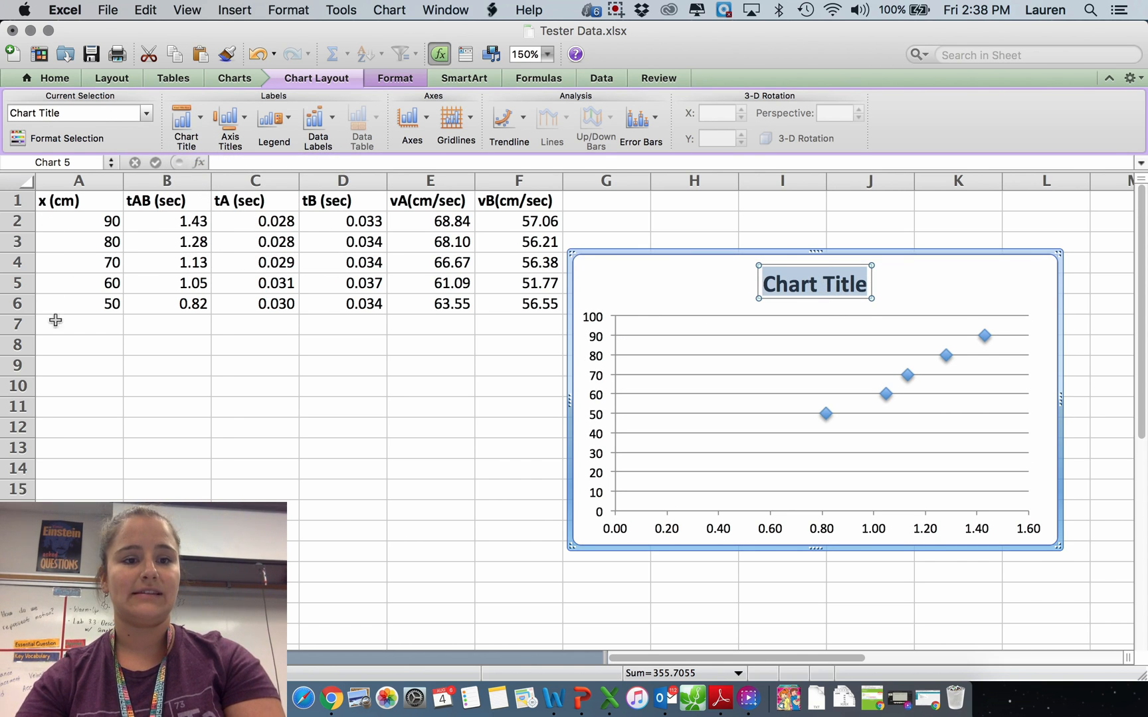
text(Distance vs.)
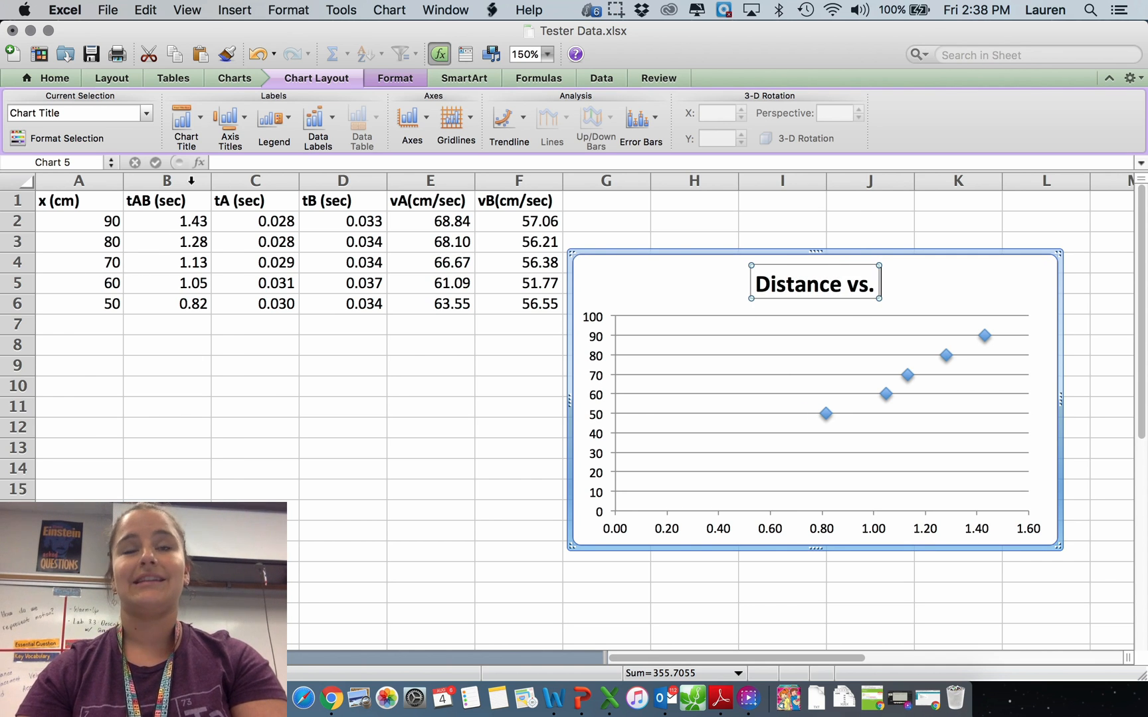
text(Time)
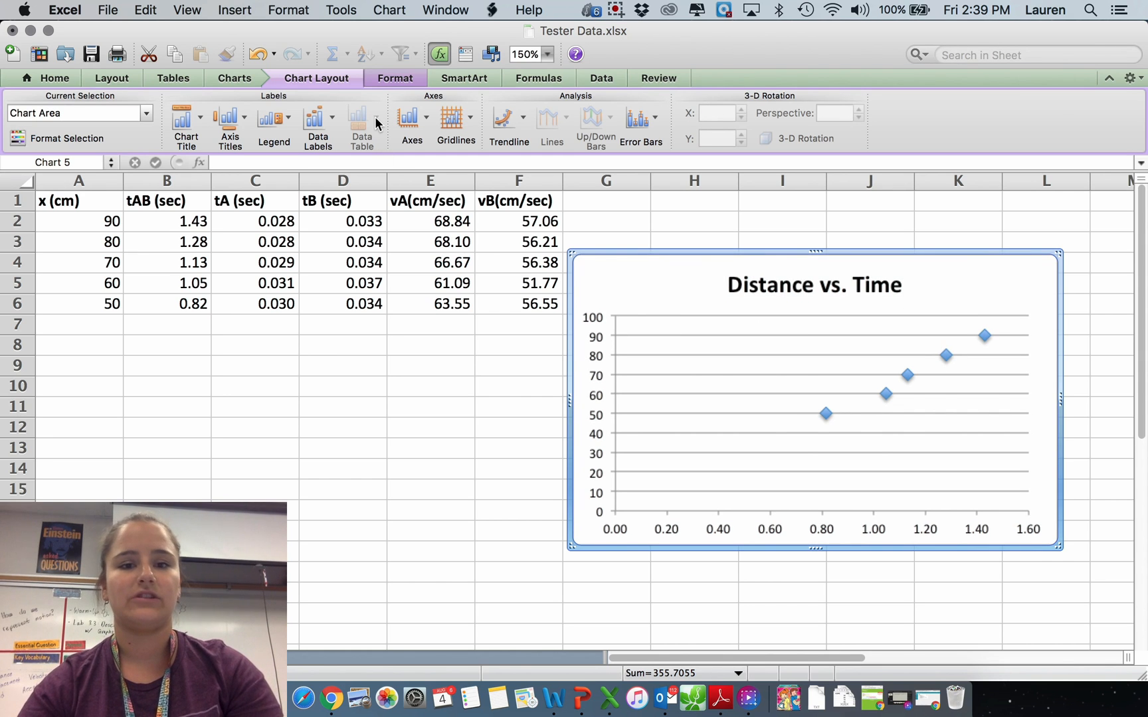
Label the horizontal axis 'Time (s)' below the axis
click(228, 125)
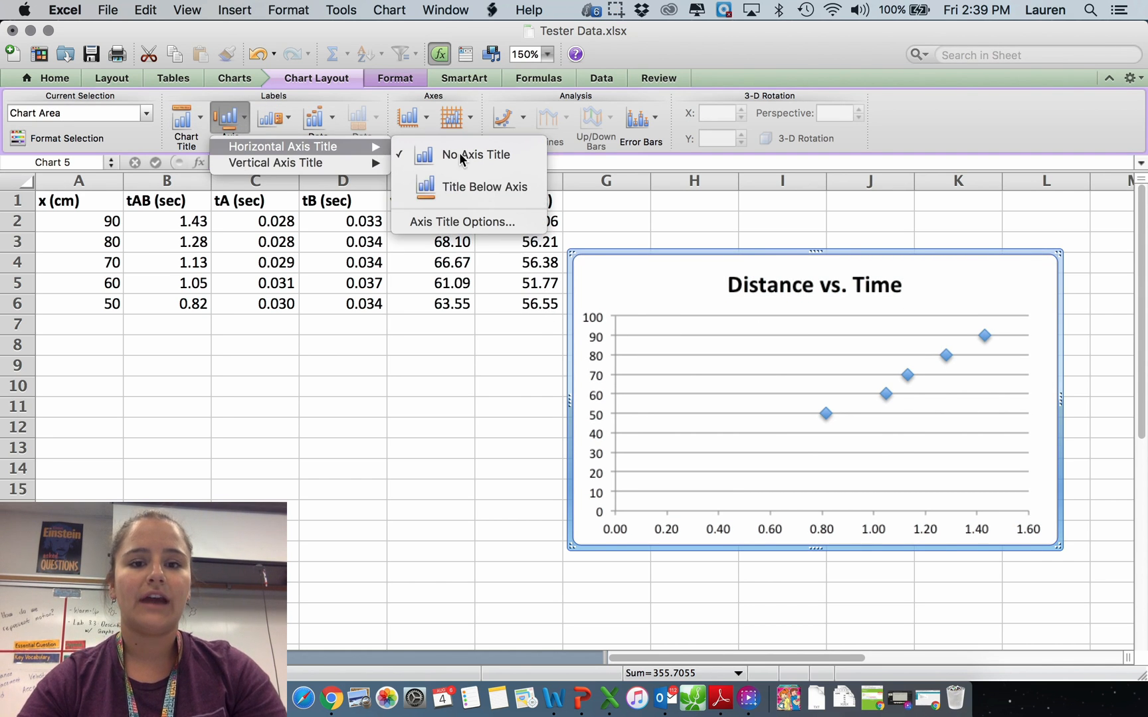
click(483, 188)
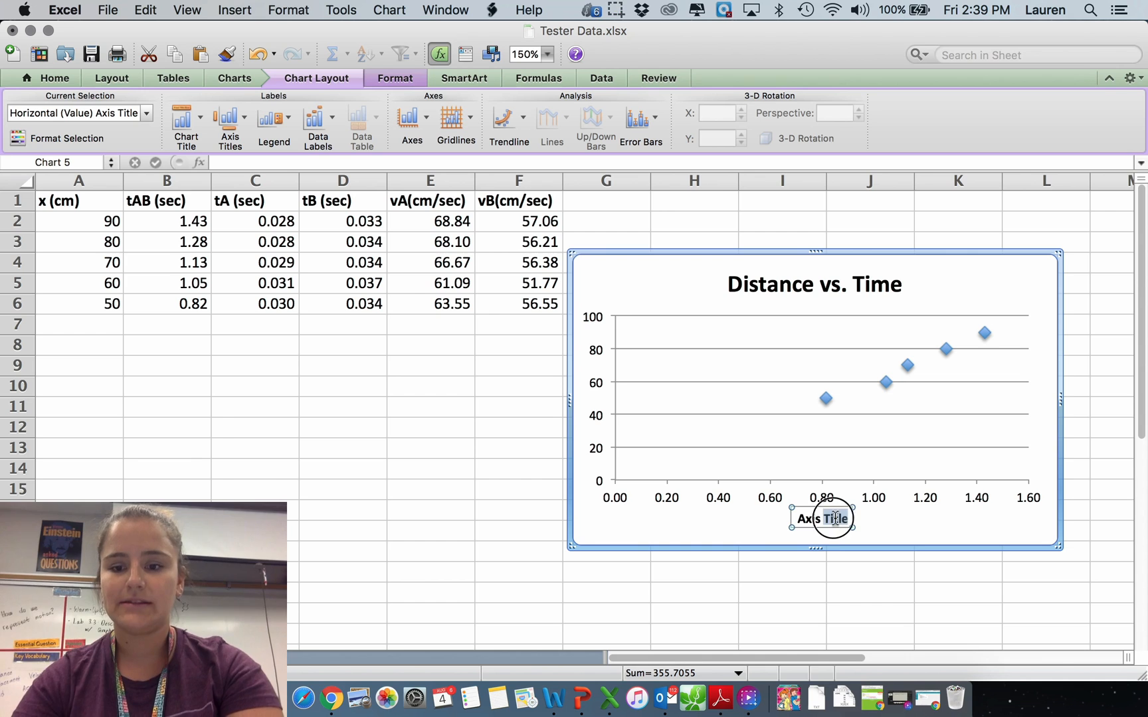
text(Time ()
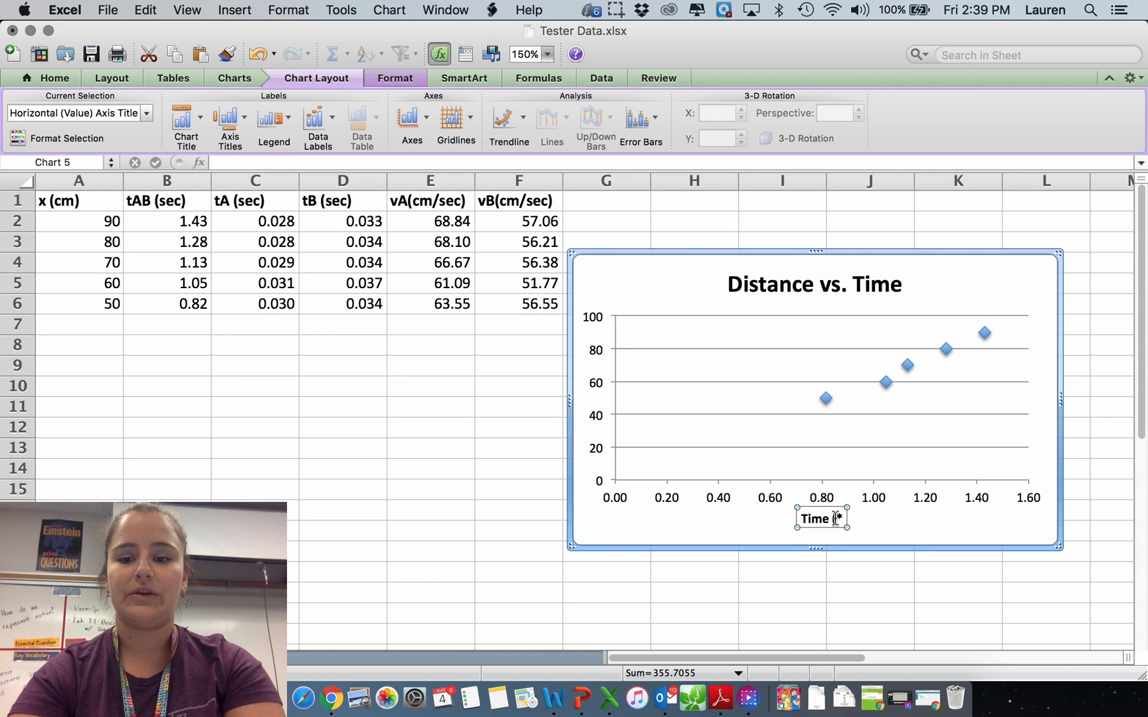
Label the vertical axis 'Position (cm)' as a rotated title
click(230, 121)
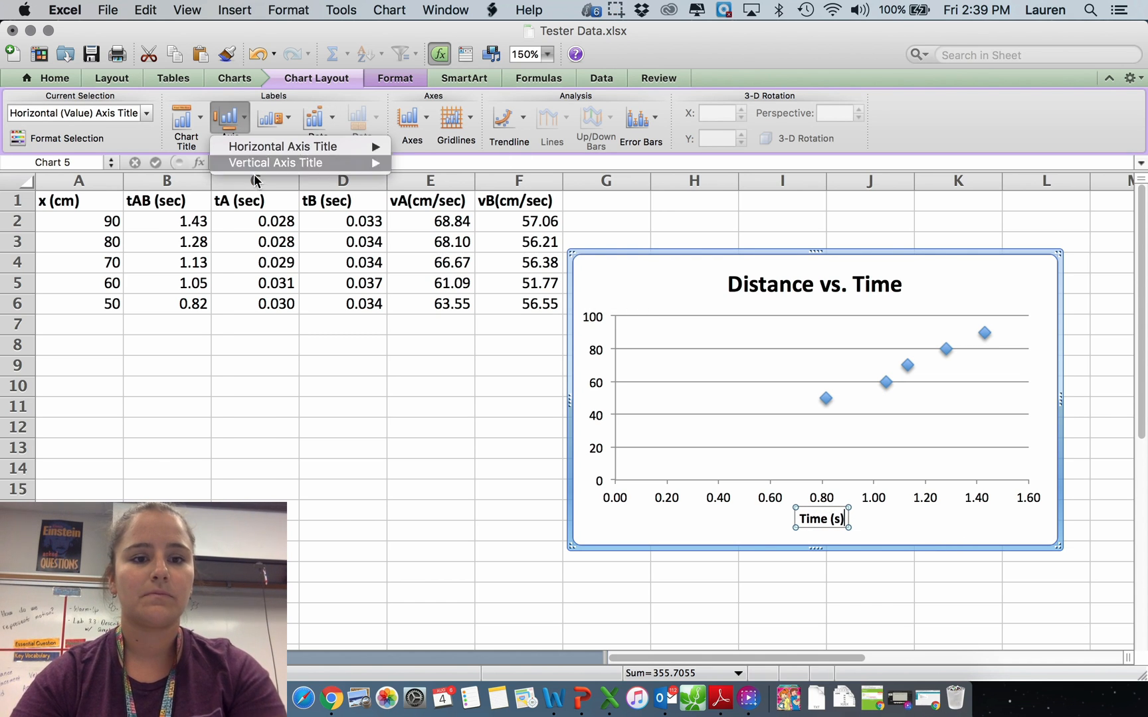
click(277, 163)
text(Position (cm))
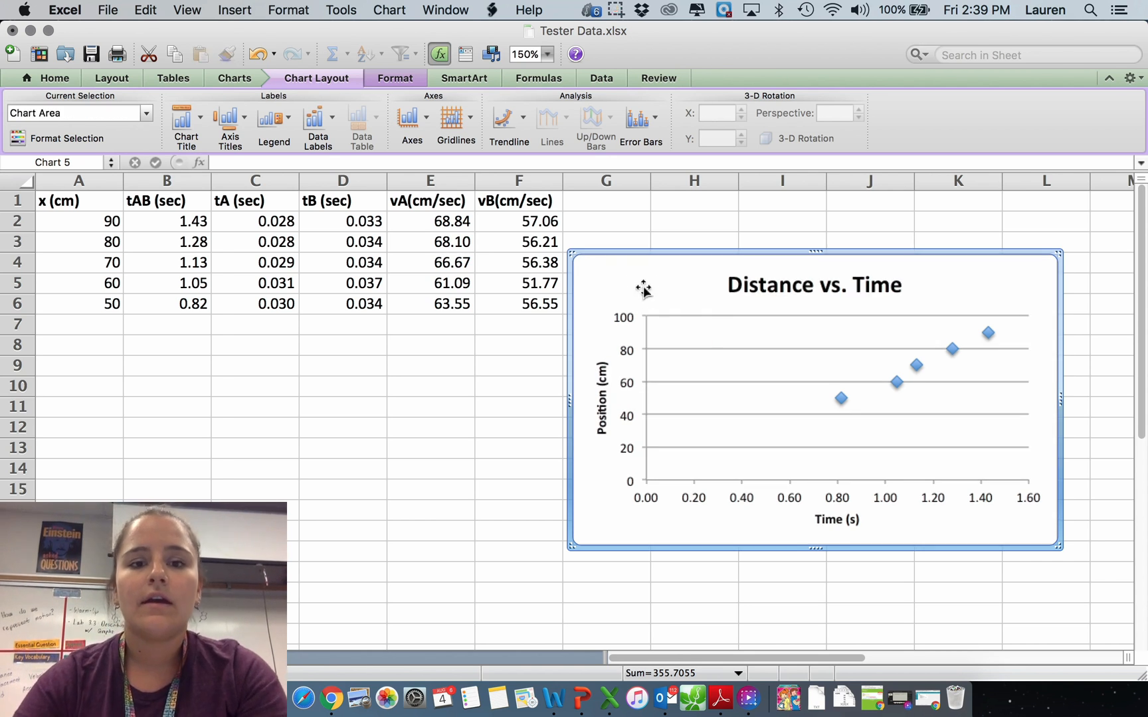
click(508, 120)
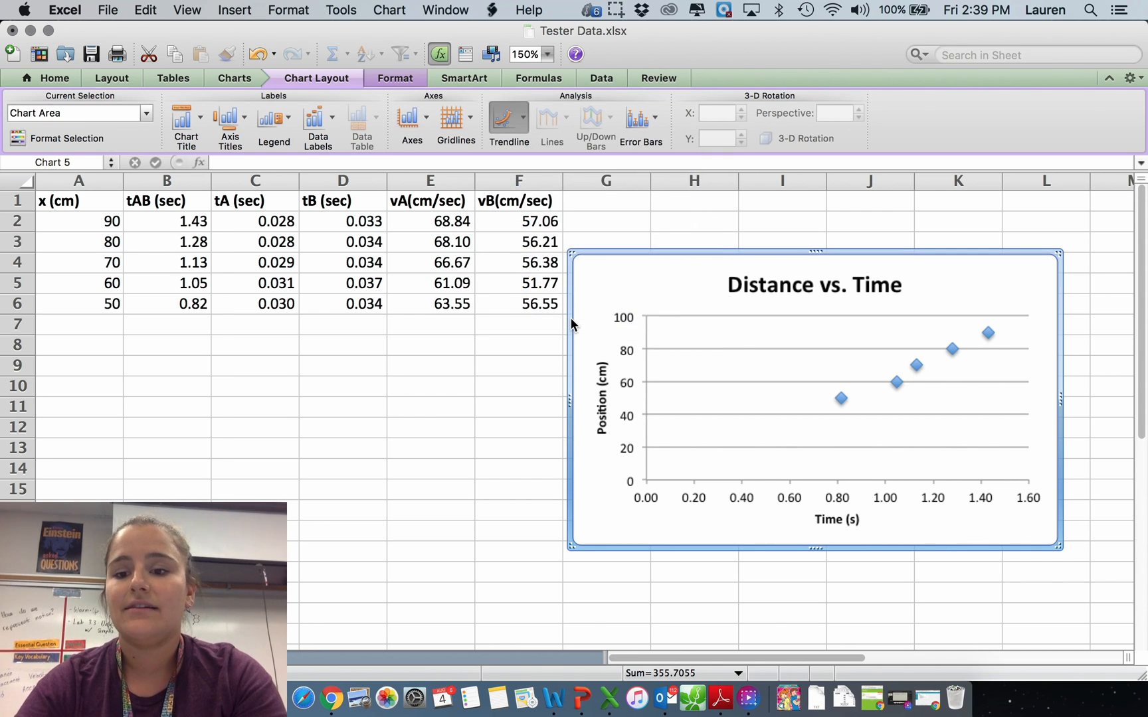
Add a linear trendline displaying its equation y = 67.274x - 6.7658 on the chart
click(507, 121)
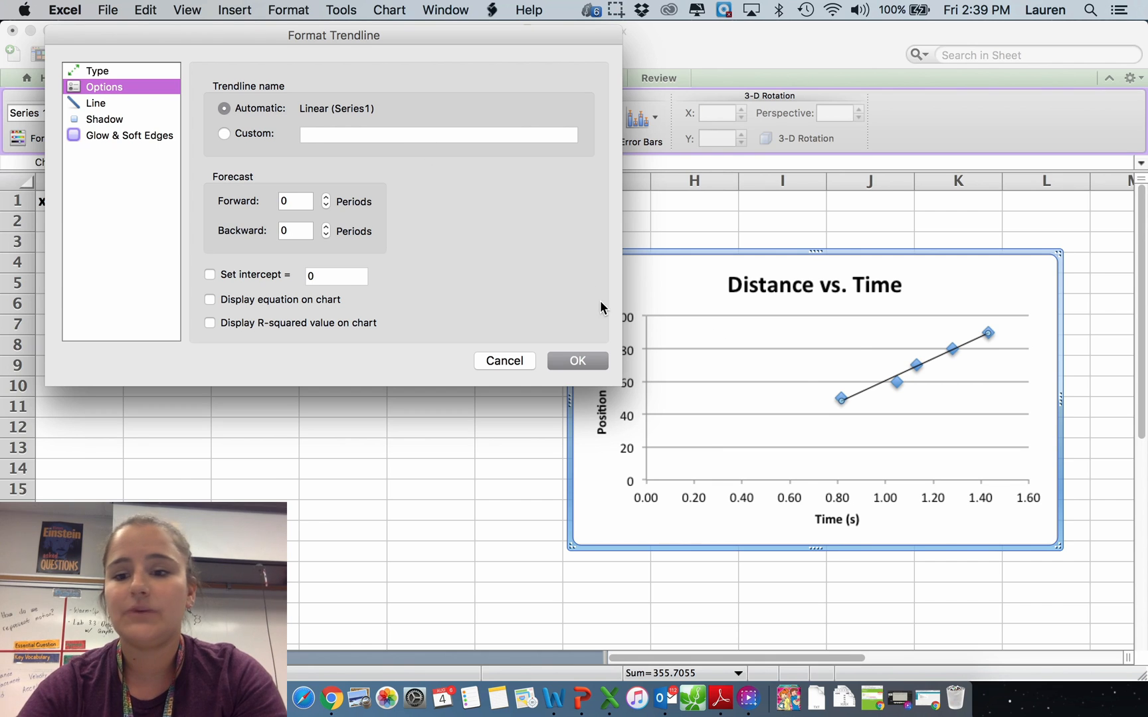
mouse_move(951, 322)
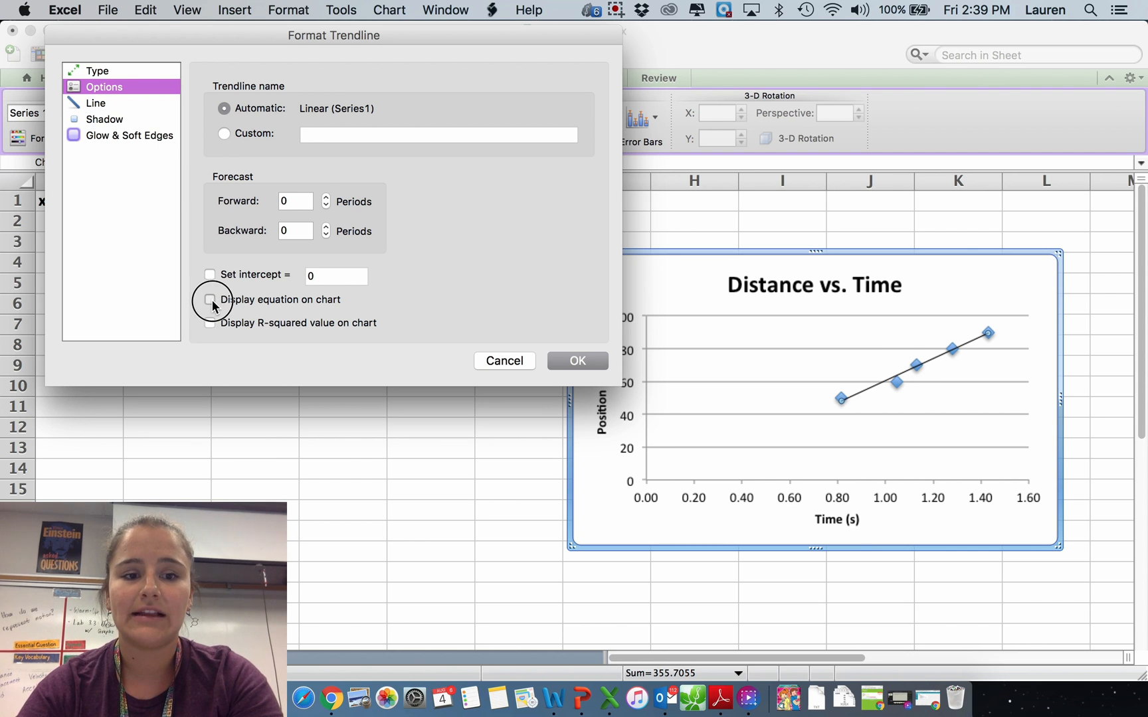
click(576, 360)
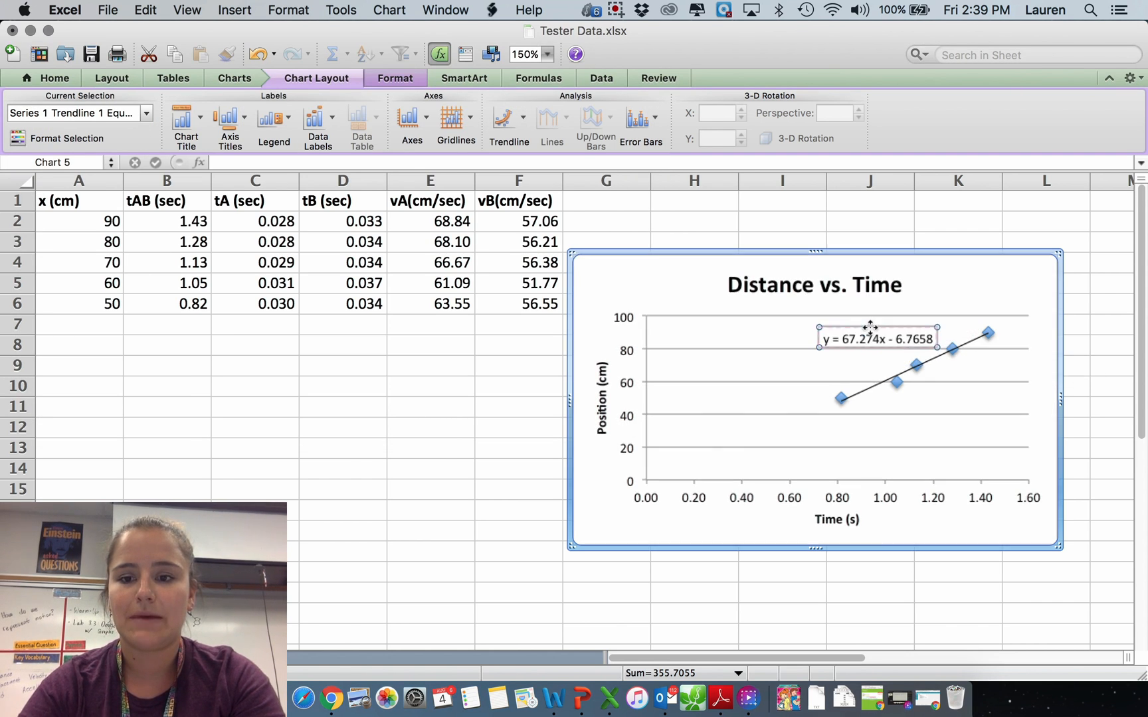
click(683, 304)
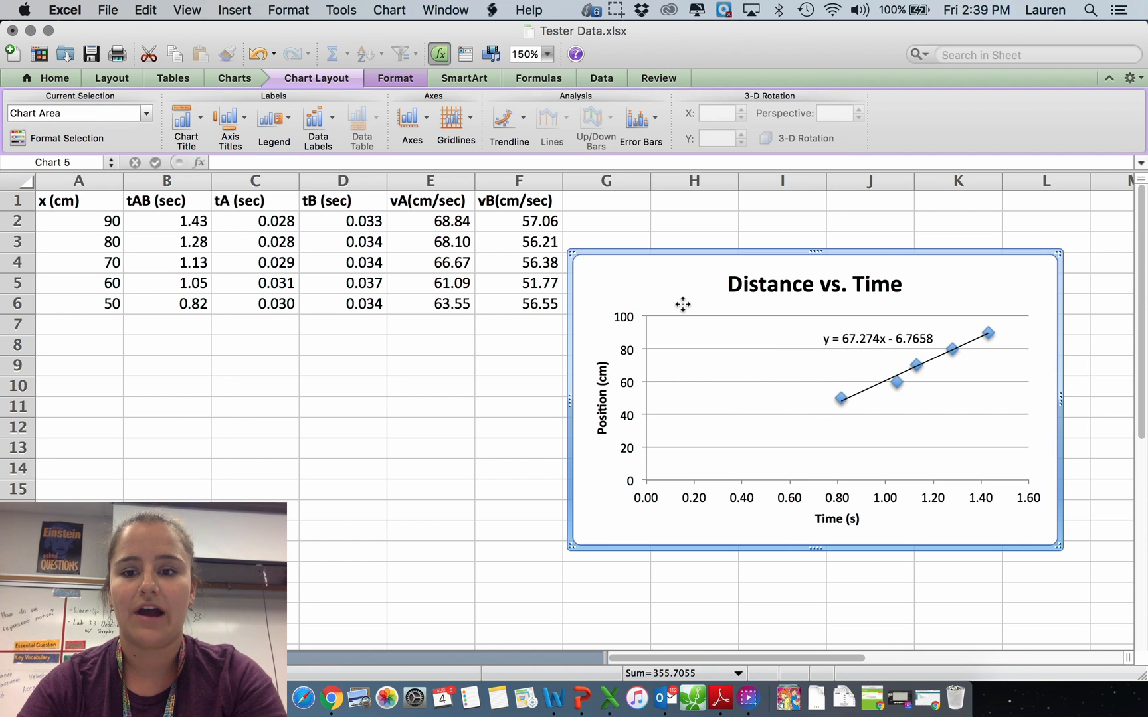
Enlarge the trendline equation text twice and add major vertical gridlines
click(878, 339)
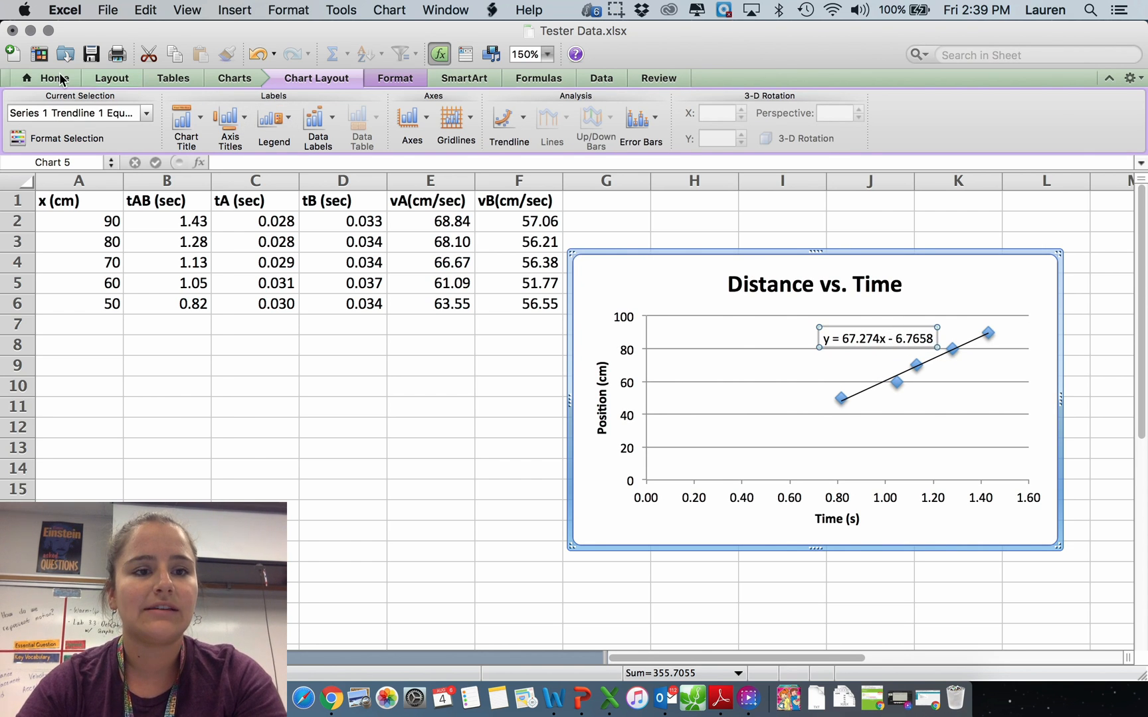
click(55, 79)
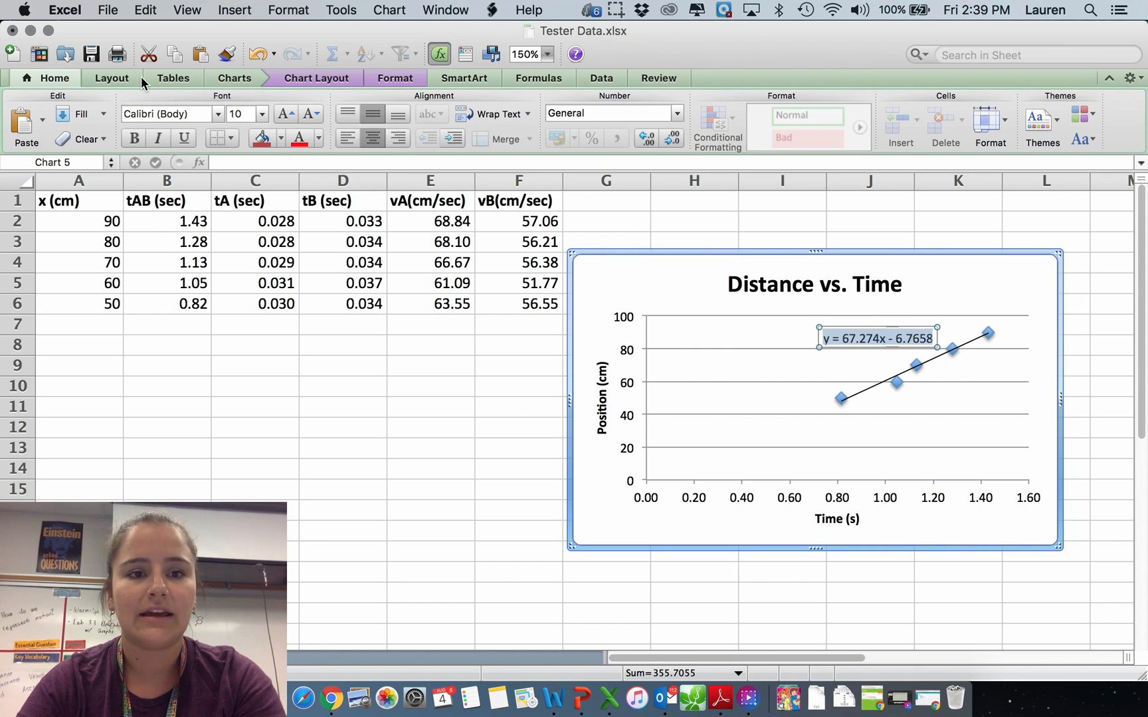
click(284, 113)
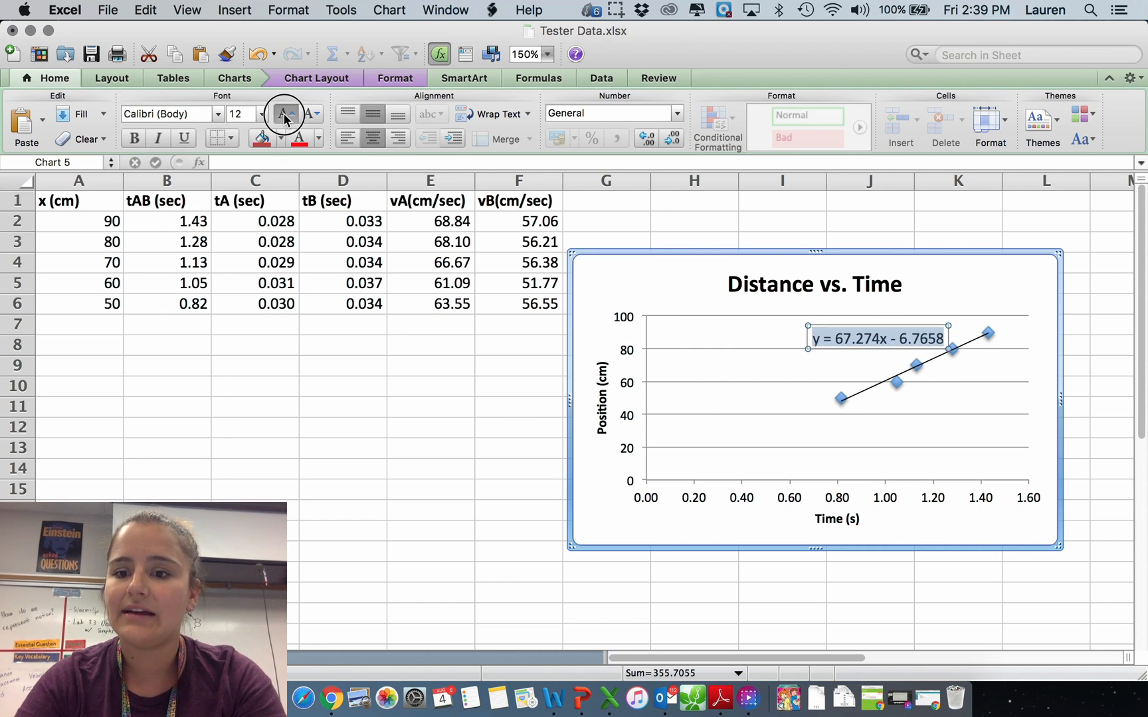
click(974, 300)
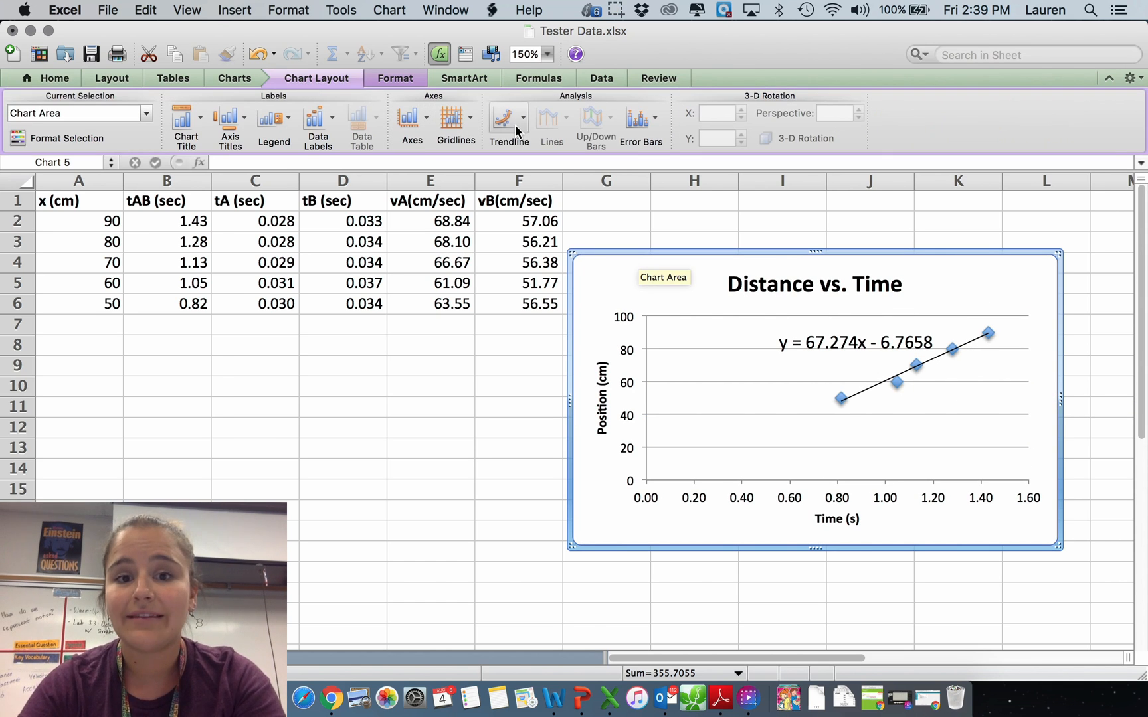
click(456, 119)
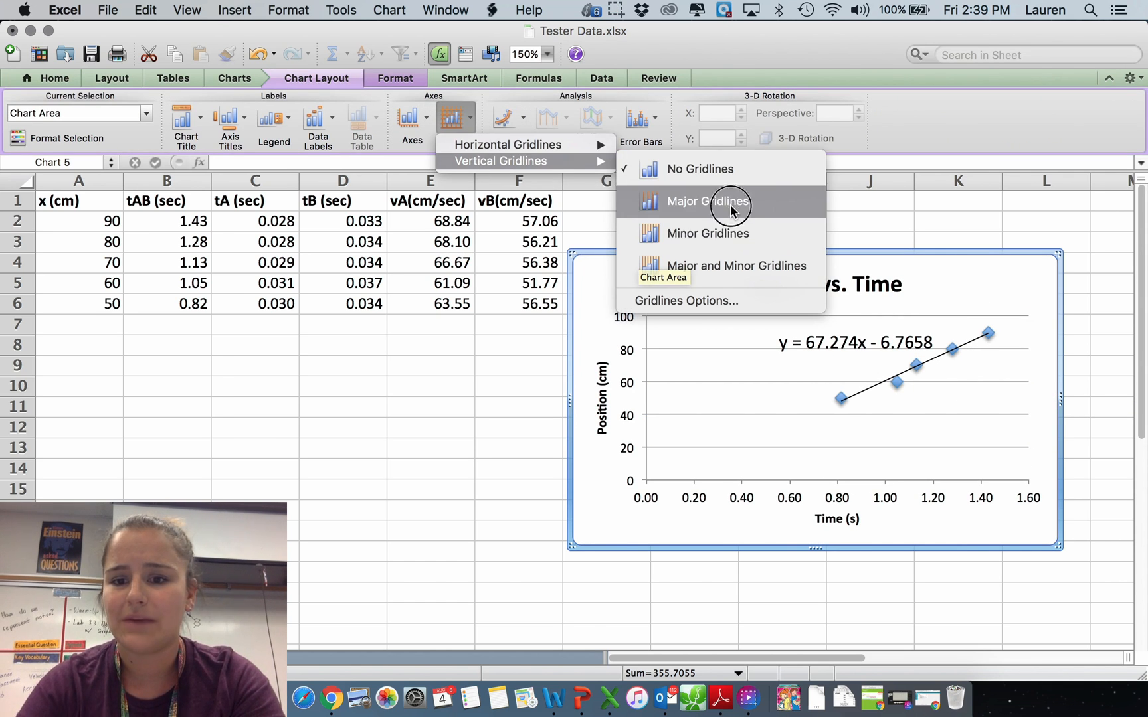
click(706, 202)
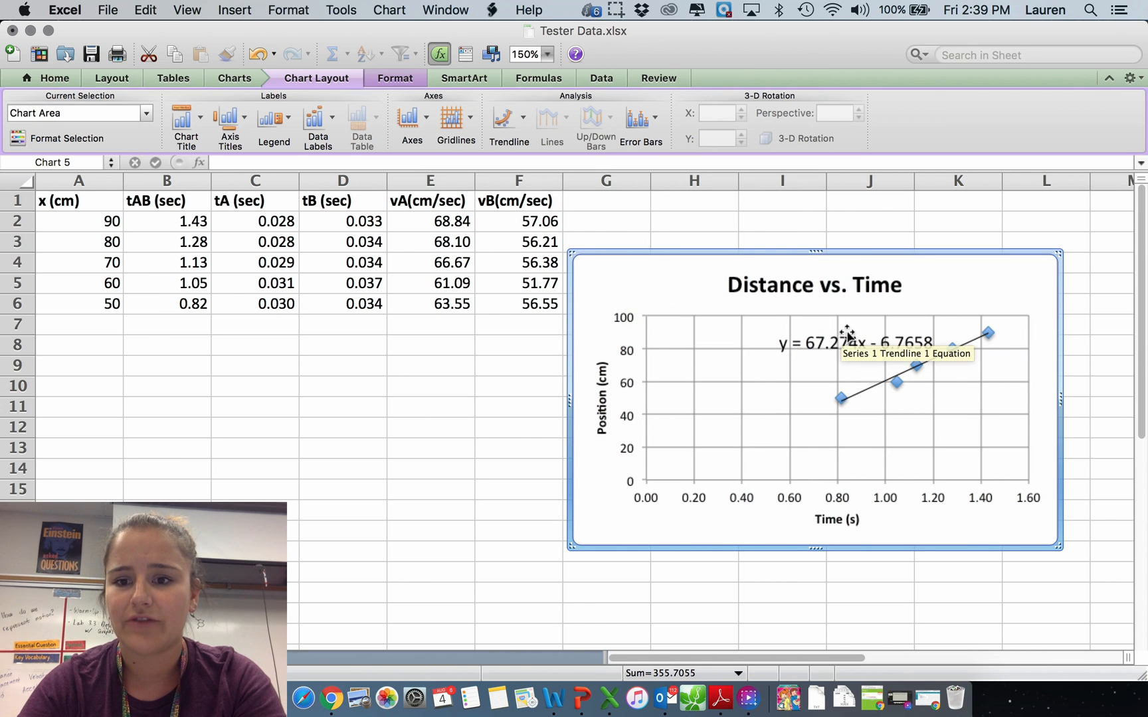
Give the equation label a red-outline shape style and return to the sheet
click(849, 343)
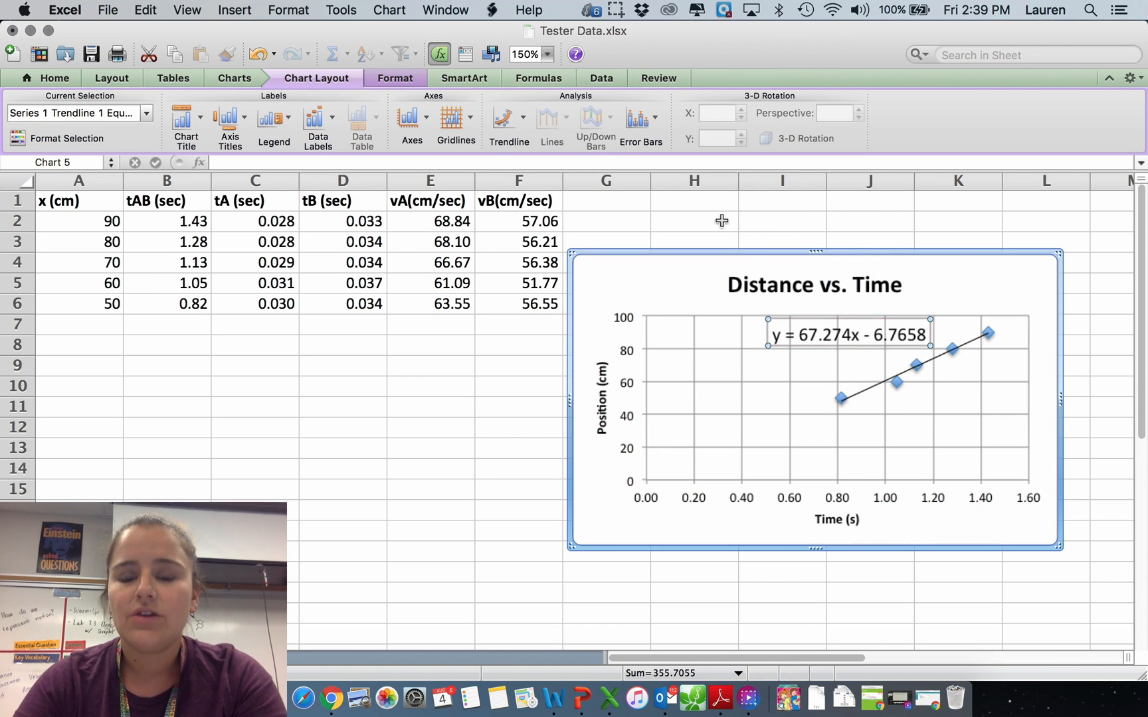
click(394, 77)
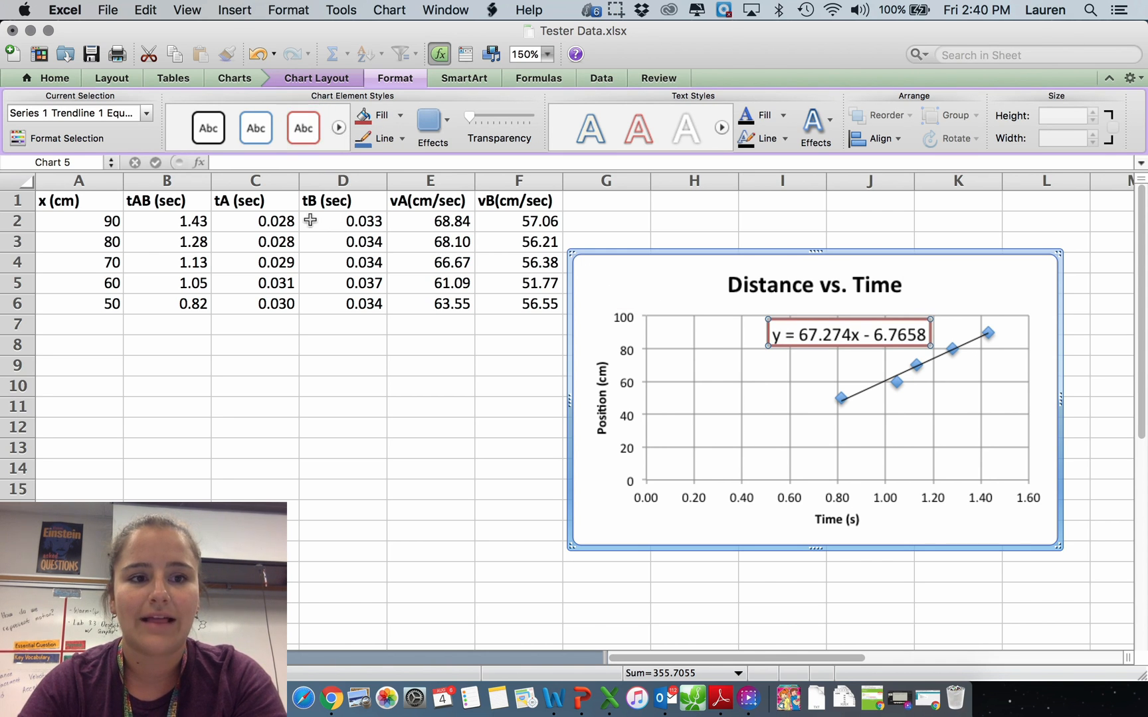
click(146, 113)
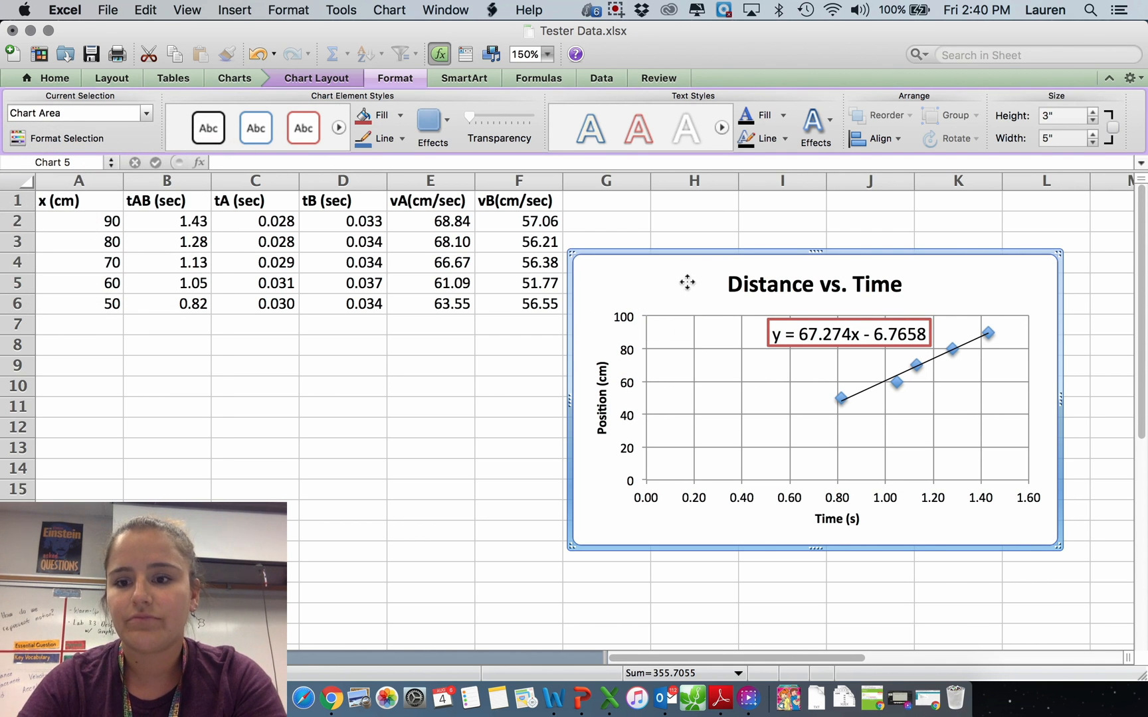
mouse_move(1072, 354)
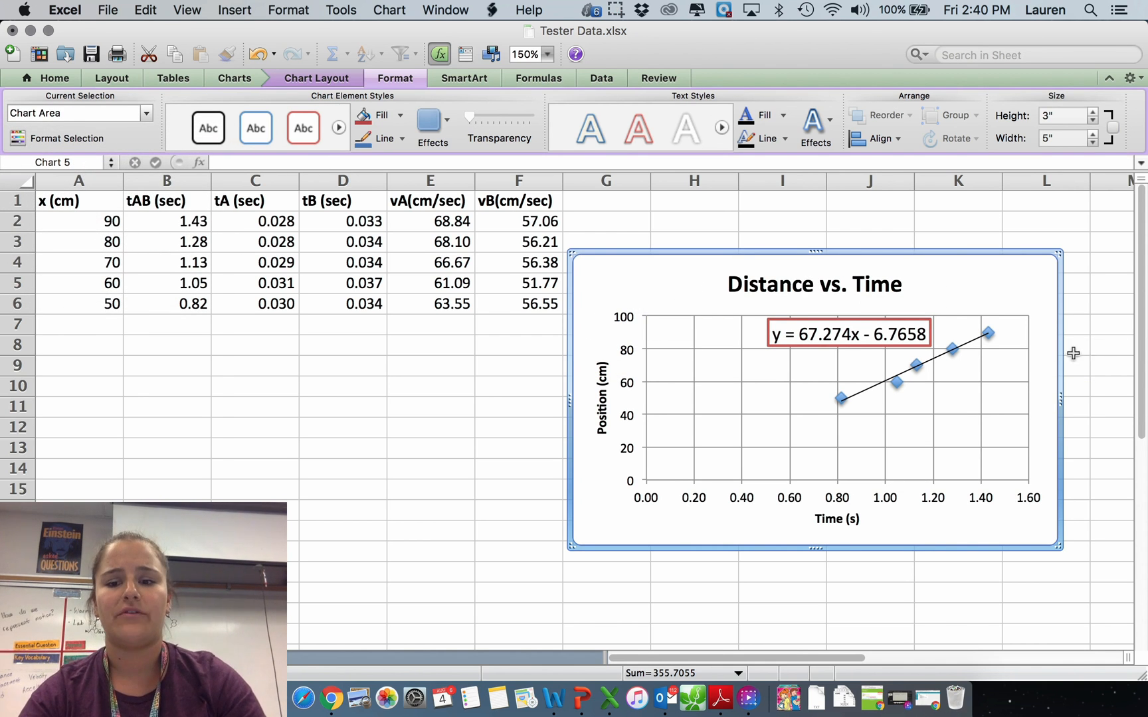
click(518, 366)
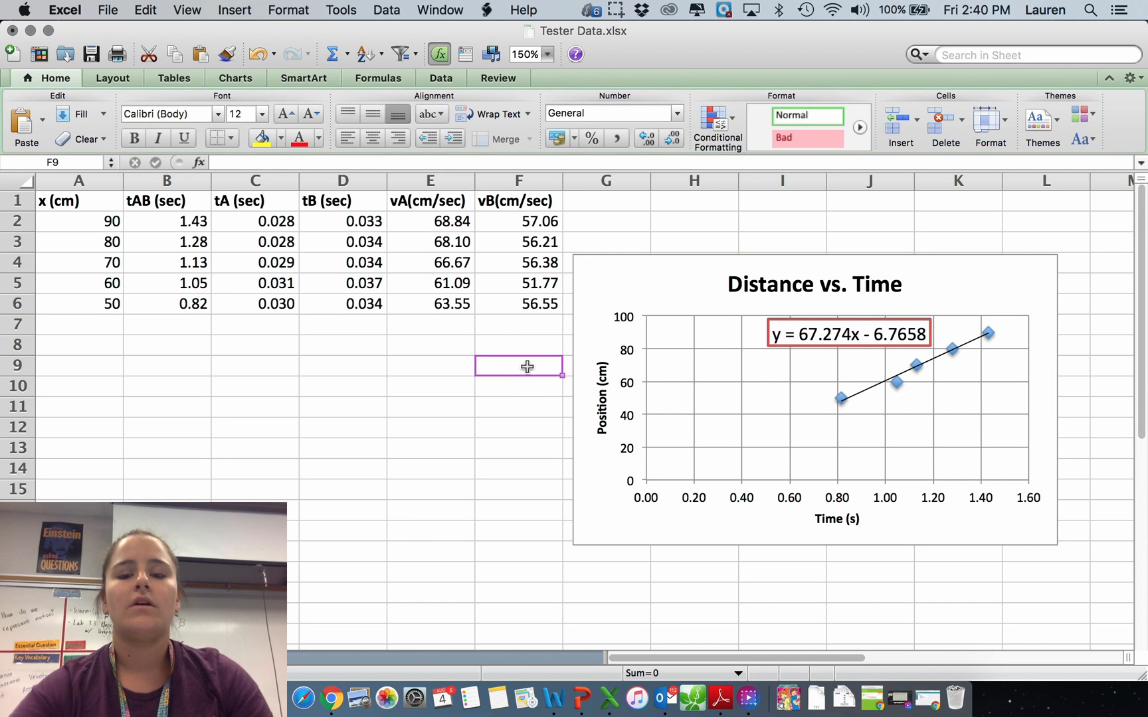
click(813, 403)
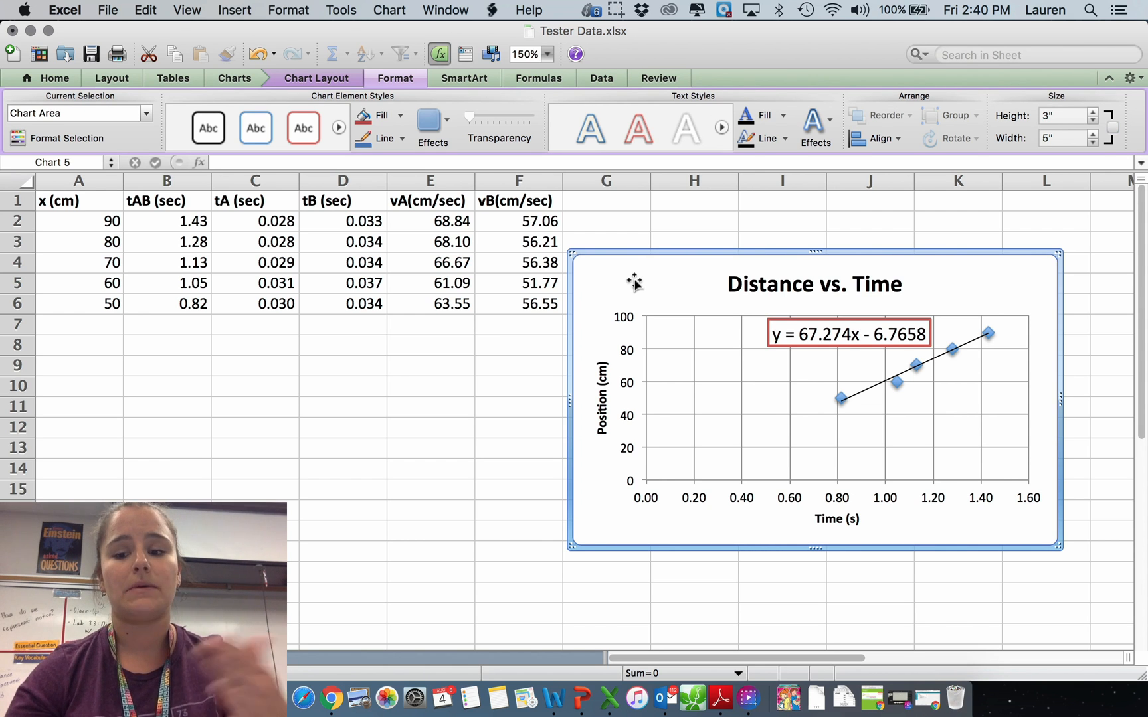
click(344, 699)
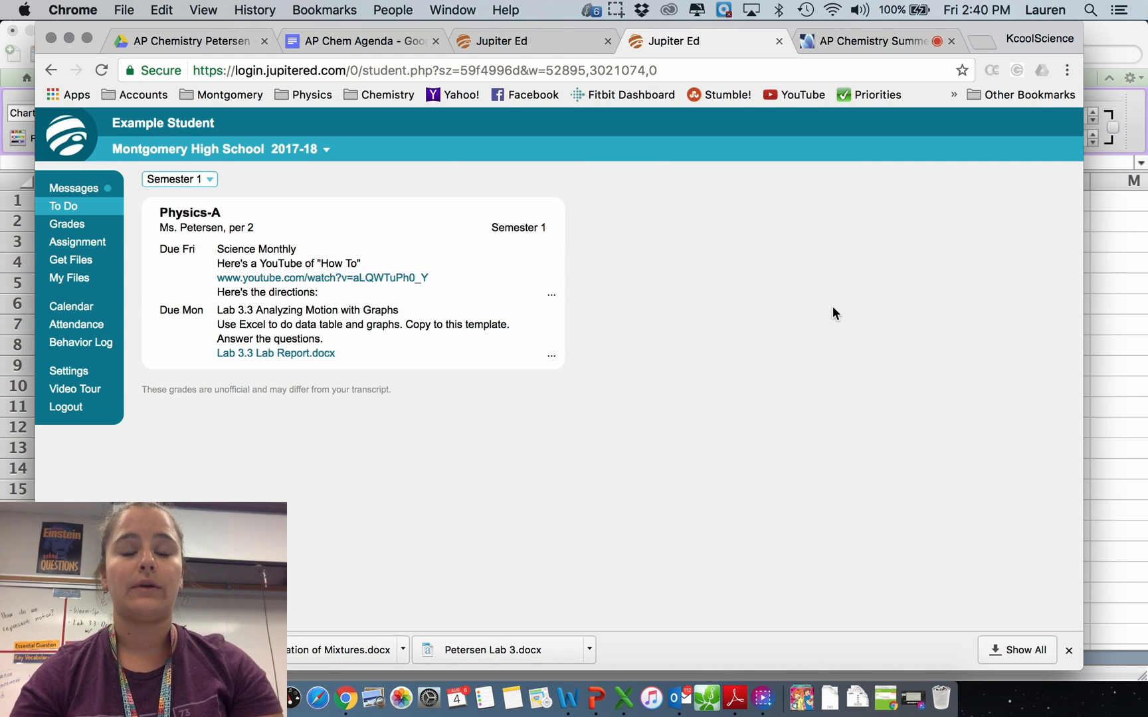
mouse_move(645, 333)
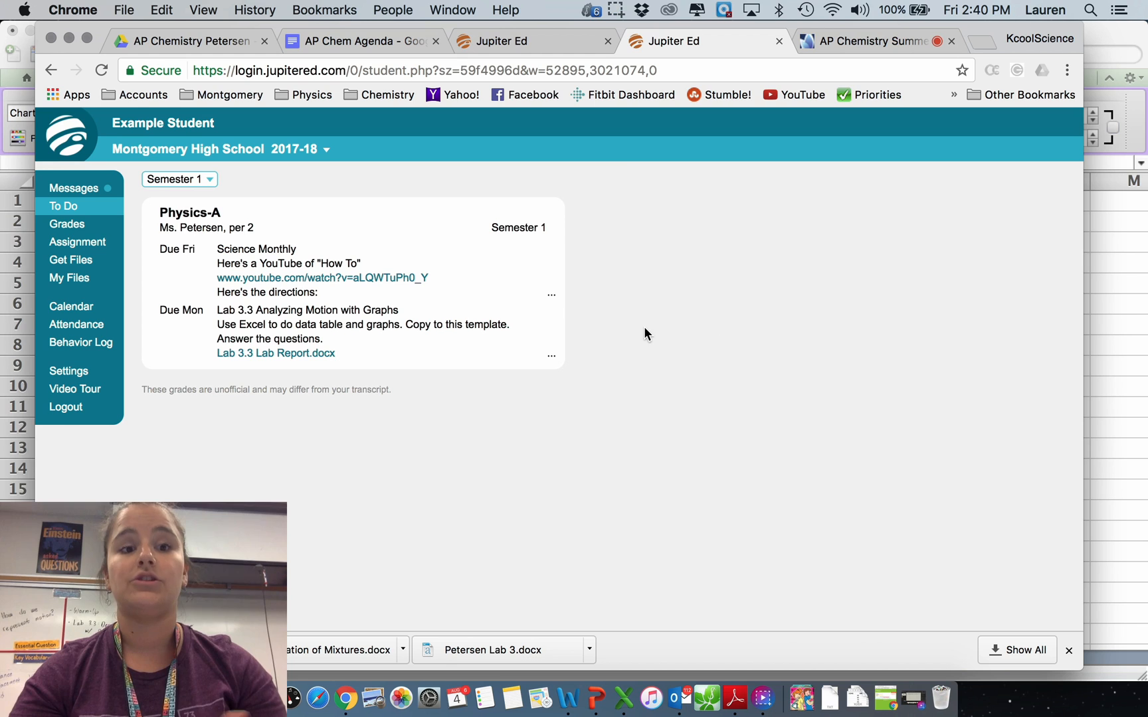
Locate Lab 3.3 Analyzing Motion with Graphs under Grades and download its Lab Report.docx template
click(329, 331)
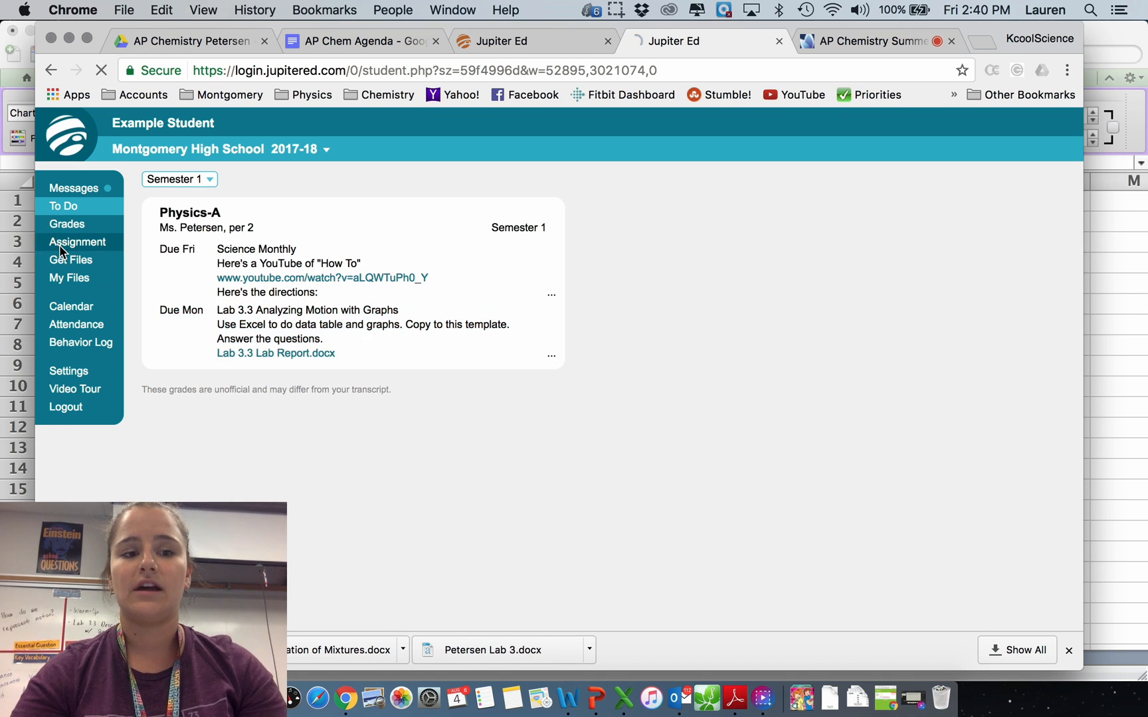
click(307, 309)
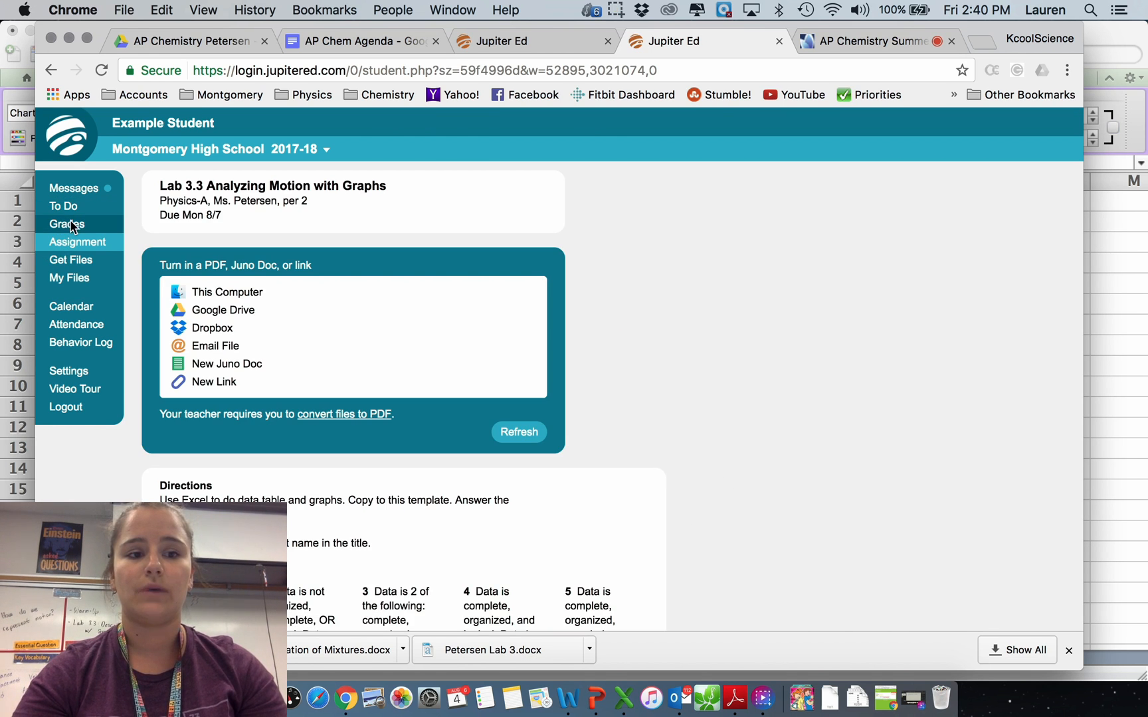
click(67, 225)
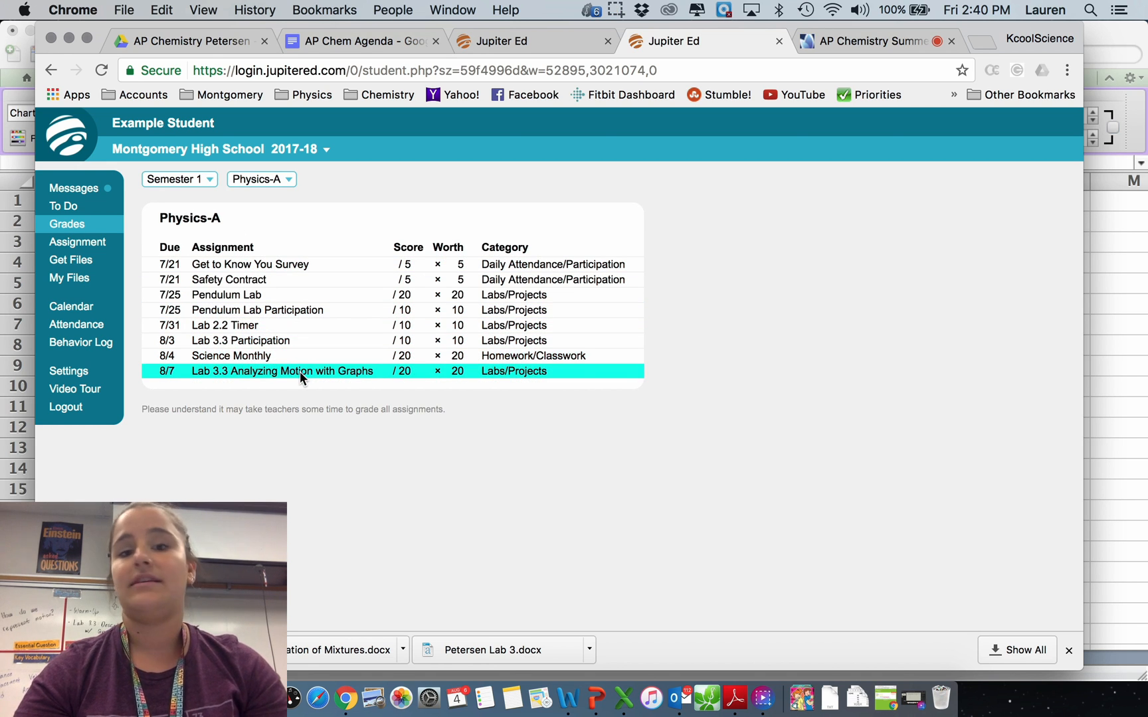
click(282, 371)
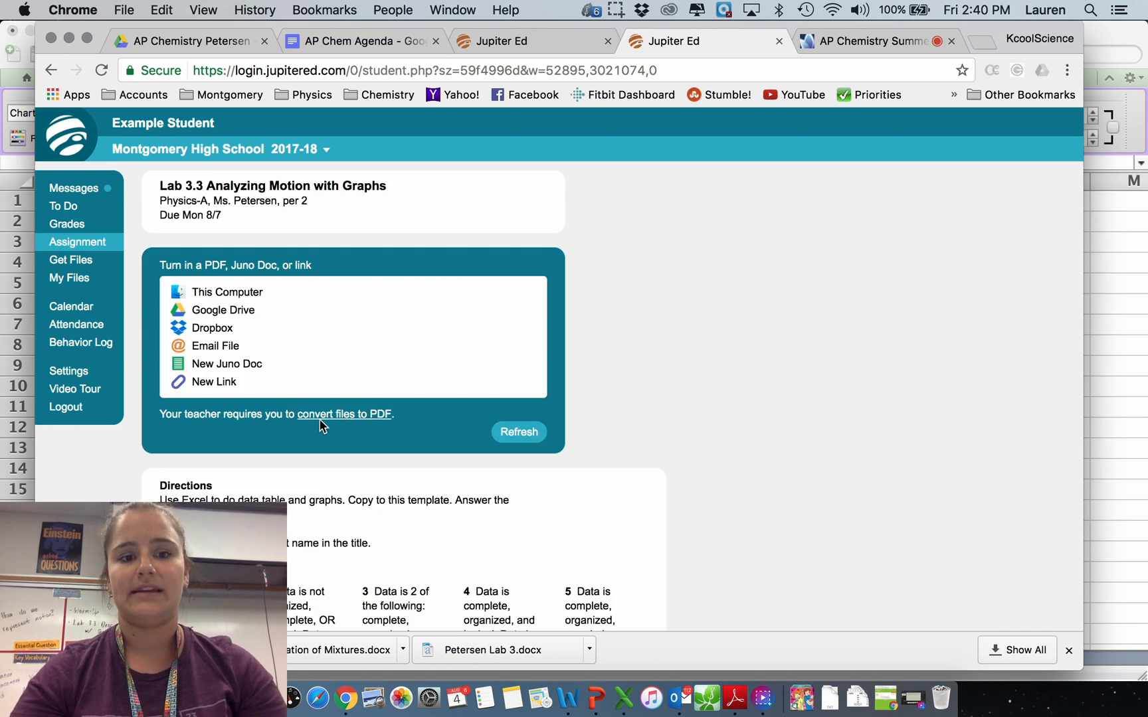
scroll(down, 3)
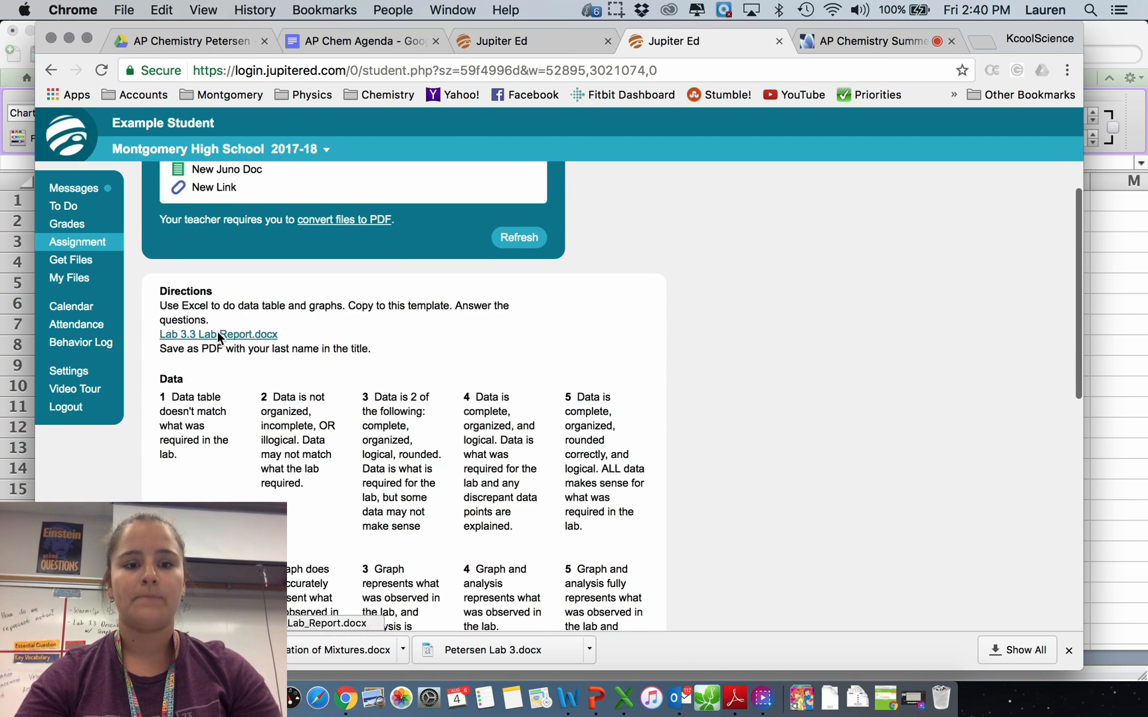
click(218, 335)
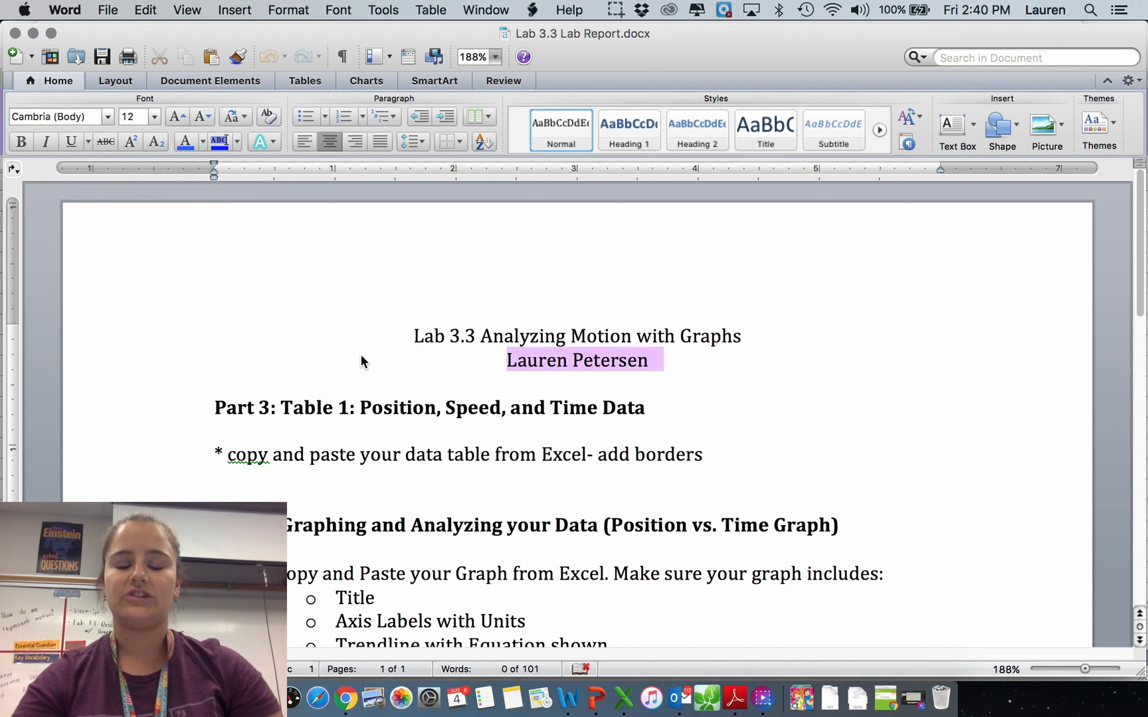
Enter 'Example Student' under the title and paste the Excel table into Part 3 with All Borders
text(Example Student)
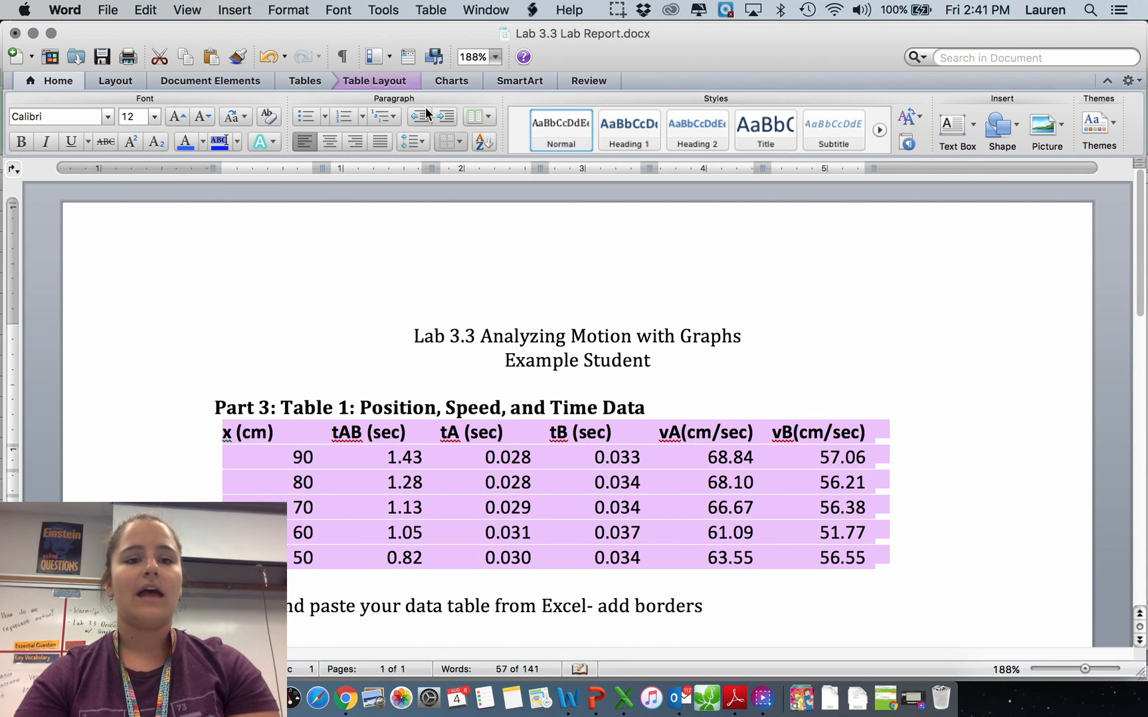
click(444, 142)
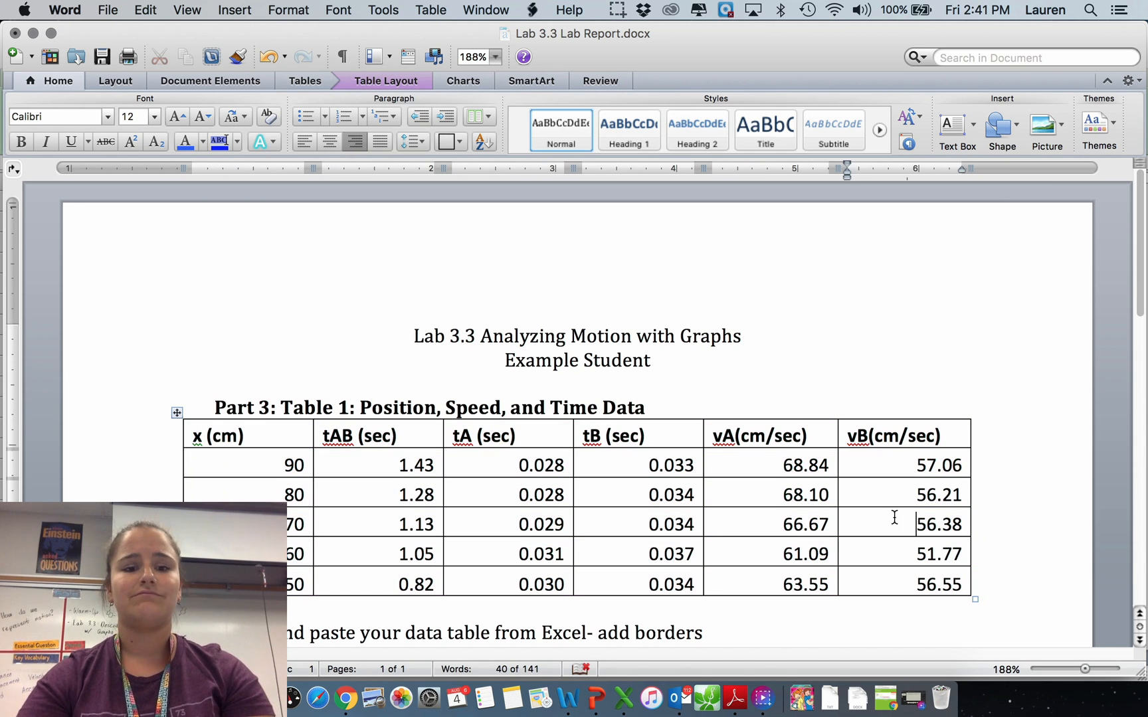
scroll(down, 3)
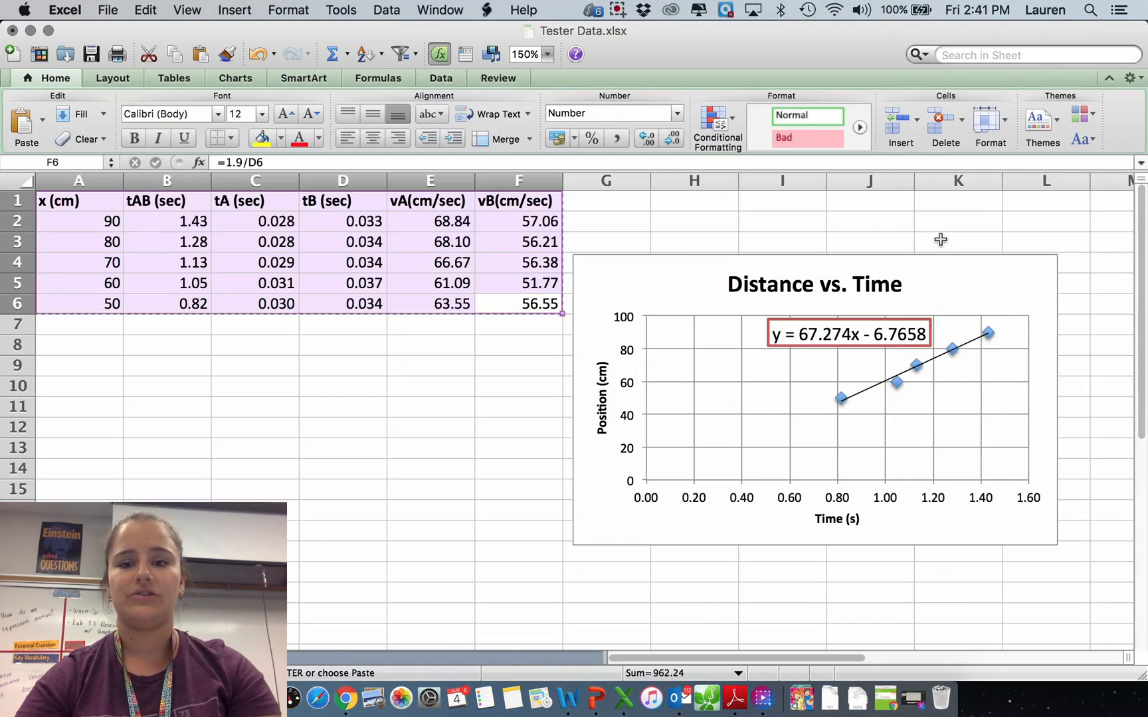
click(814, 403)
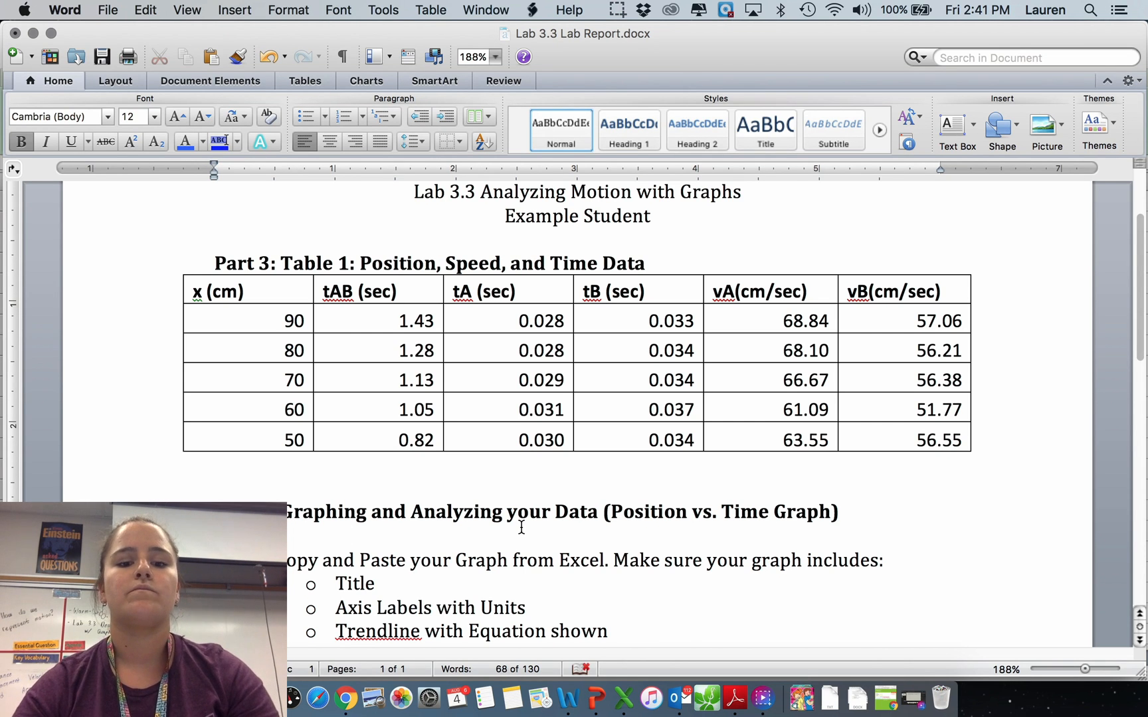
Write under the graph that the trend is linear and its slope, 67.24 cm/s, represents the speed
scroll(down, 3)
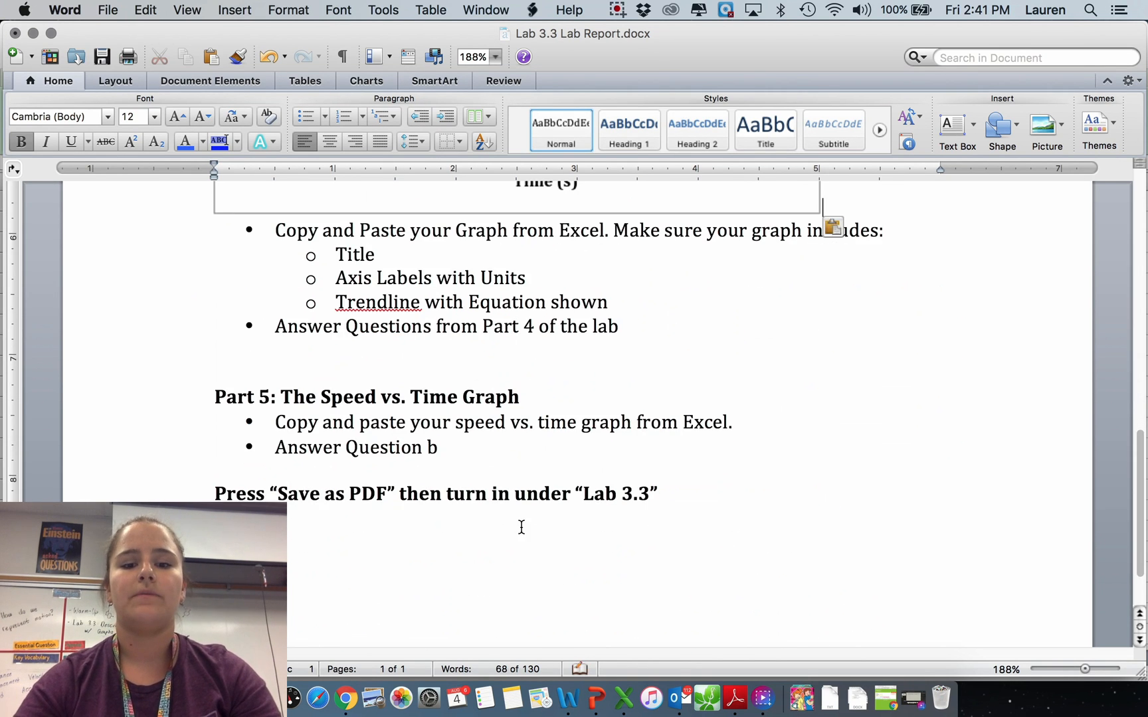
scroll(up, 3)
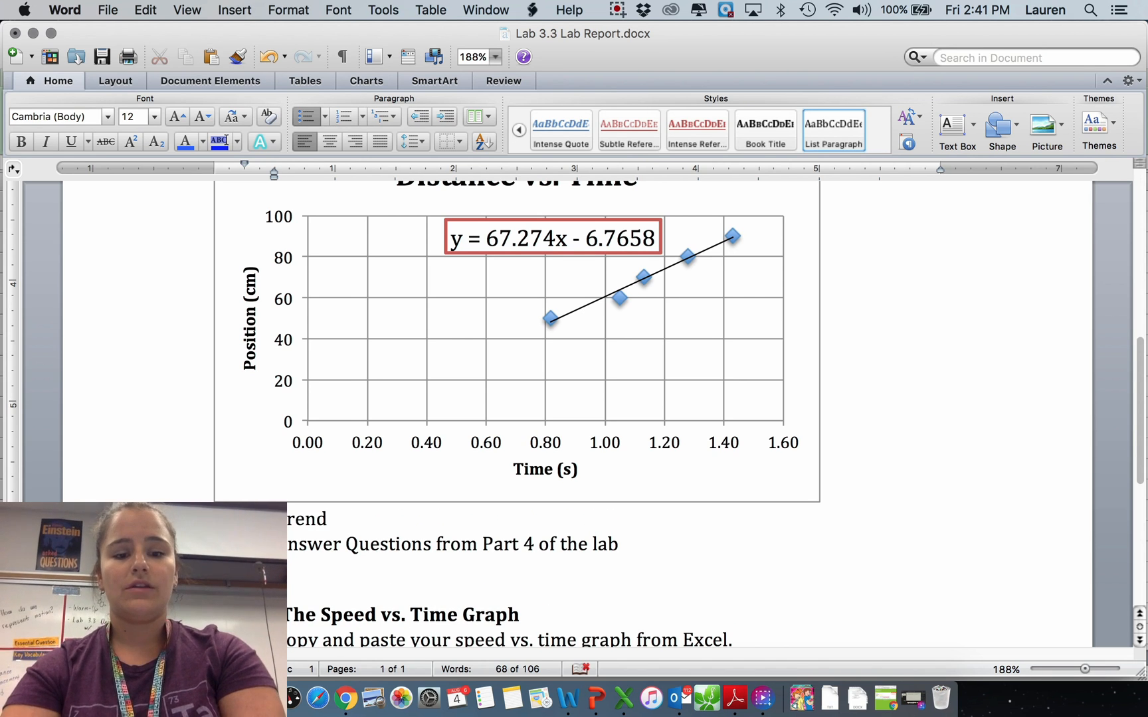
text(is linear.)
text(he)
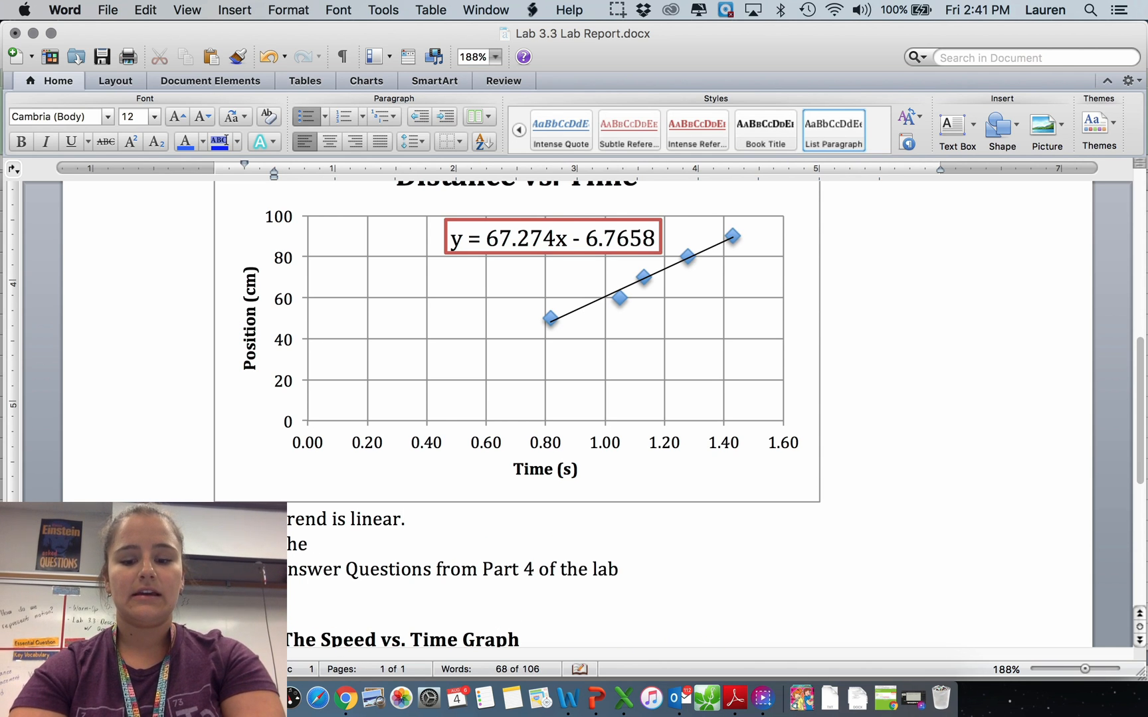
text(slope, which is)
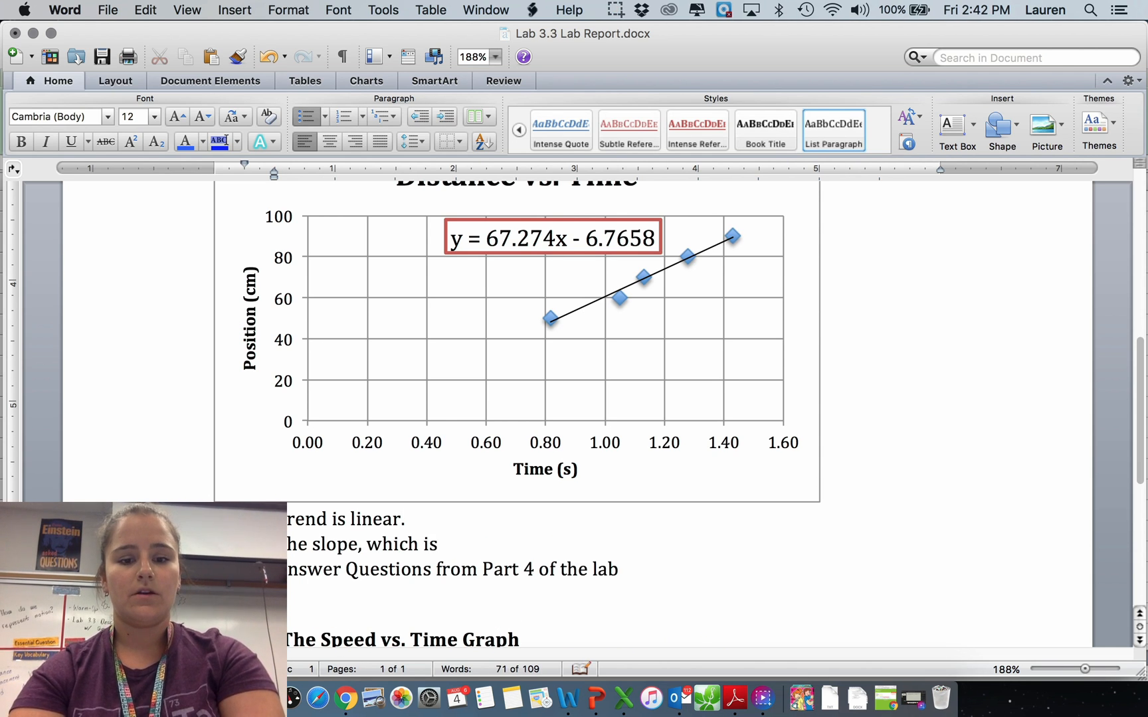
text(67,)
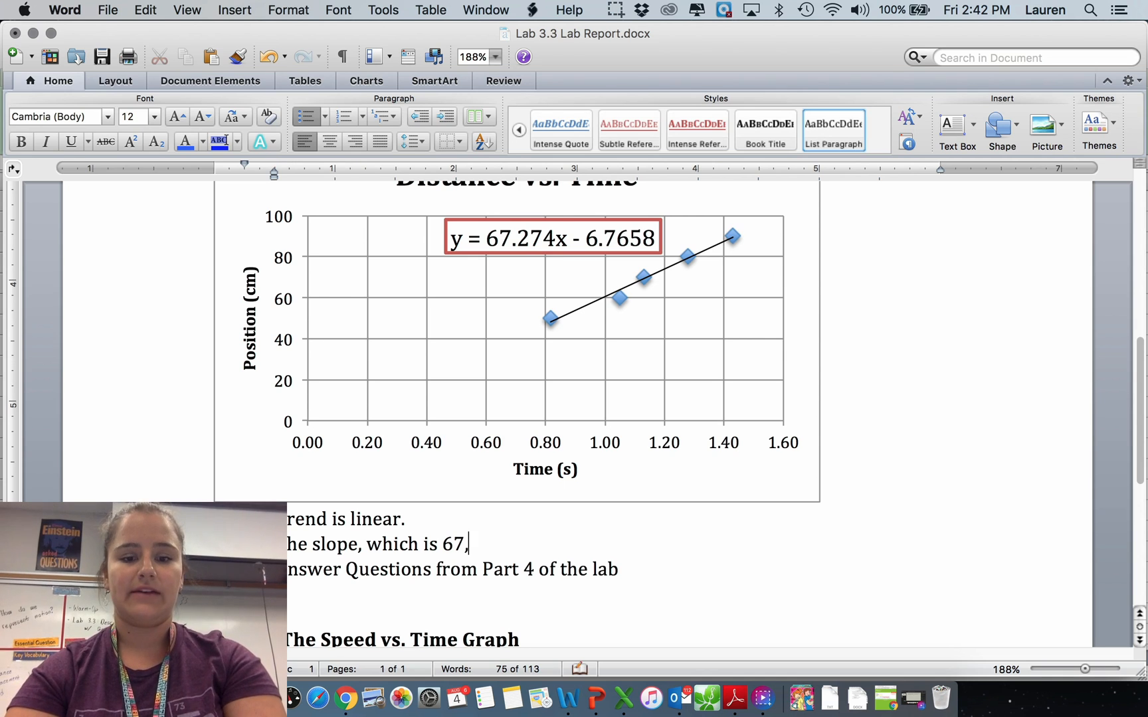
text(24)
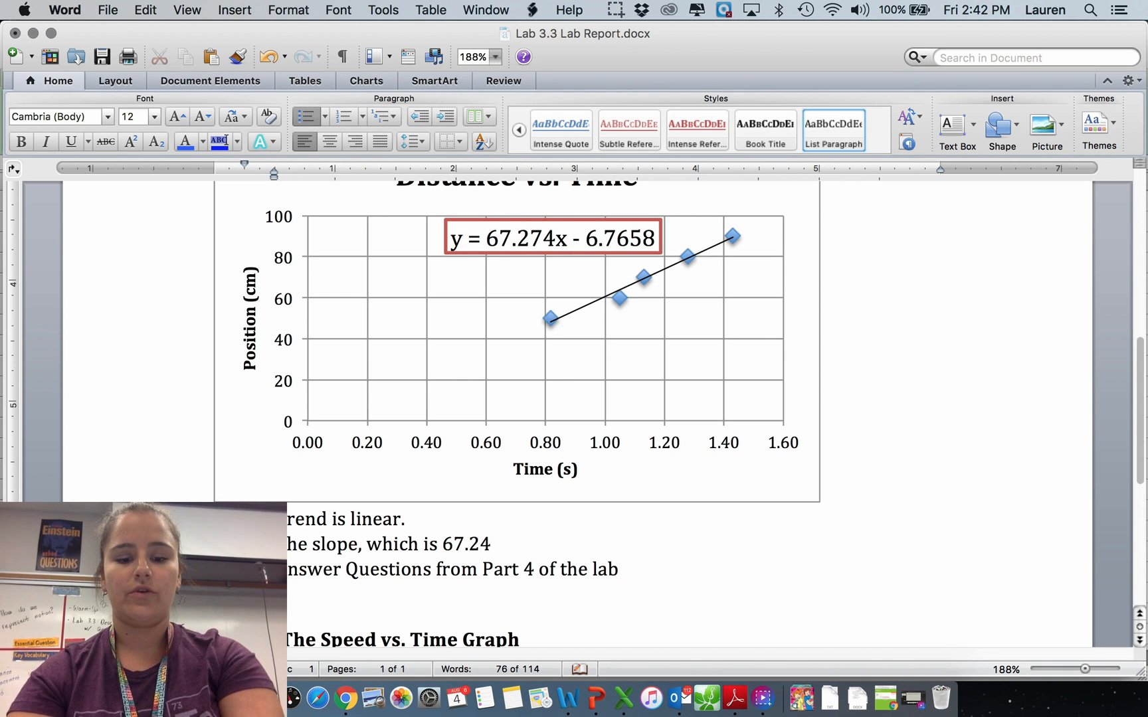
text(cm/s r)
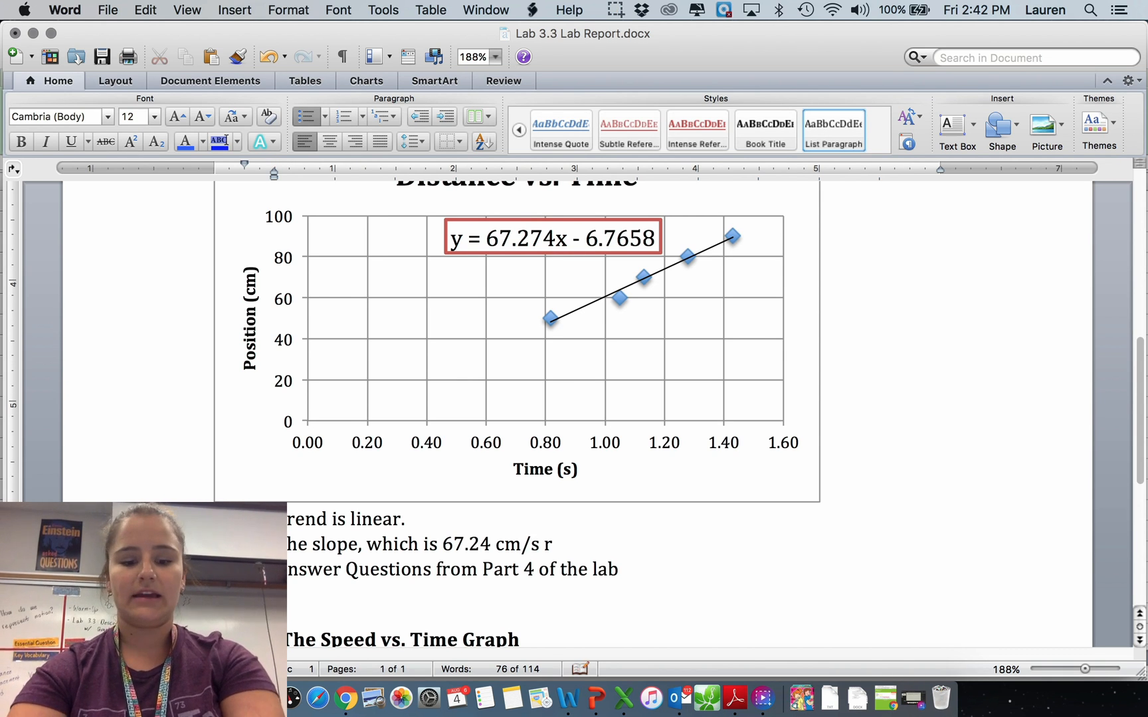
text(represents the spe)
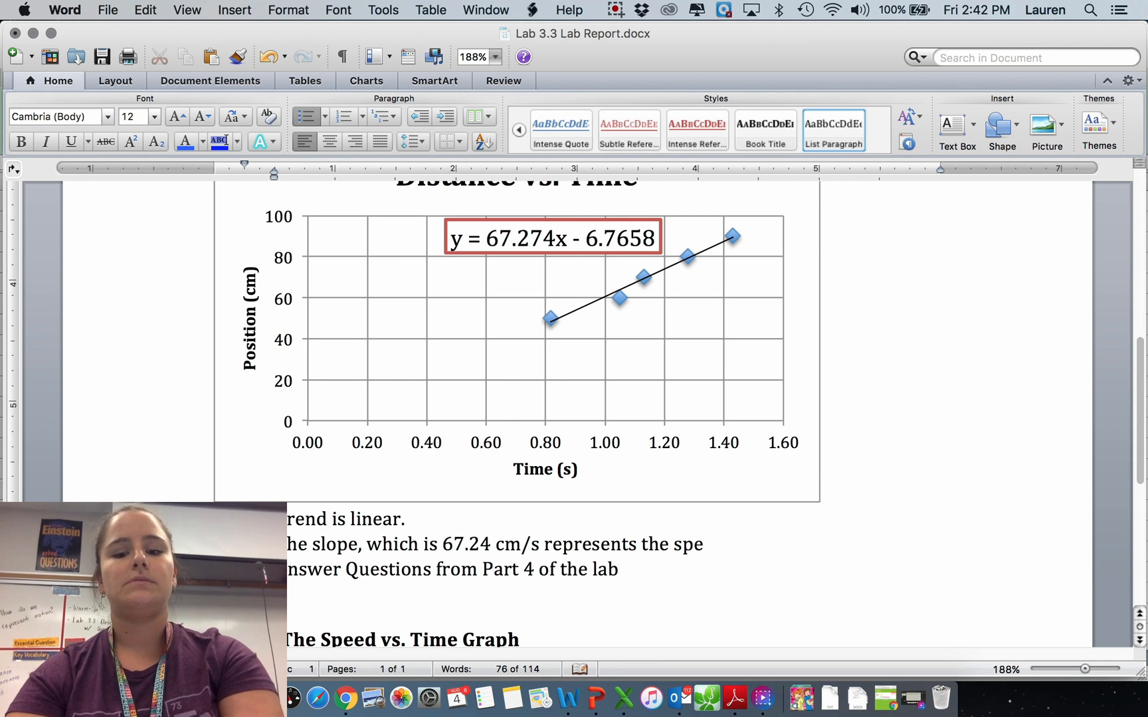
text(ed.)
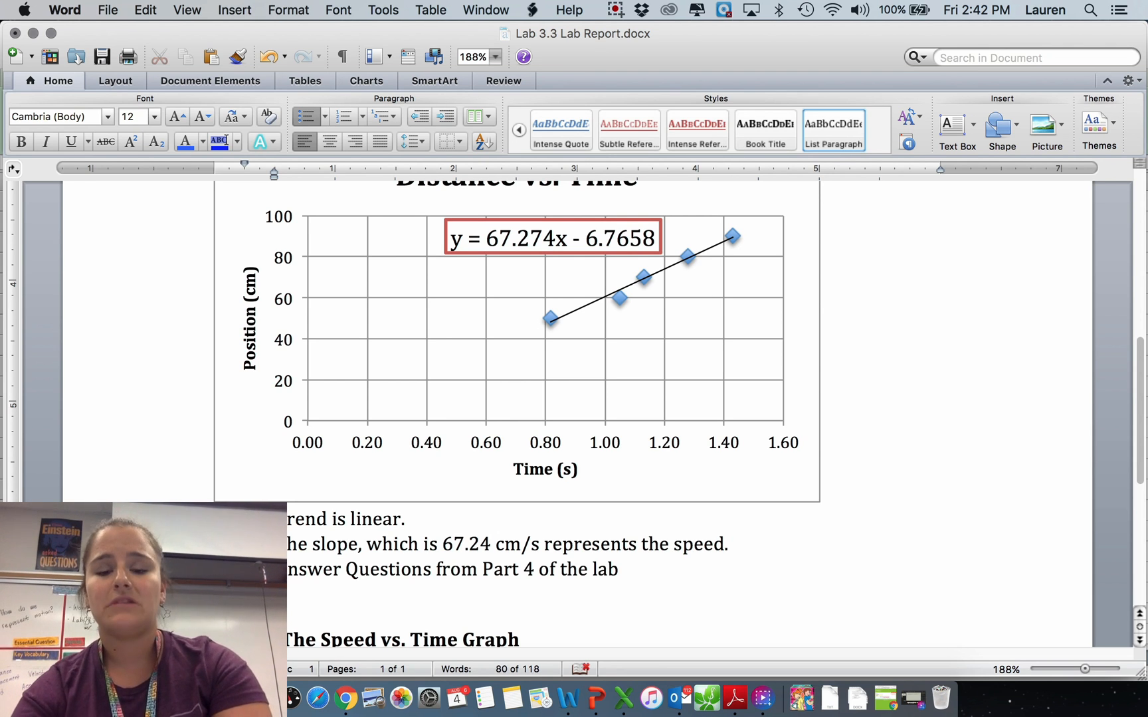
Add that this speed is consistent with the value calculated by the table
text(It is consist)
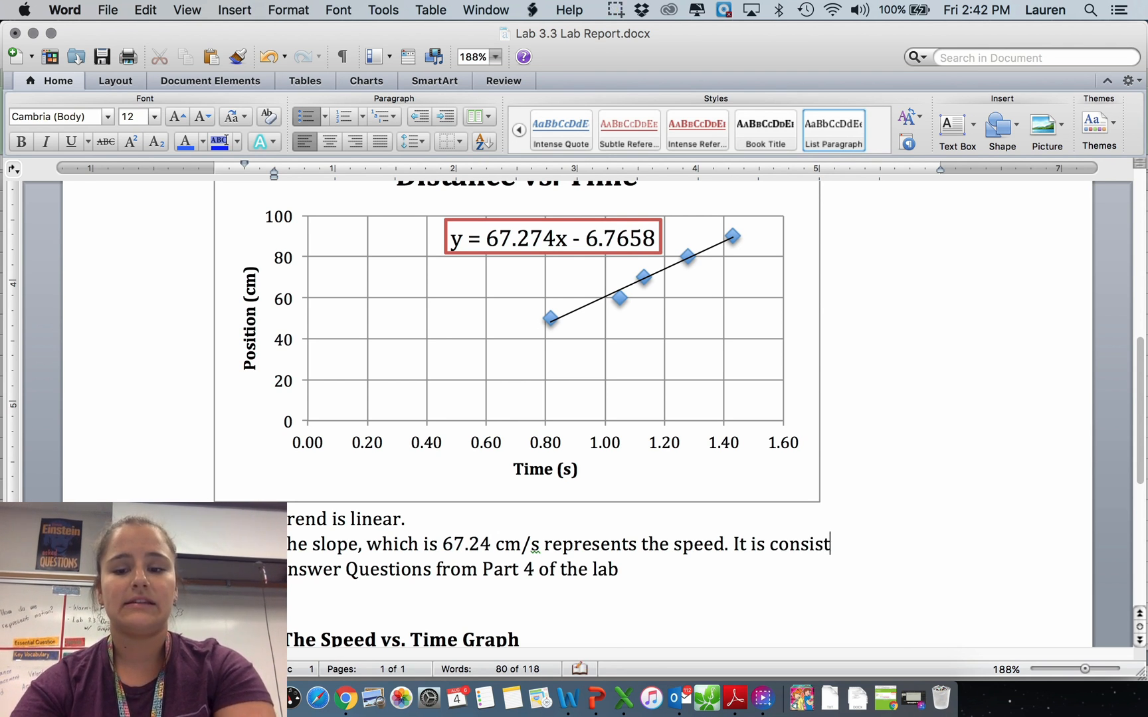
text(with)
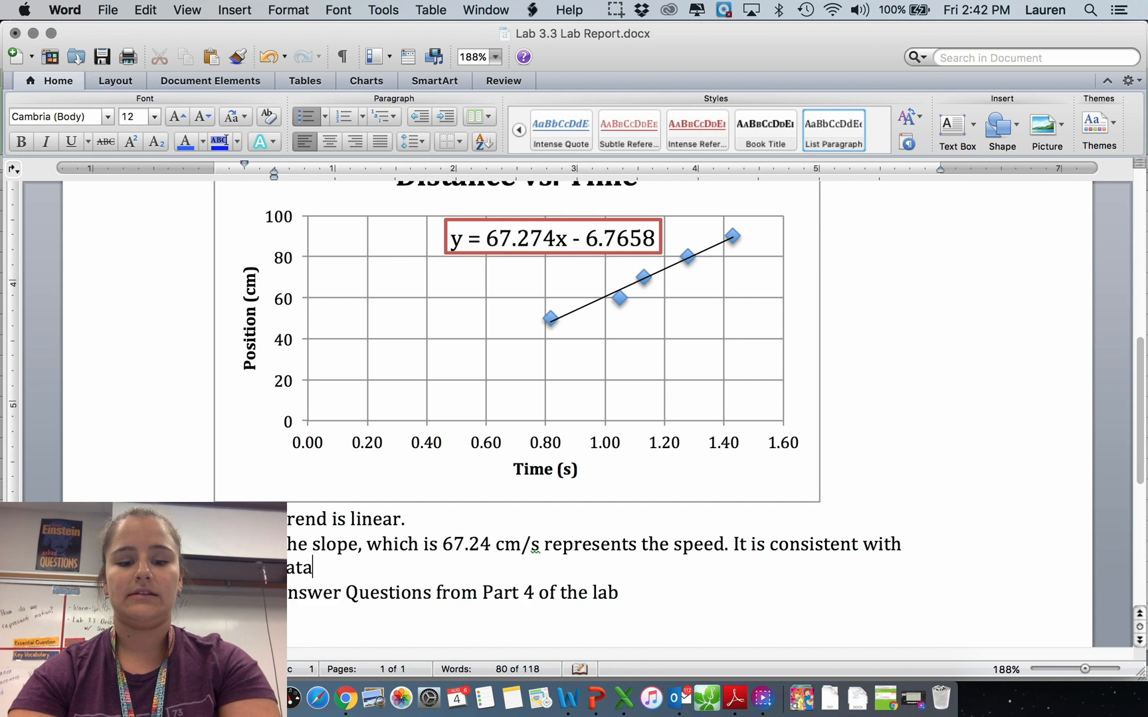
text(calculated by)
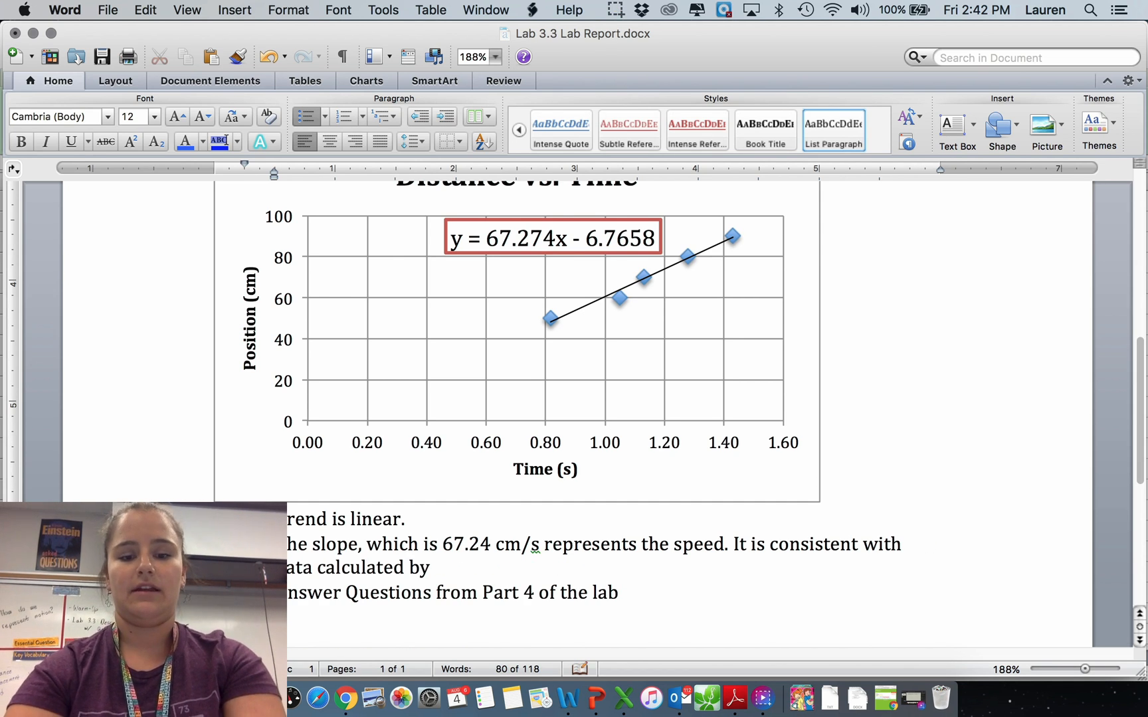
text(the table.)
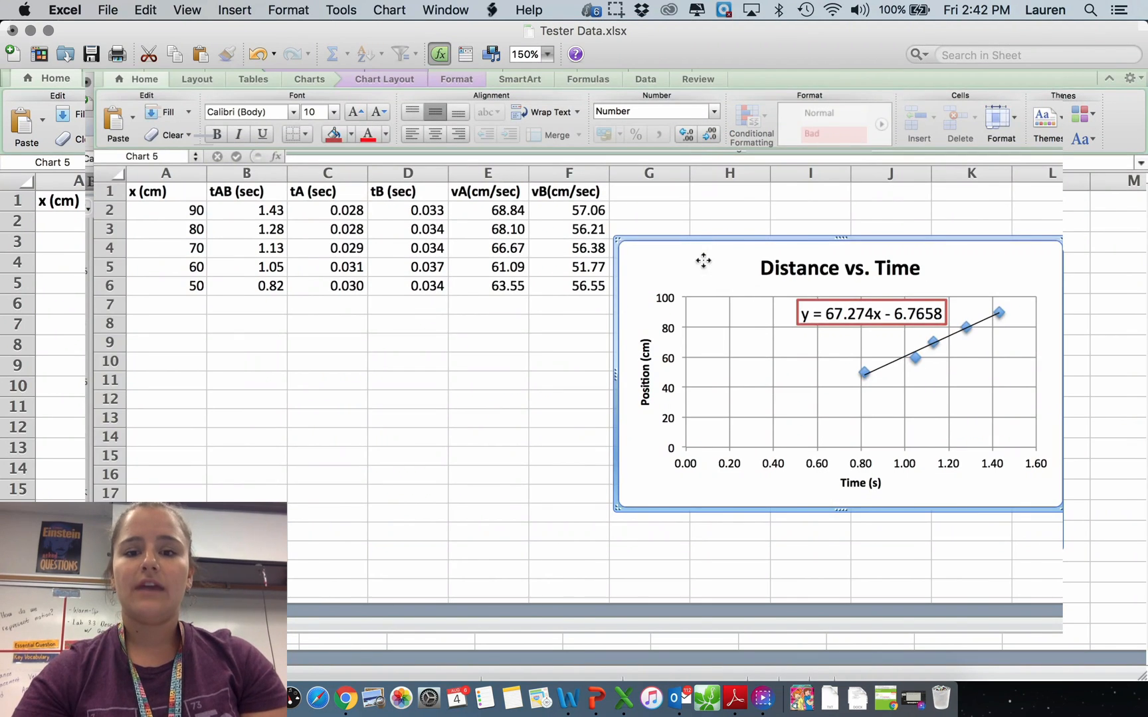
Create a marked scatter chart of the vB speed values against the tAB times
click(518, 201)
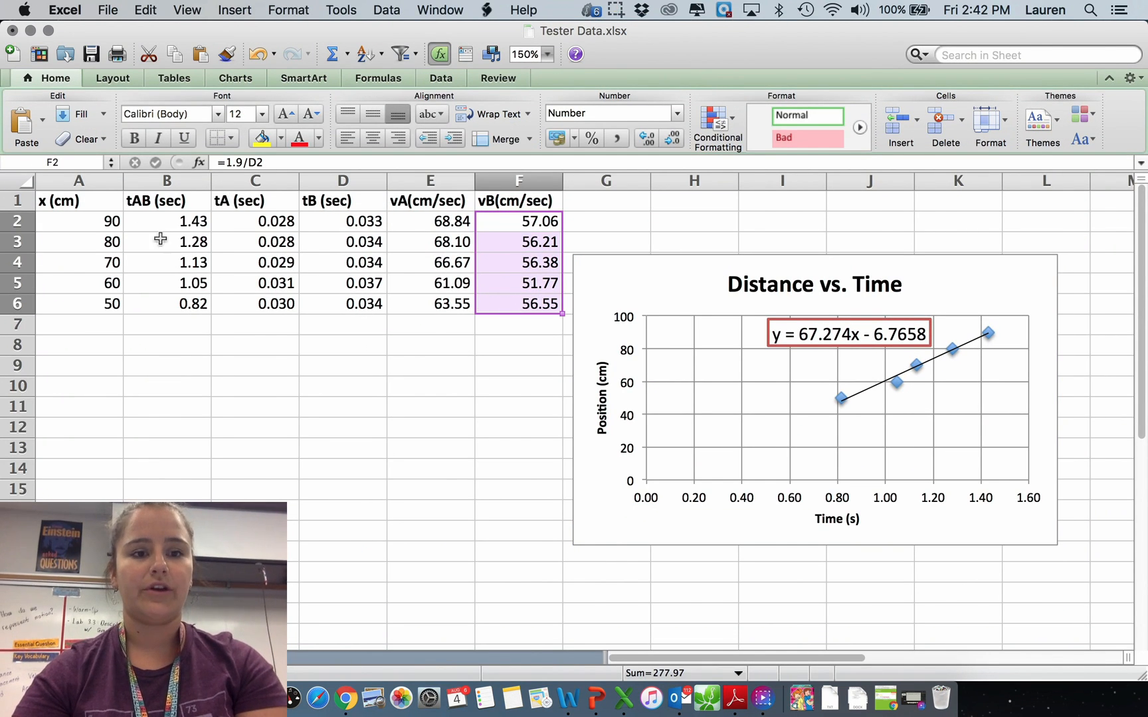
click(168, 220)
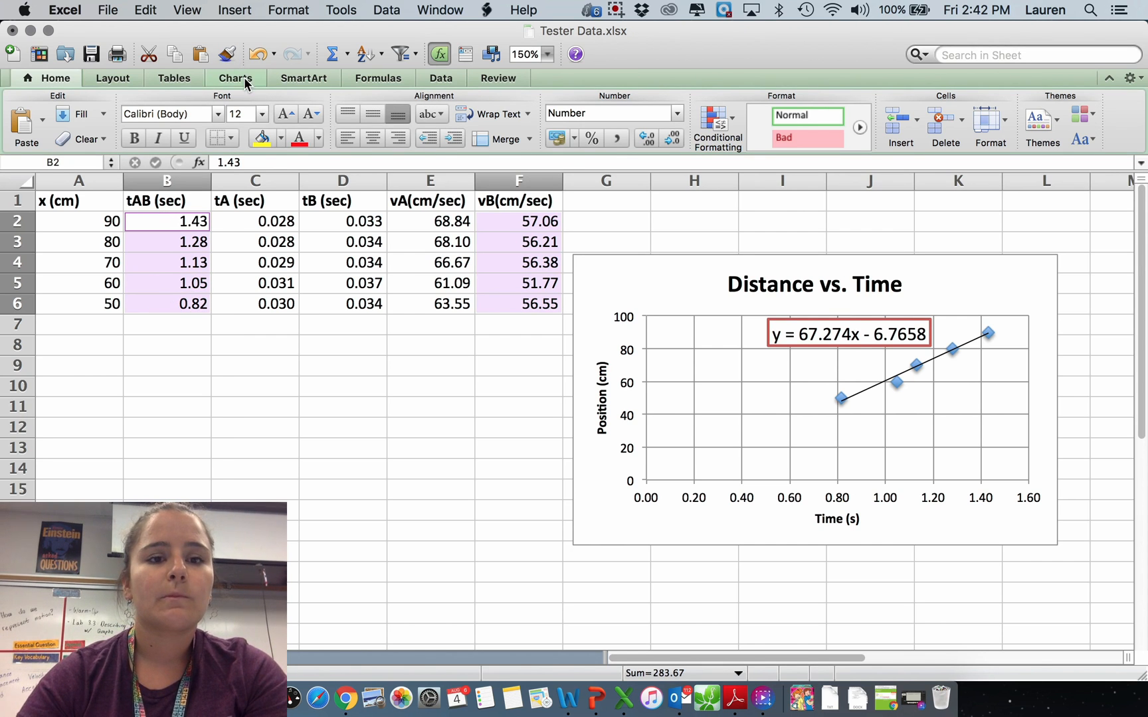
click(252, 125)
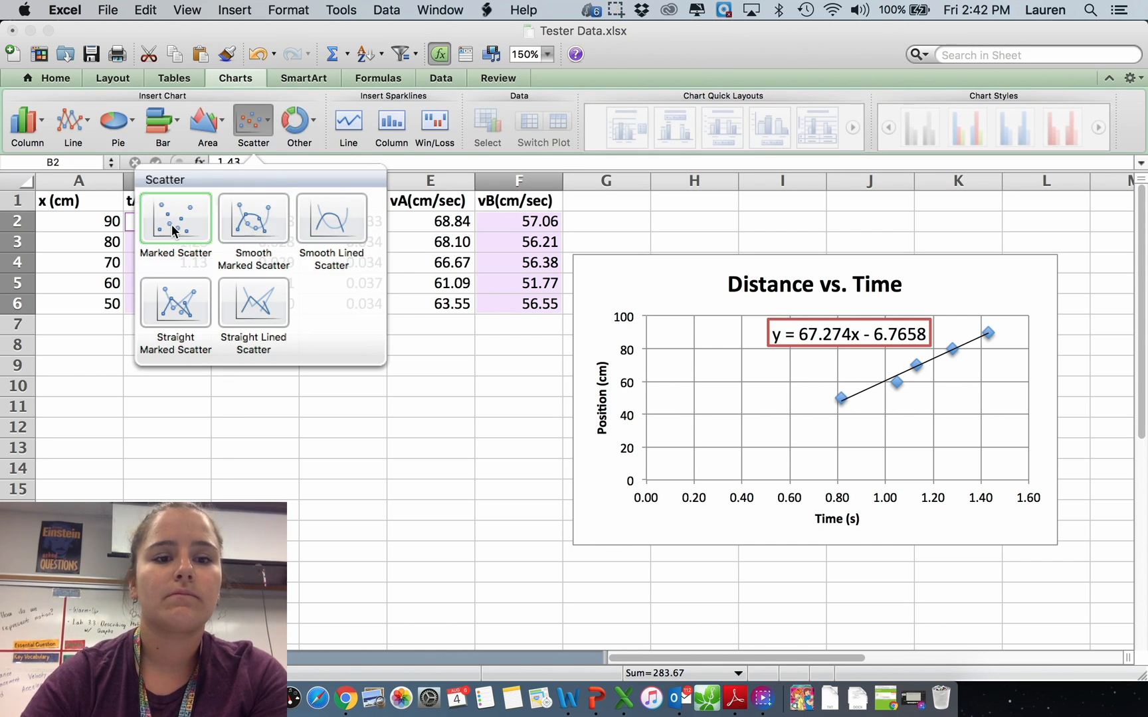
click(174, 218)
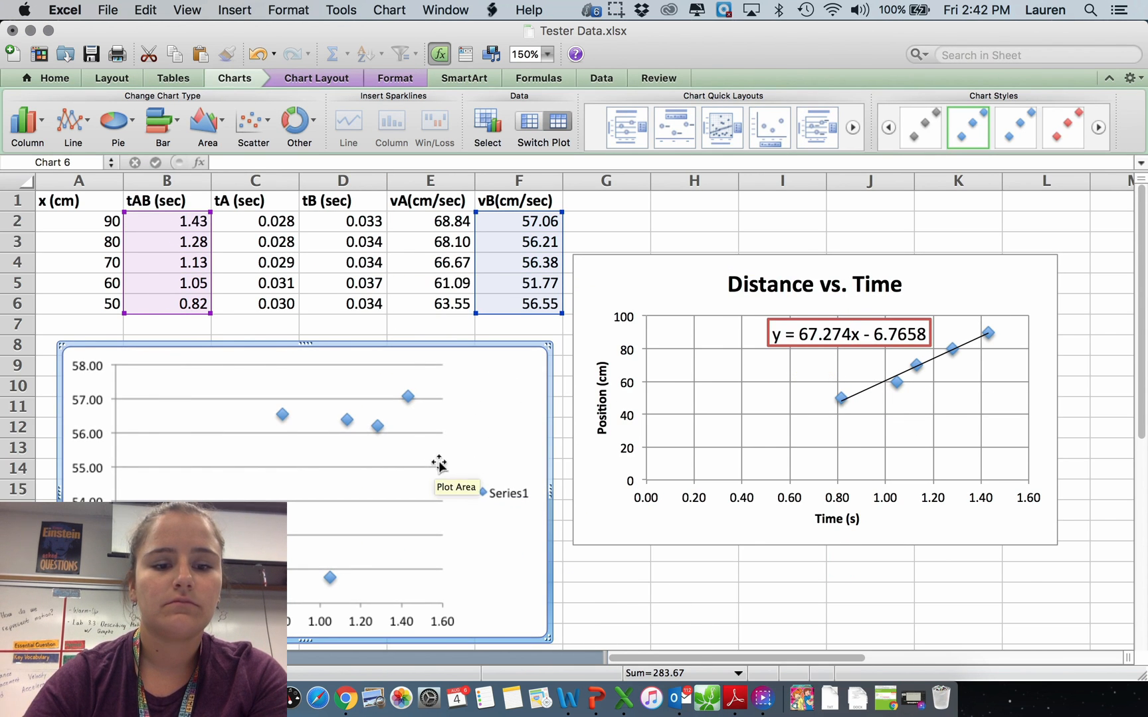
Title the new chart Velocity vs. Time and add vertical gridlines
click(508, 493)
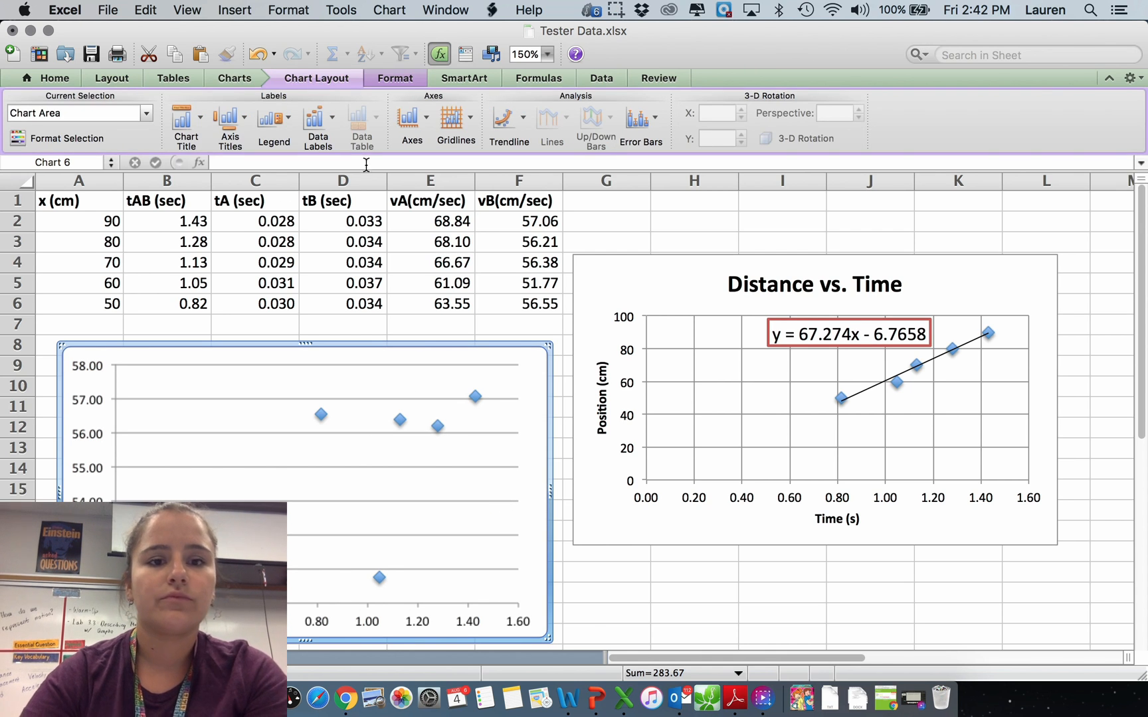
mouse_move(316, 410)
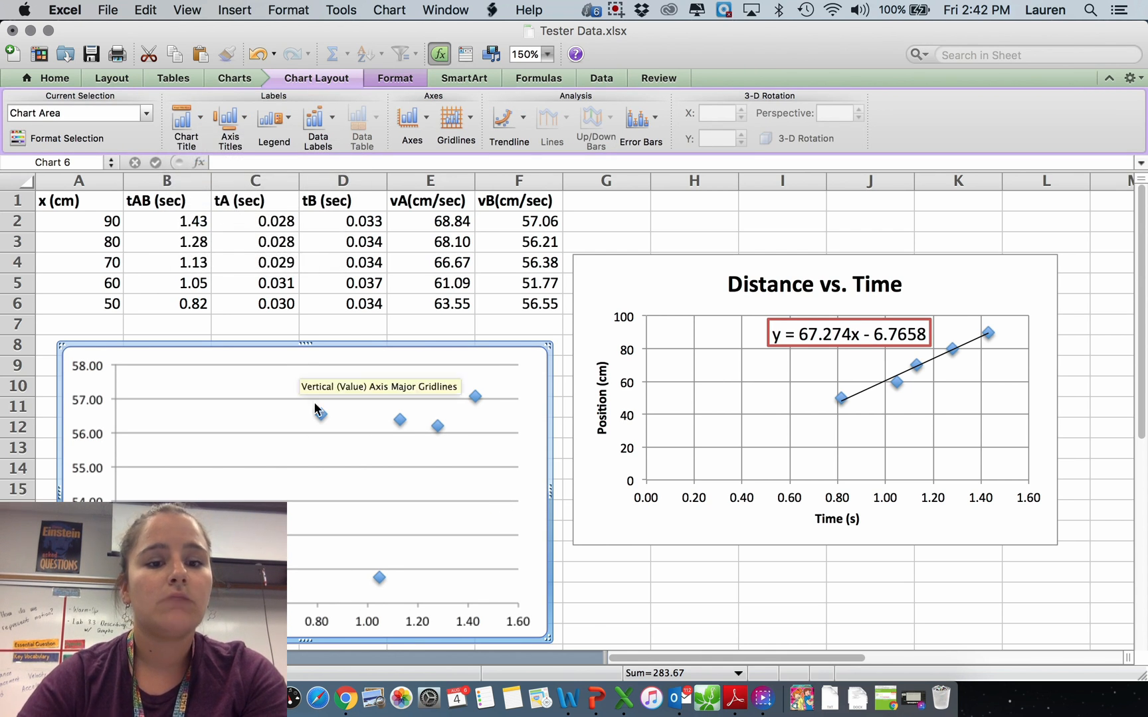
click(184, 124)
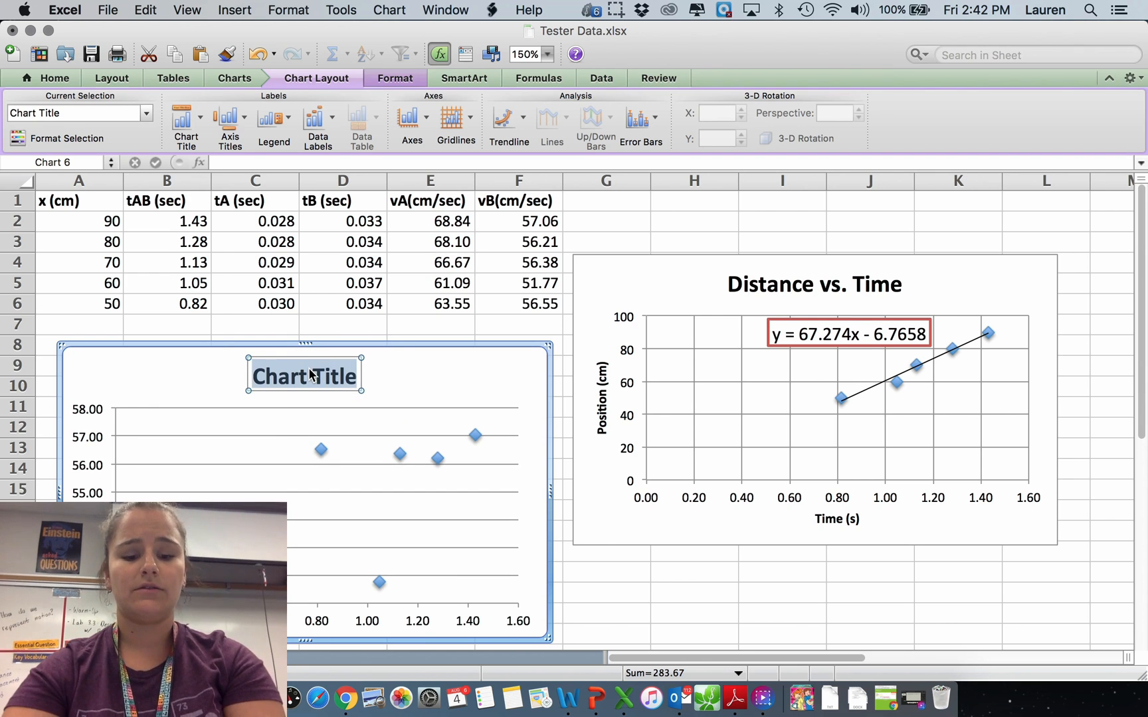
text(Velcity vs. Time)
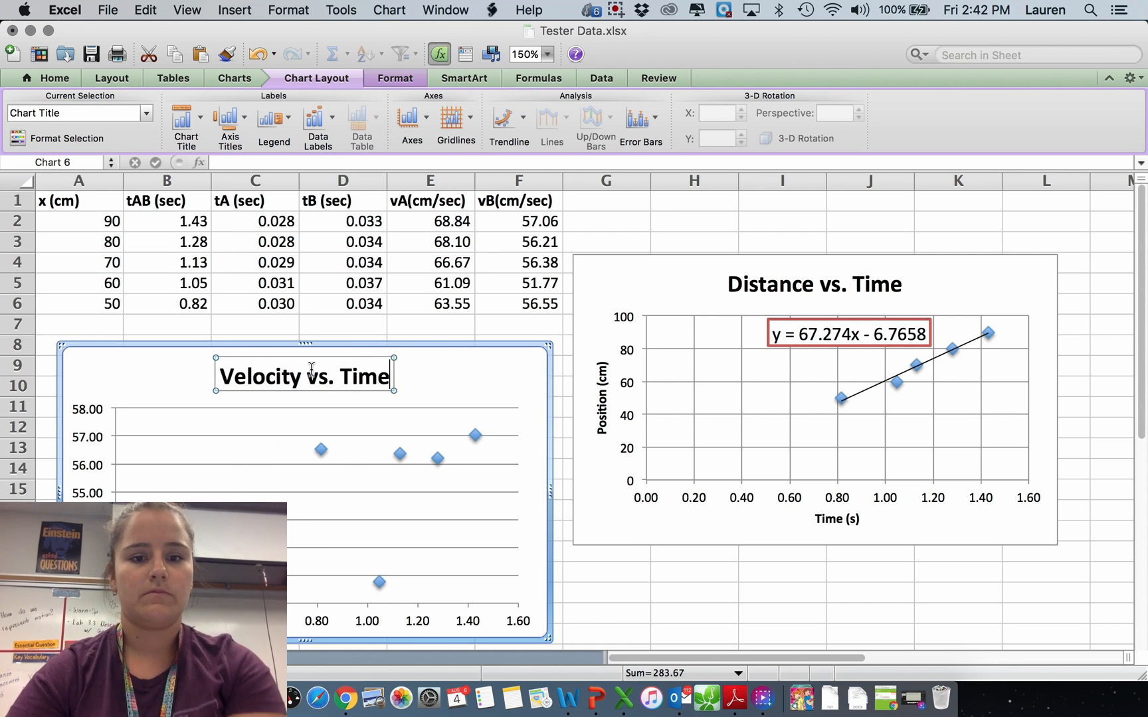
click(455, 118)
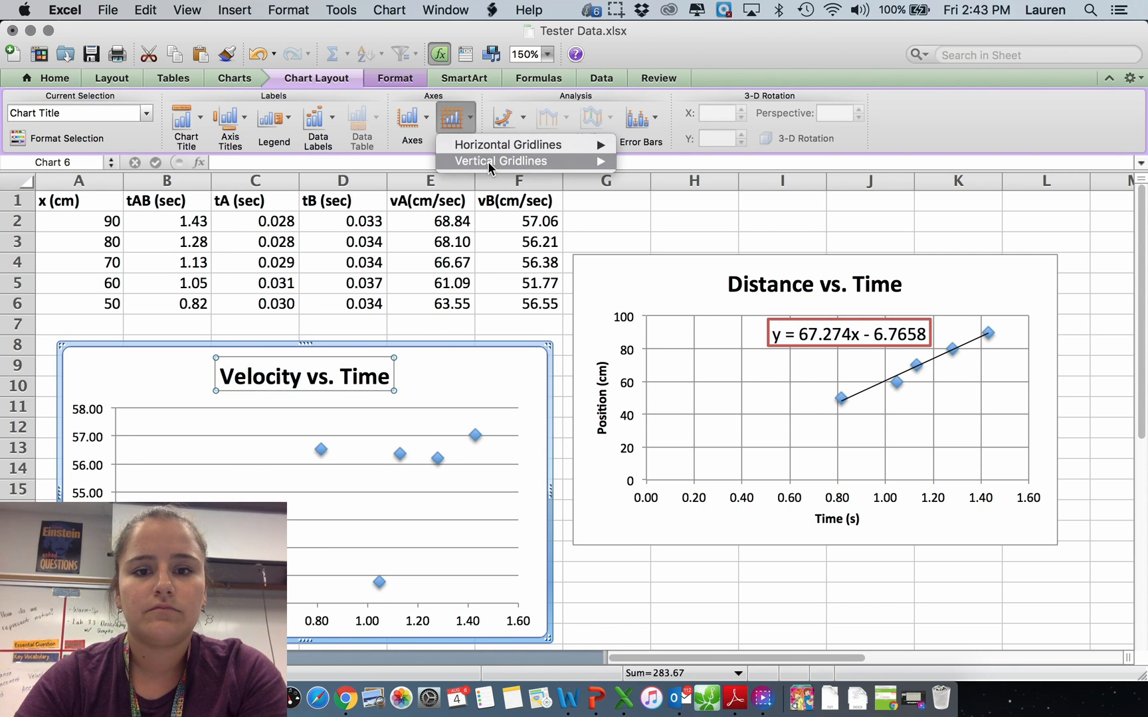
click(499, 160)
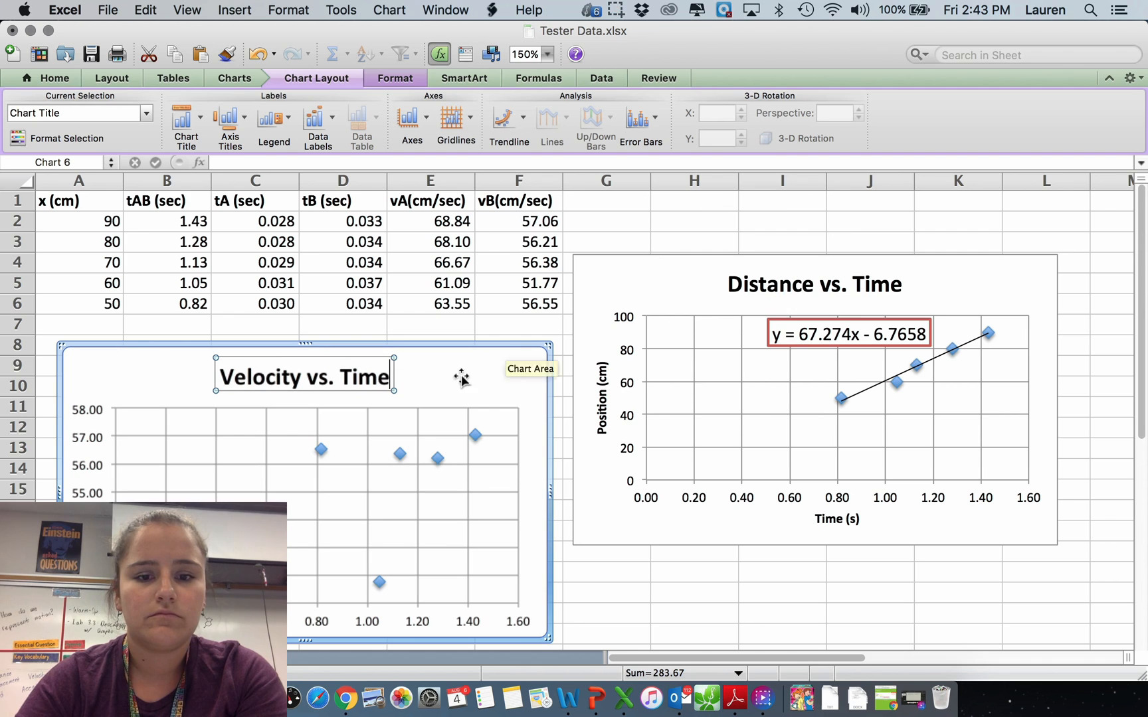
click(407, 117)
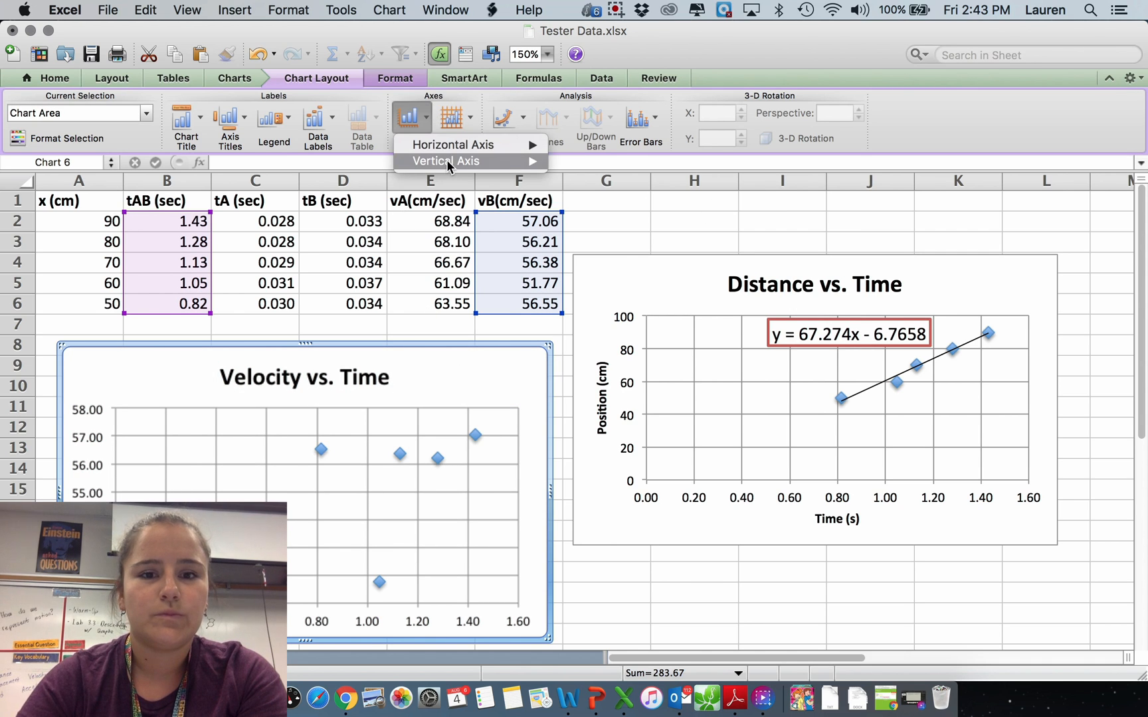
mouse_move(483, 176)
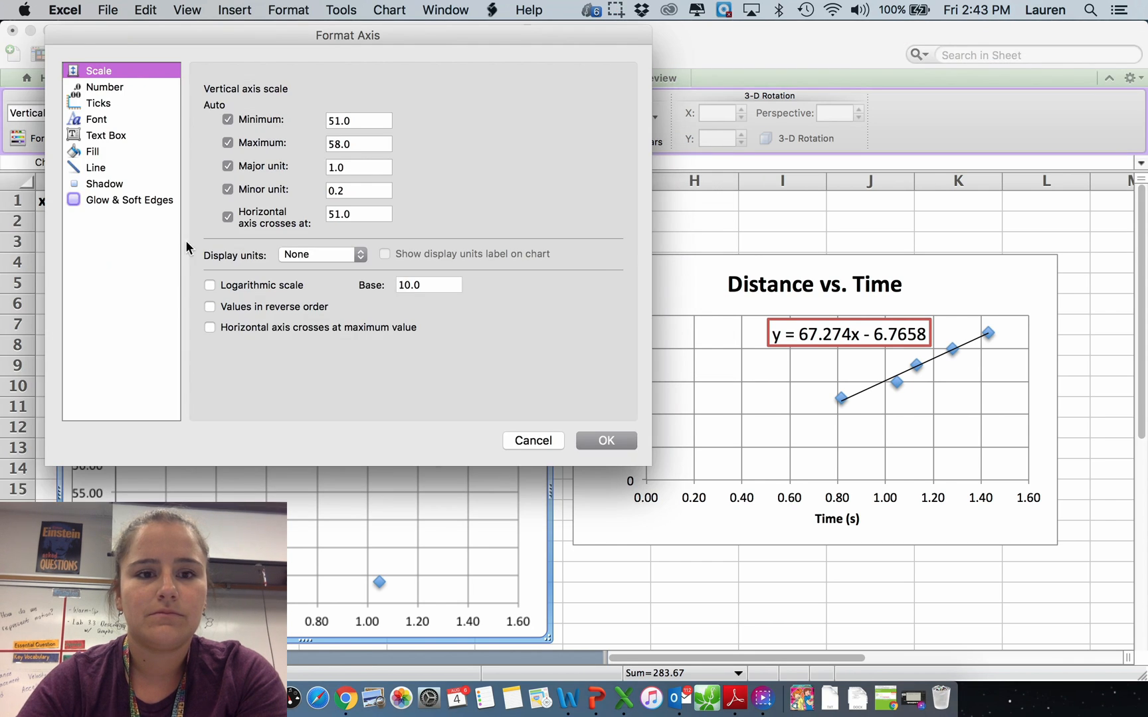
Set the velocity chart's vertical axis minimum to 0 so it runs from zero to 60
click(357, 120)
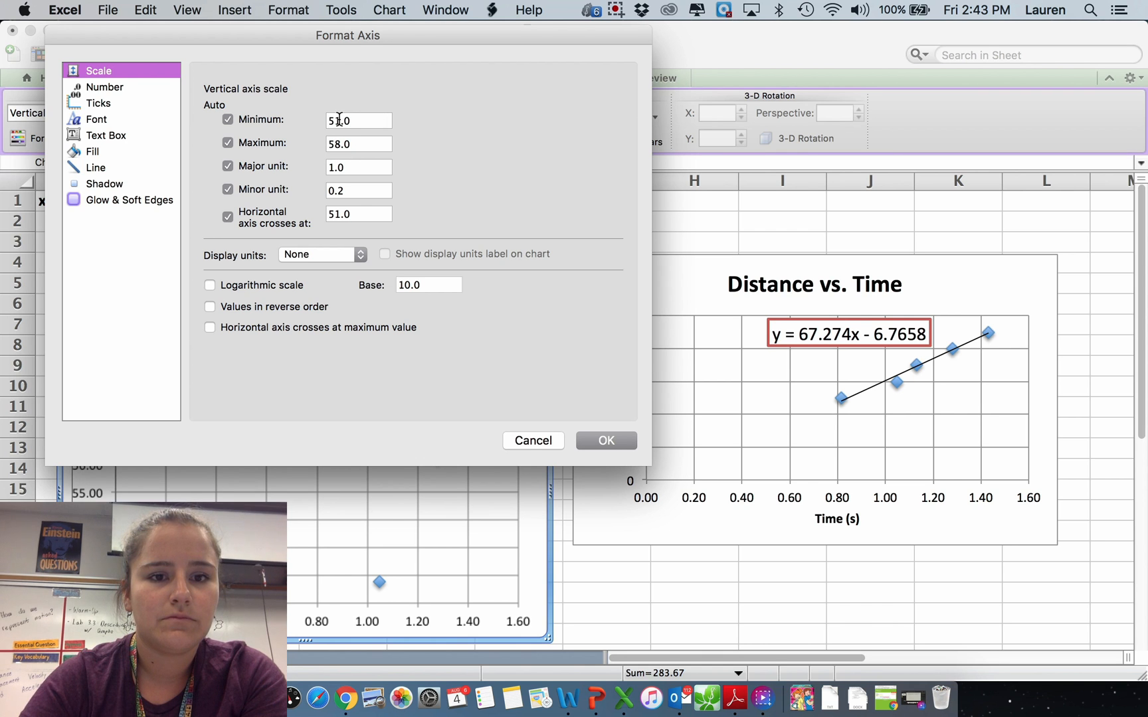
click(227, 120)
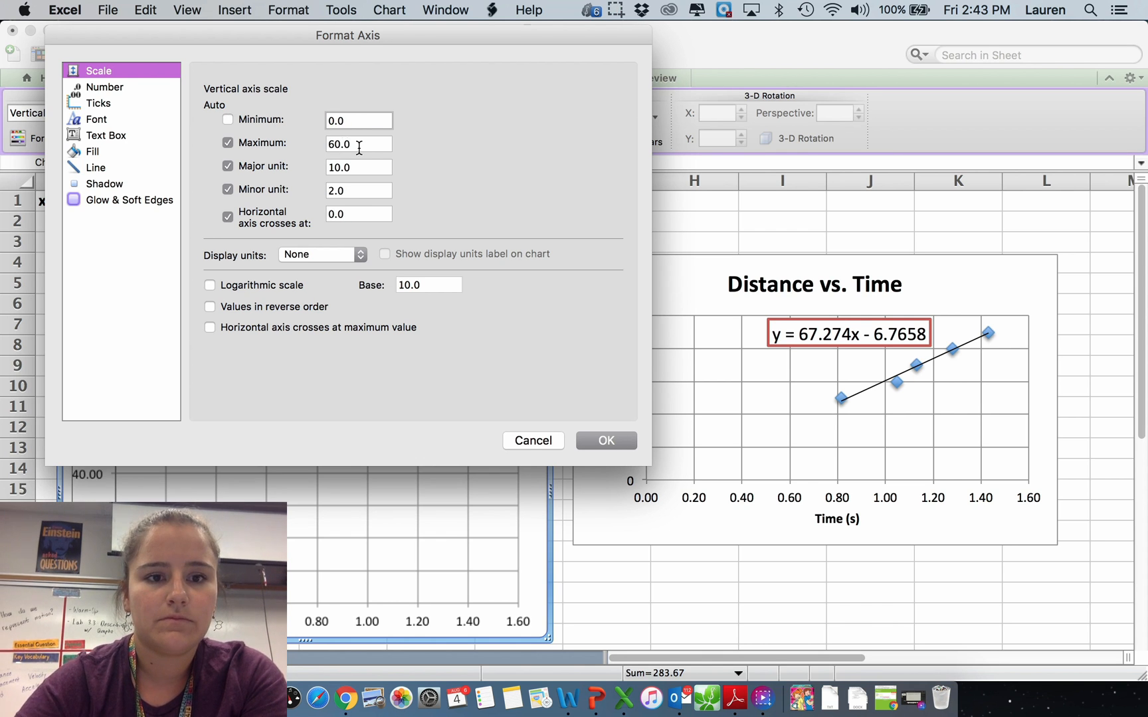
click(604, 441)
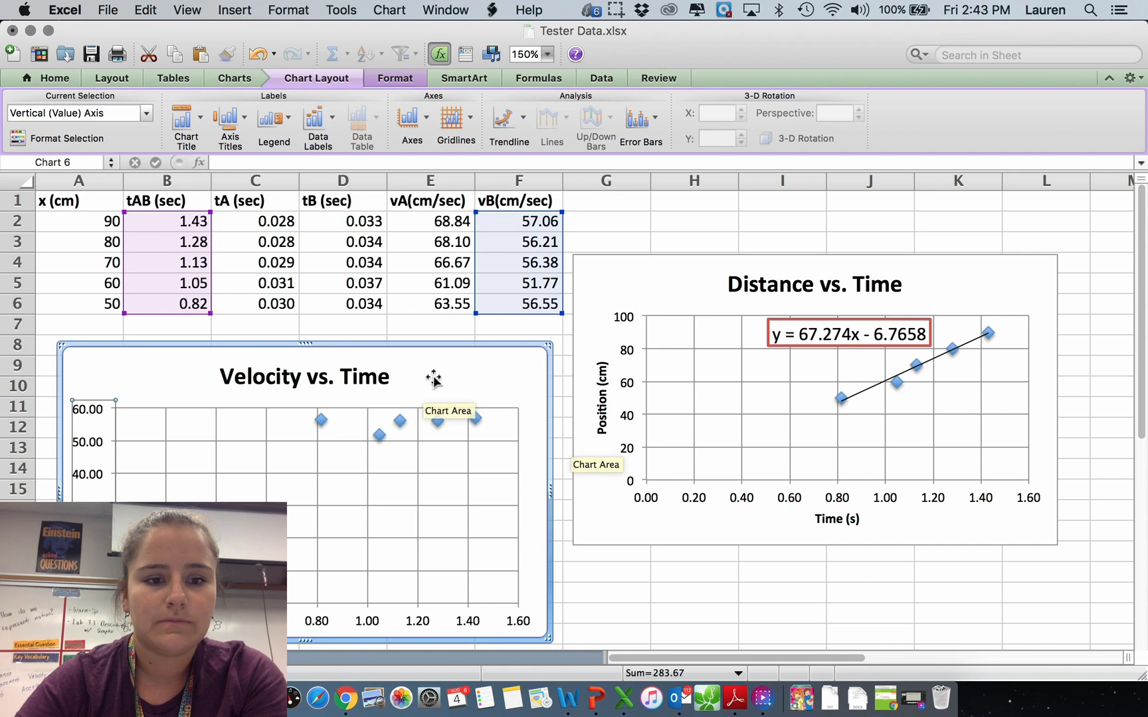
click(434, 379)
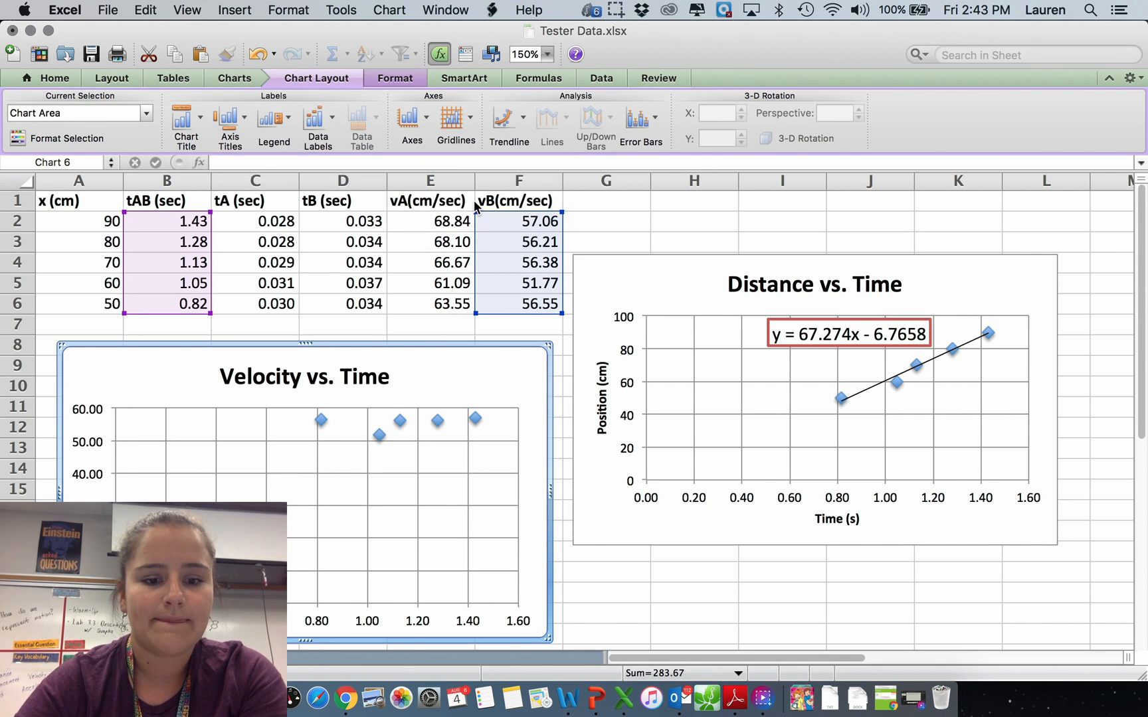
click(228, 125)
text(T9ime)
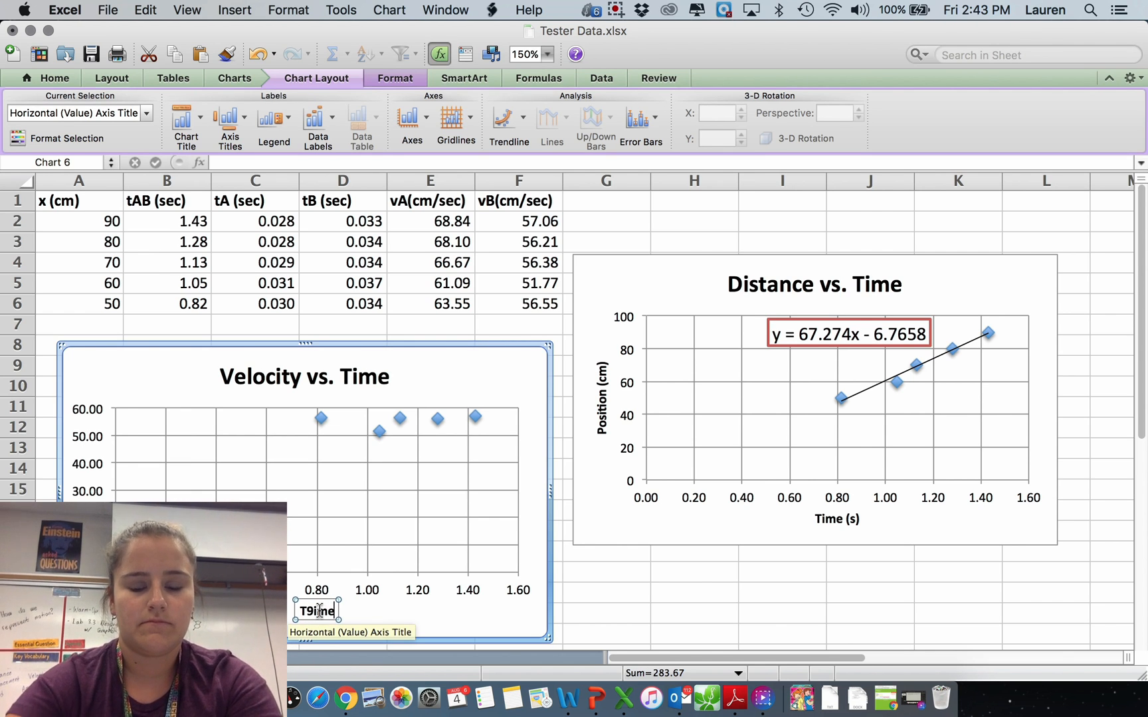
Label the horizontal axis Time (s) and add a rotated cm/s title on the vertical axis
text(Time)
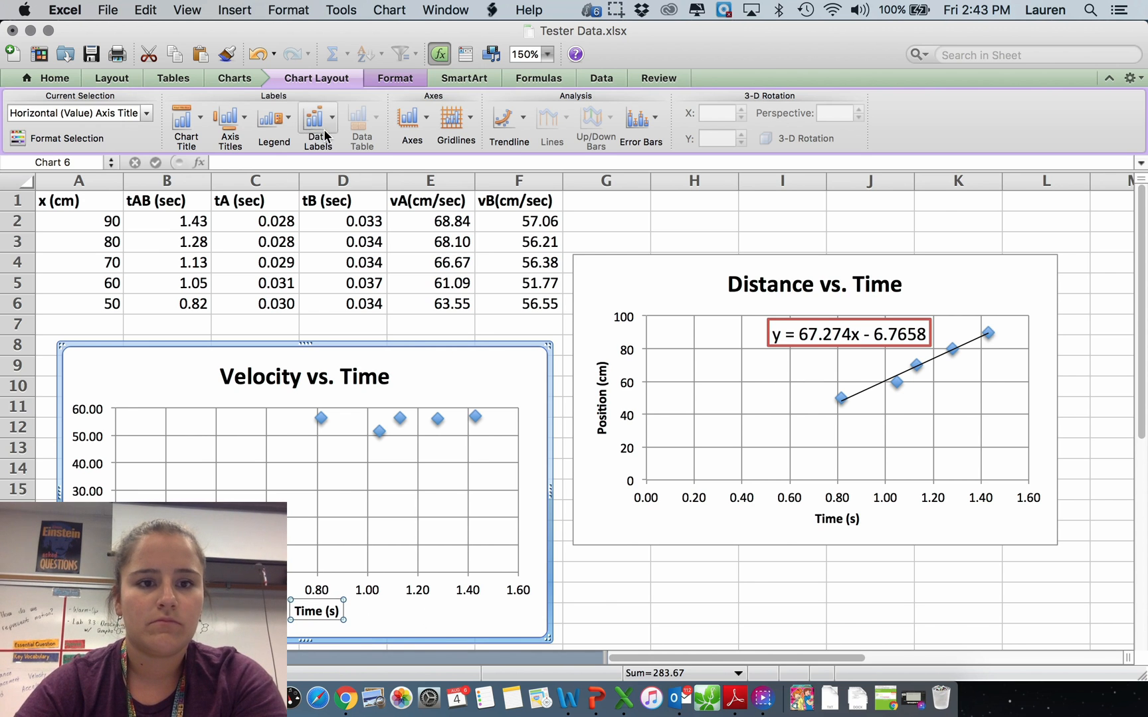
click(228, 124)
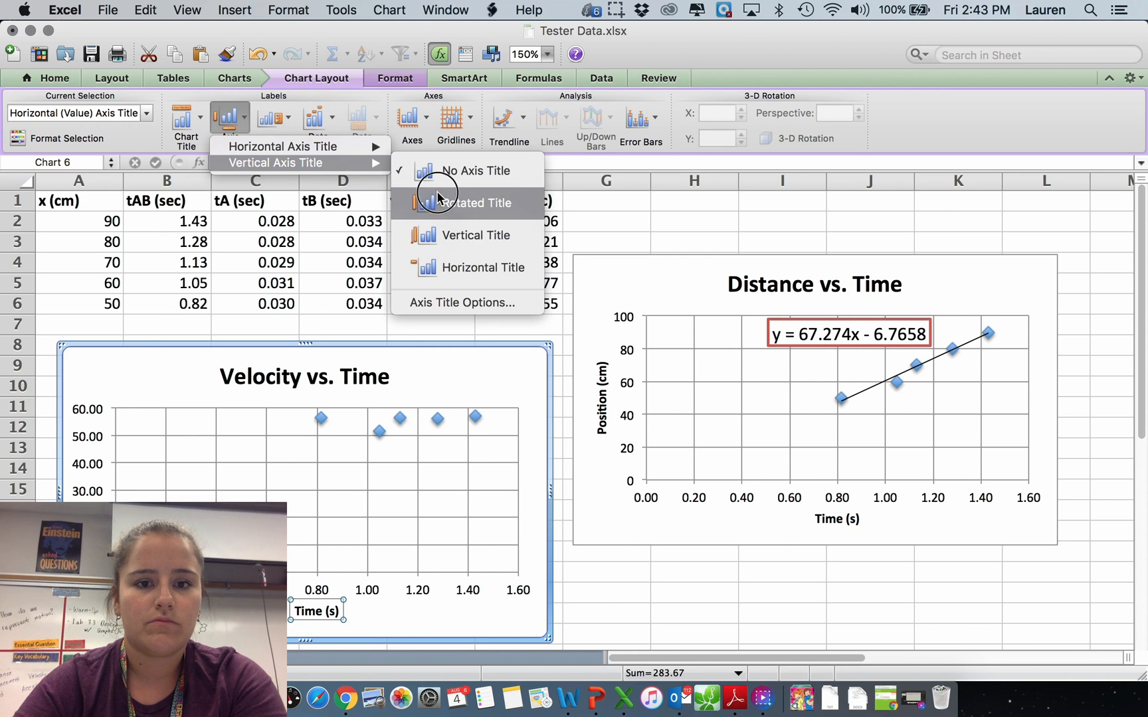
click(478, 203)
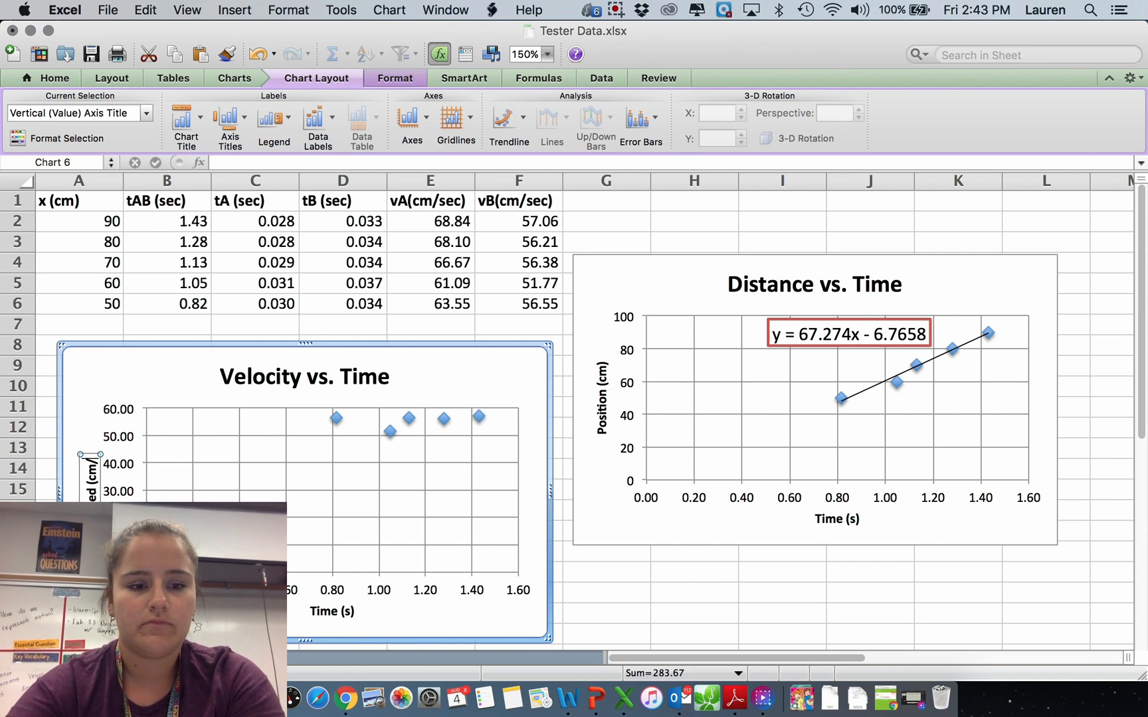
click(344, 484)
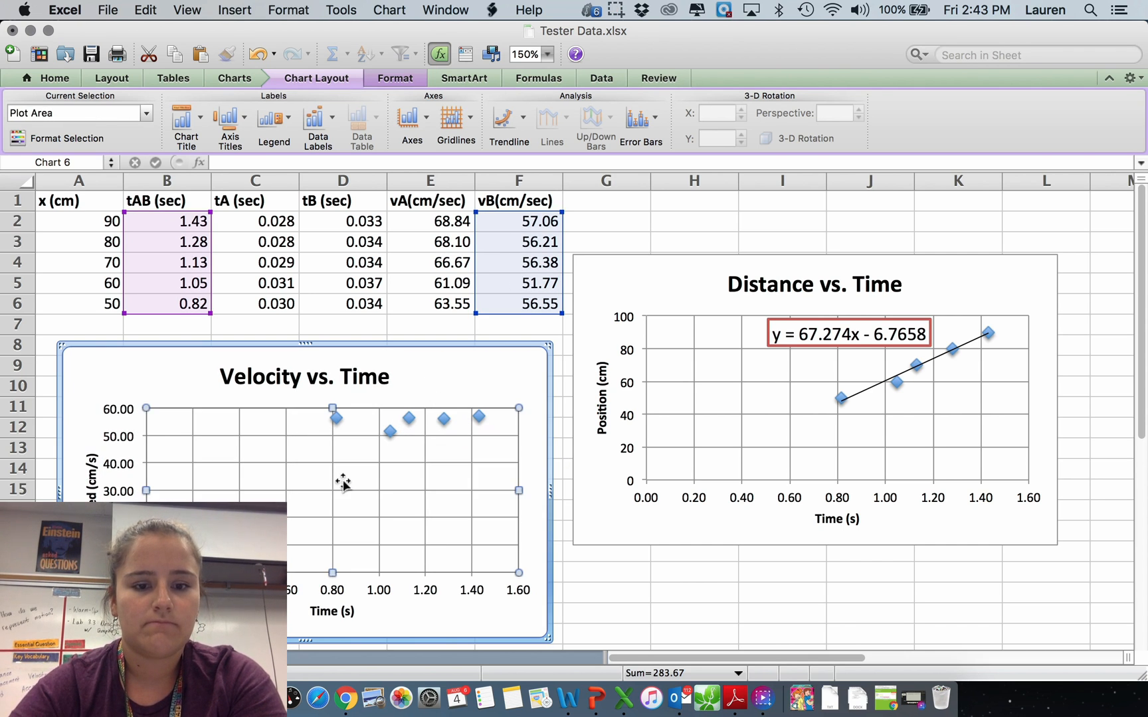
click(508, 121)
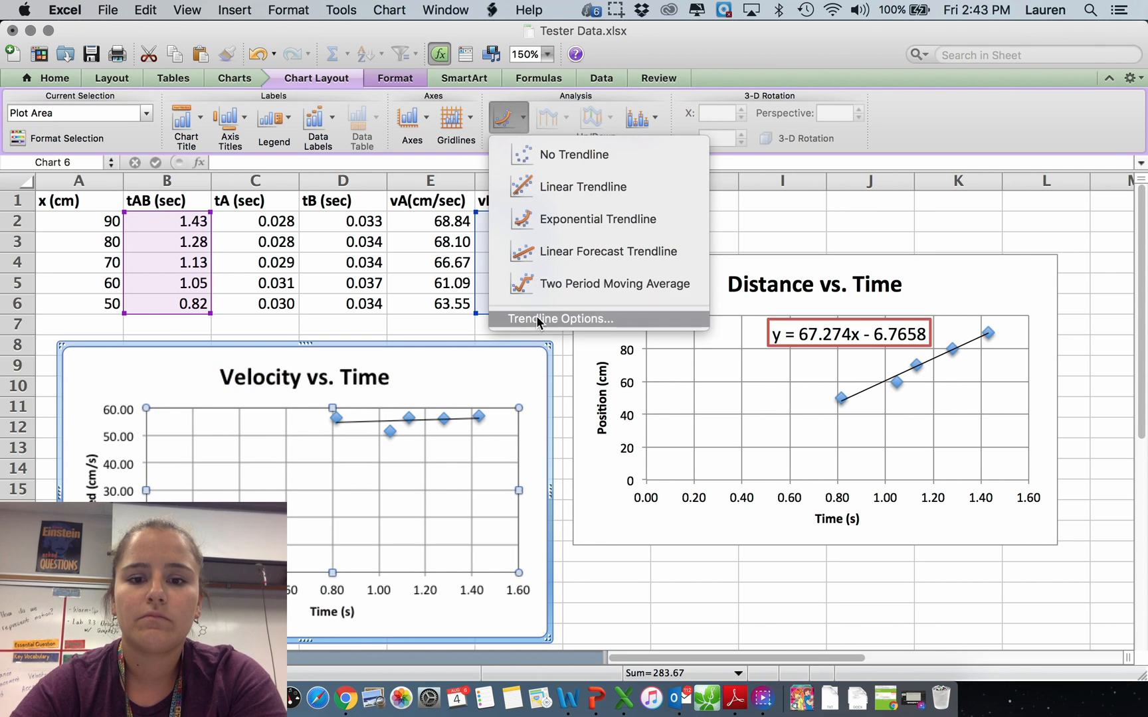
Add a linear trendline with equation y = 2.503x + 52.737 and move the label off the points
click(557, 319)
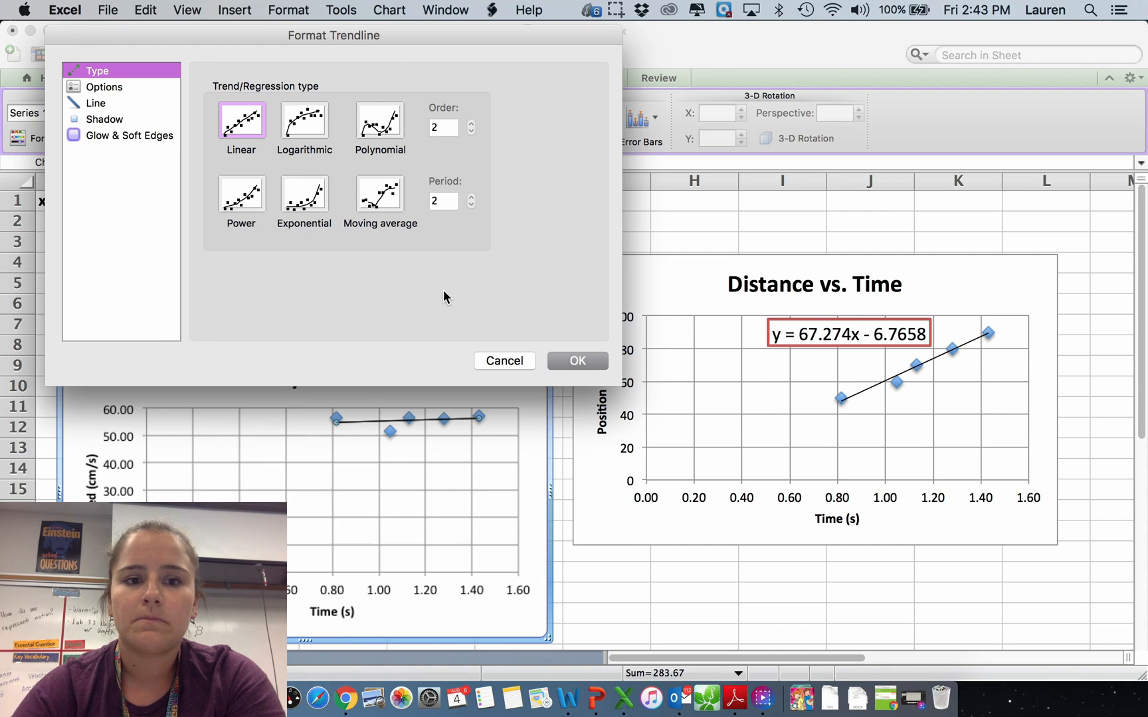
click(105, 87)
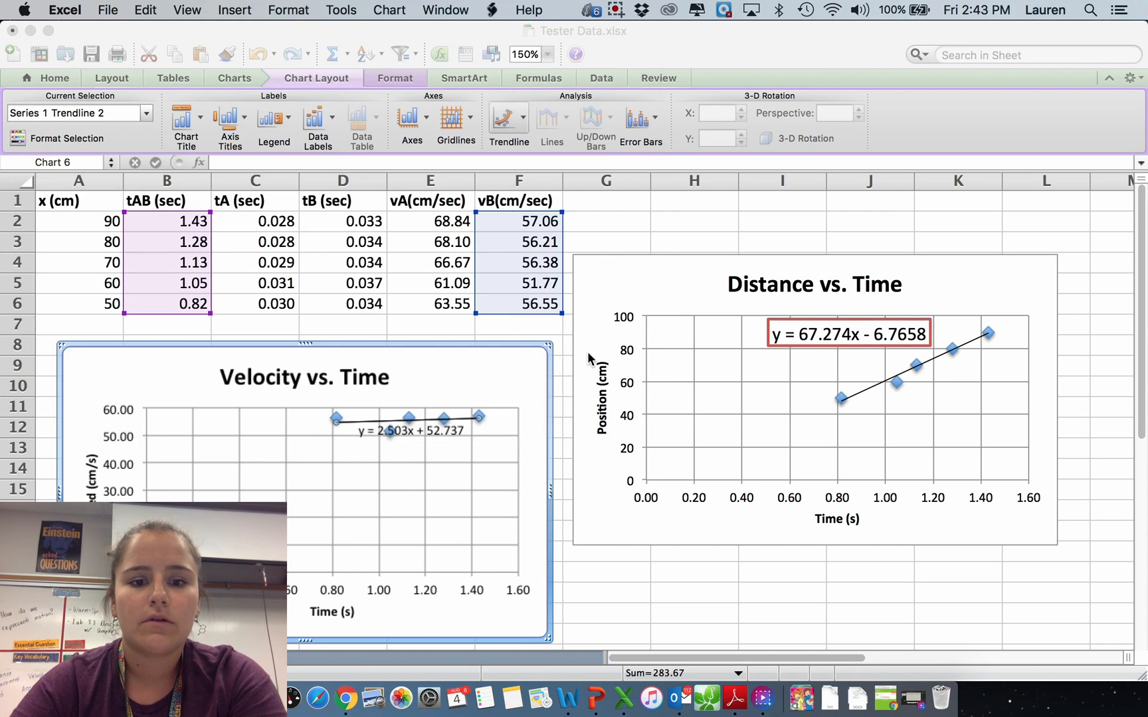
click(411, 430)
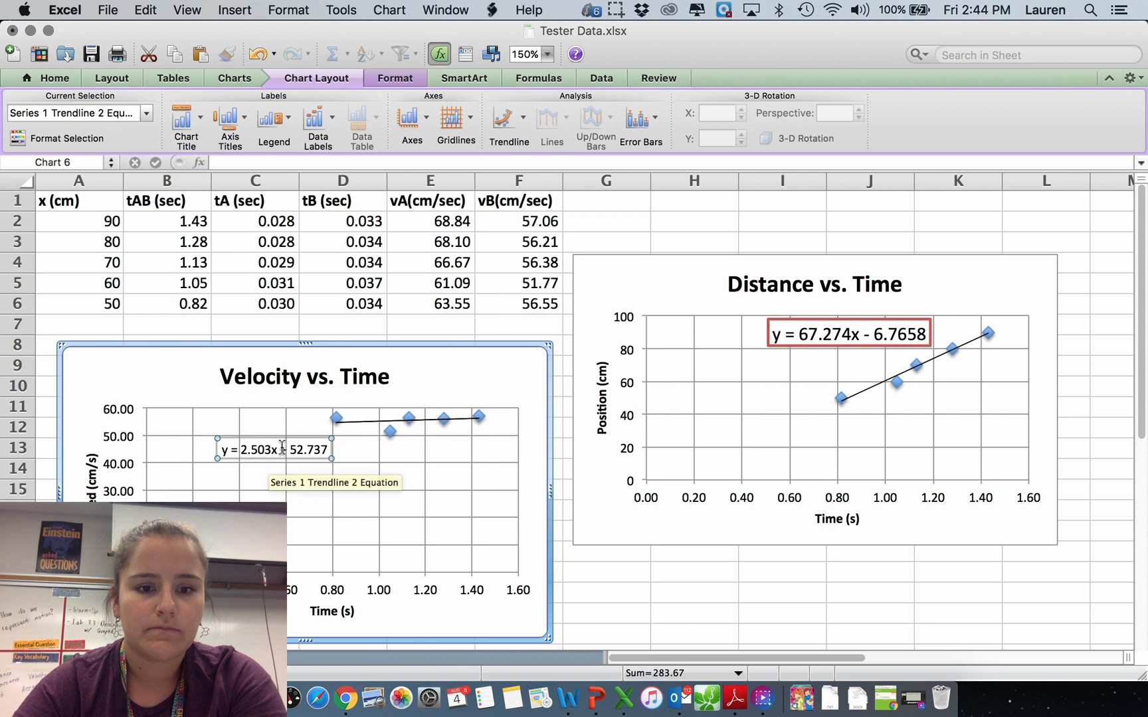
click(490, 381)
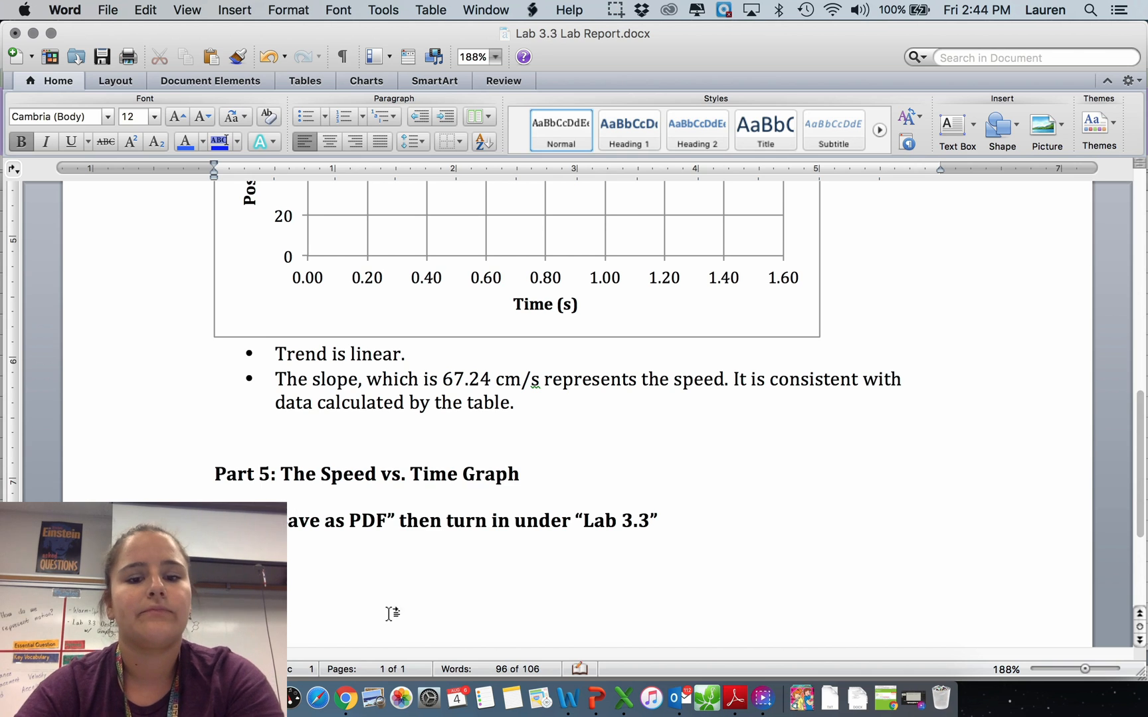
Paste the Velocity vs. Time chart under the Part 5 heading and check its placement on page two
scroll(down, 3)
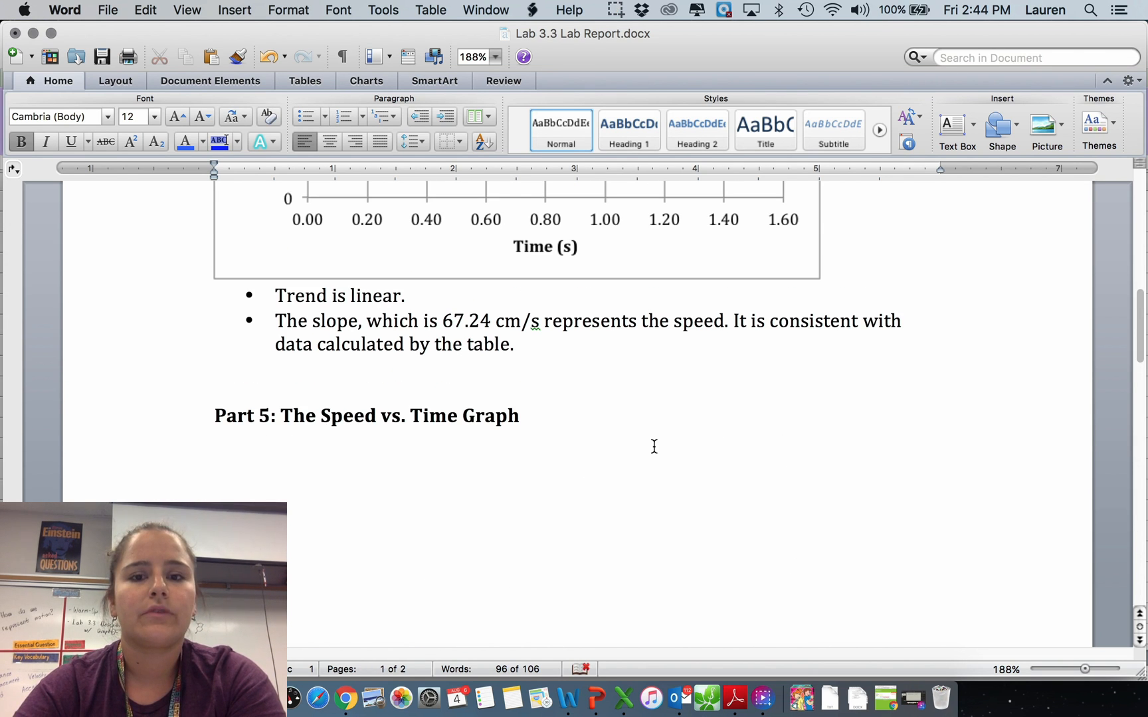
scroll(down, 3)
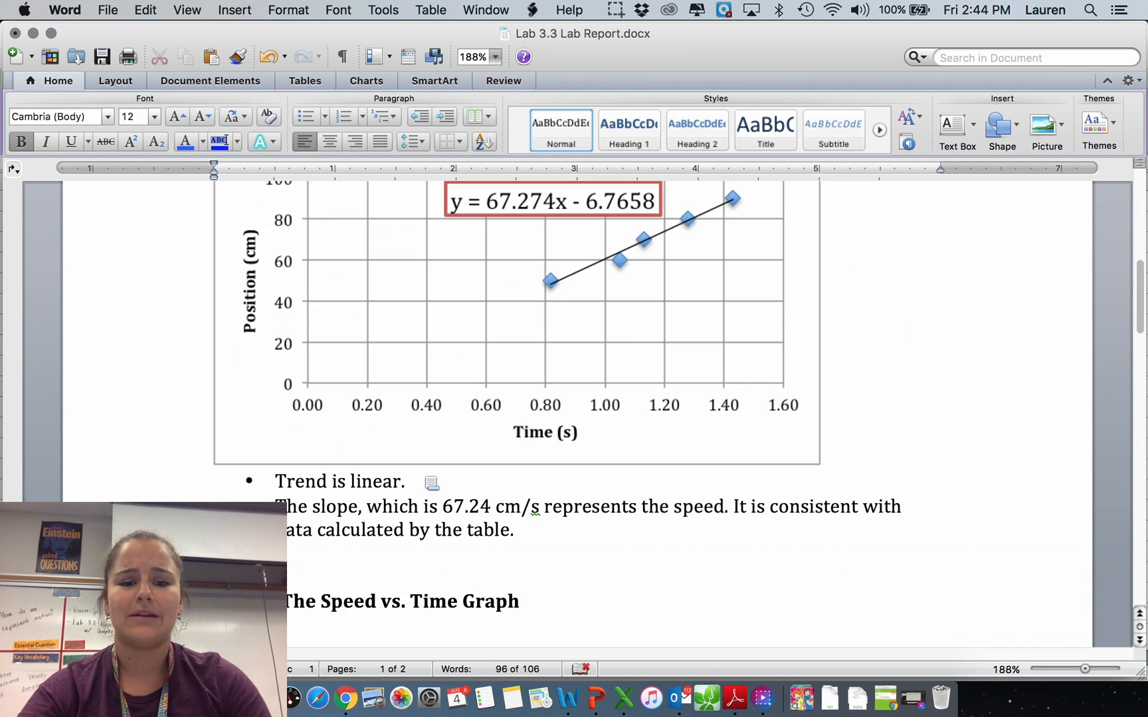
scroll(down, 3)
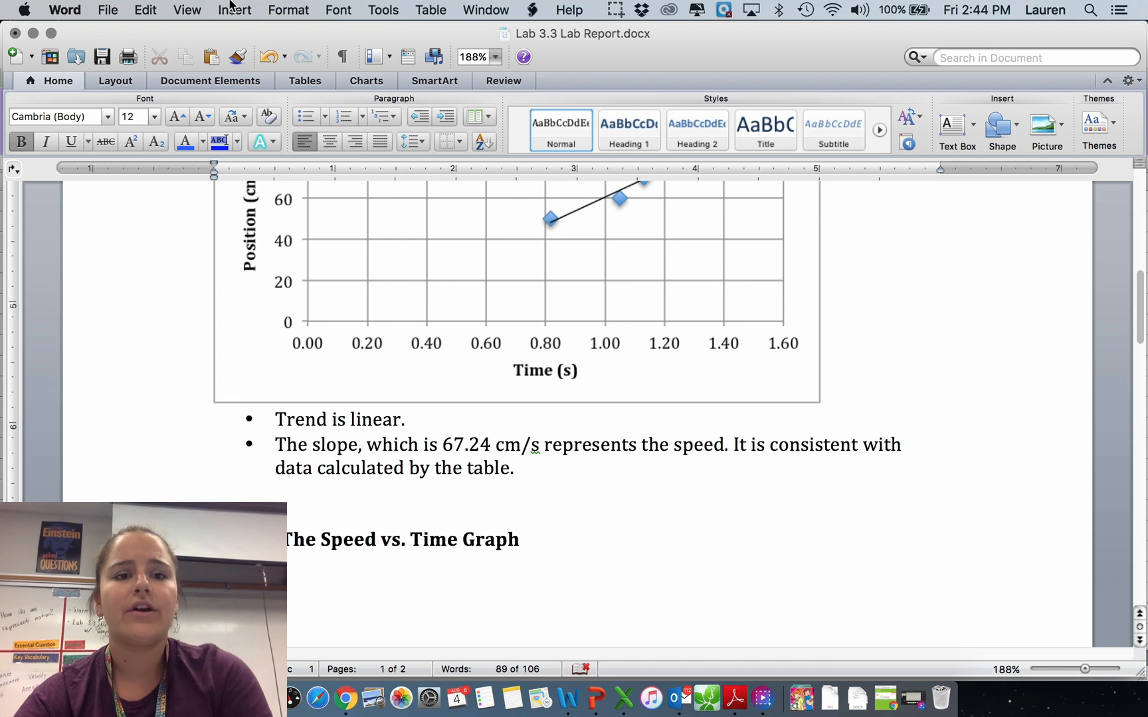
click(234, 10)
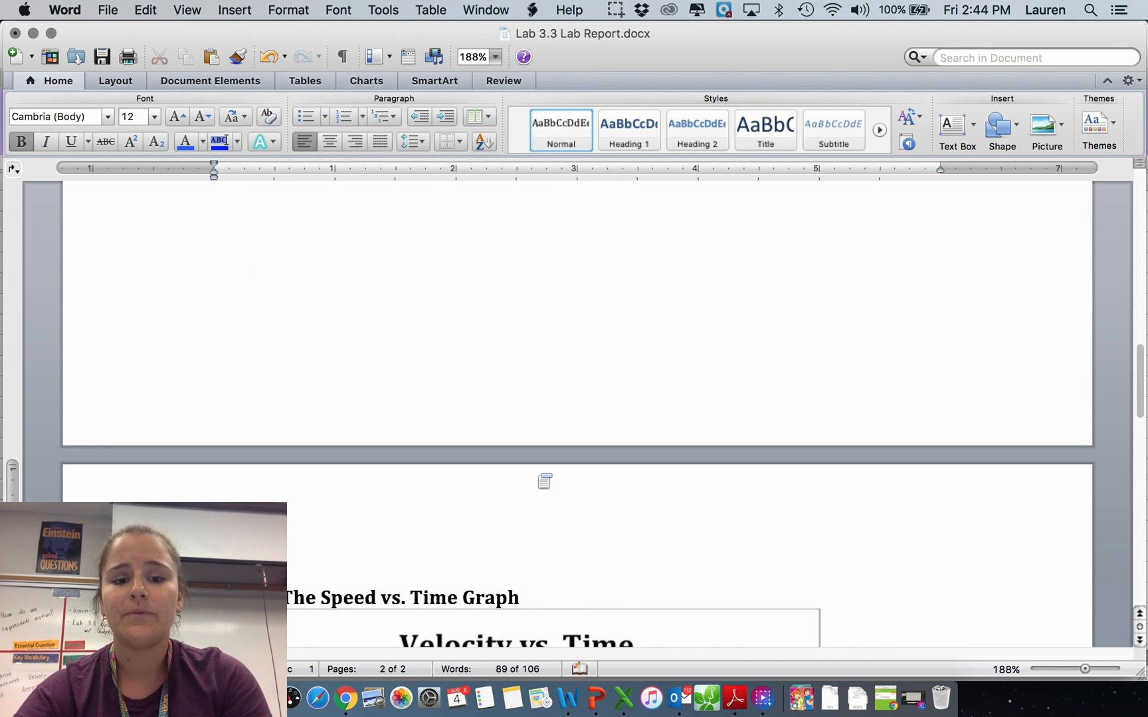
scroll(down, 3)
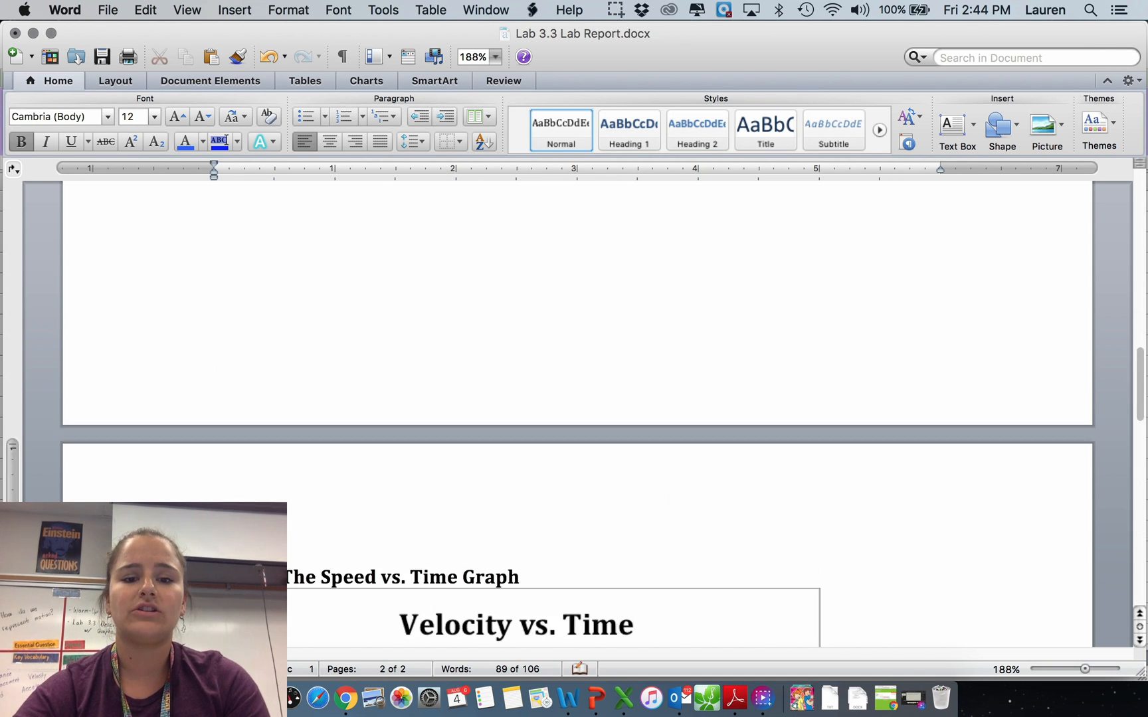
scroll(up, 3)
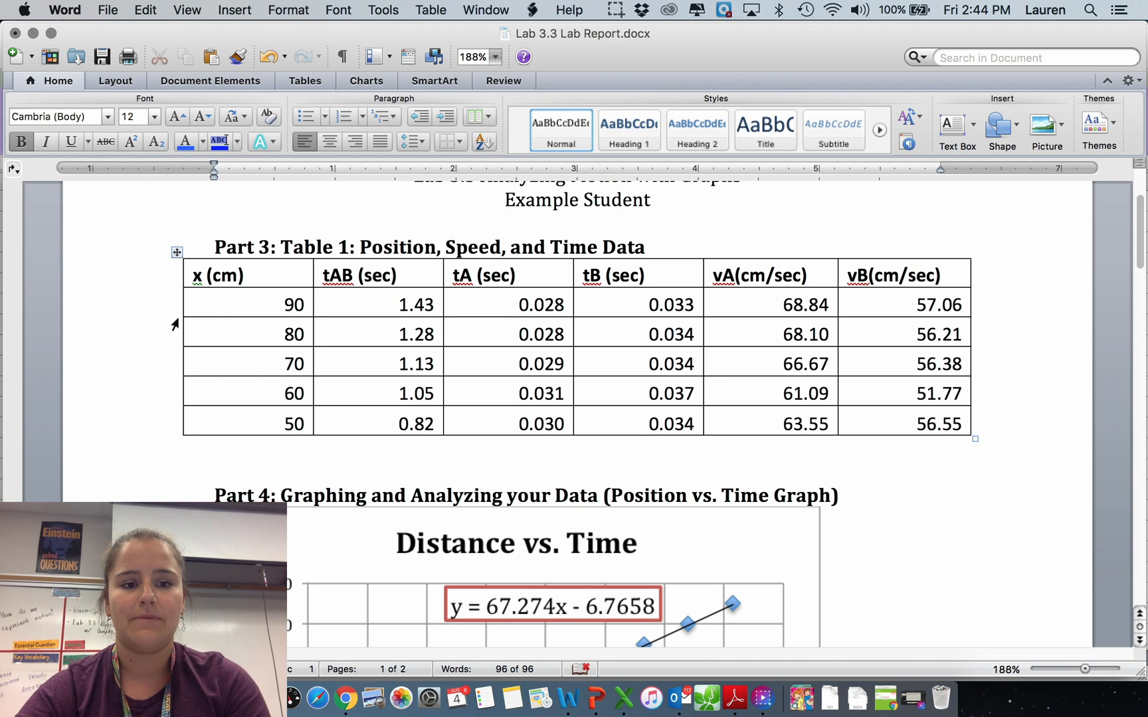
scroll(down, 3)
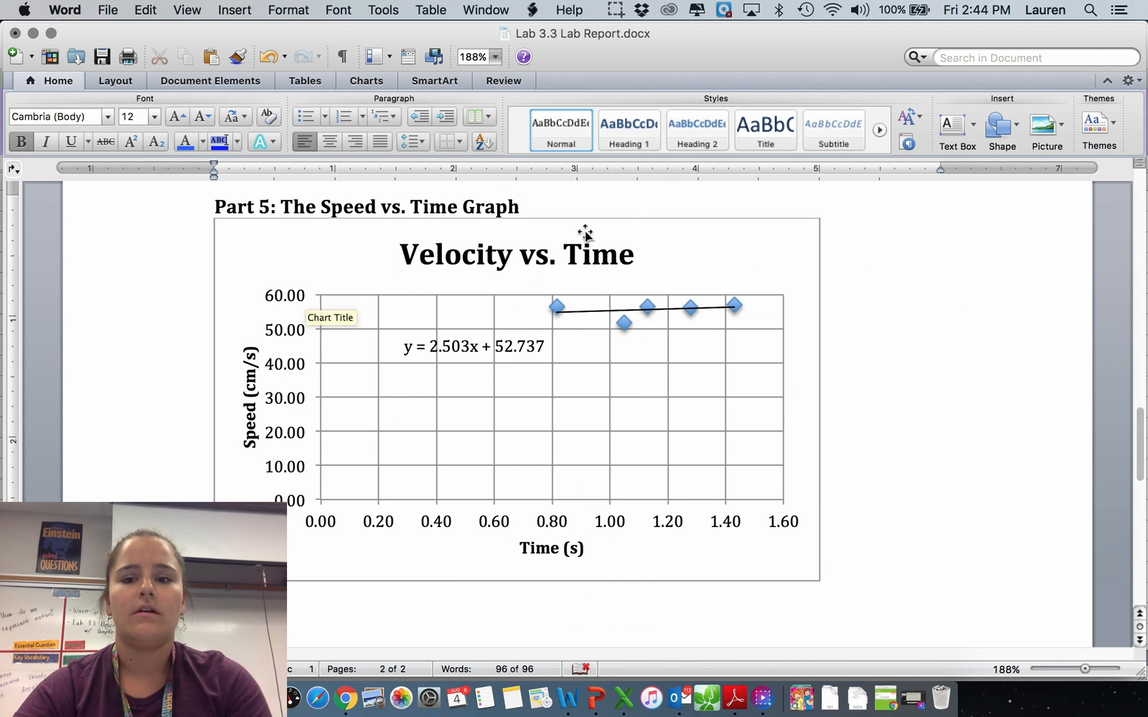
scroll(up, 3)
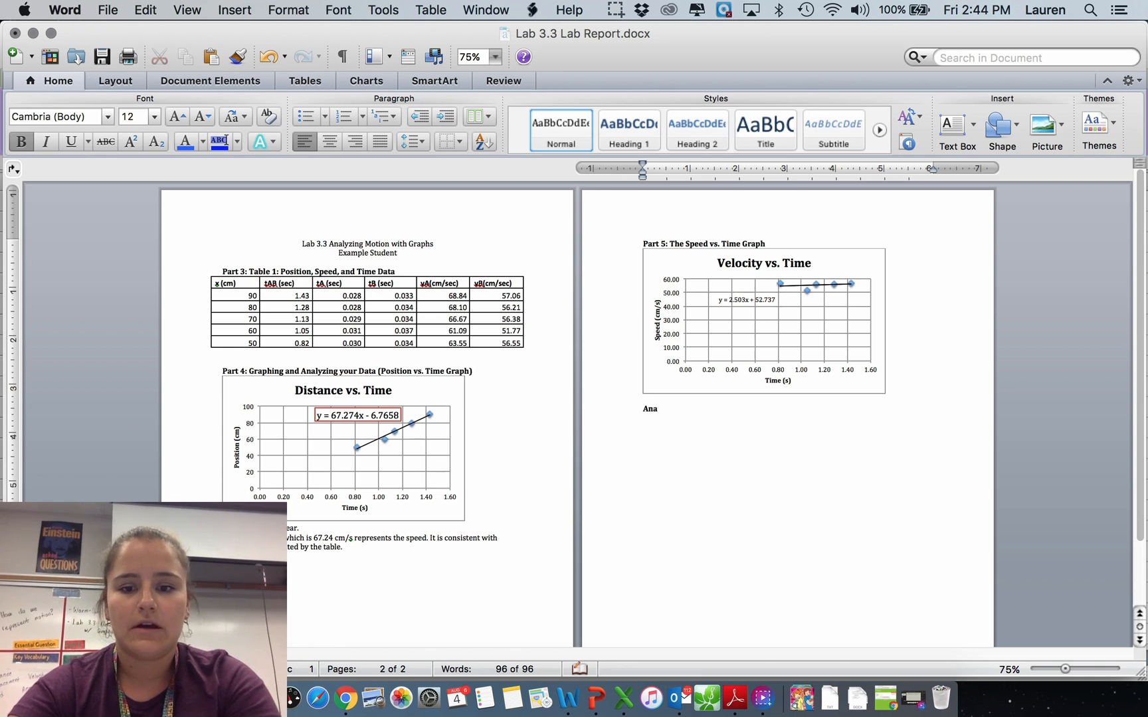
Finish the Analysis heading below the Velocity vs. Time chart
text(lysis)
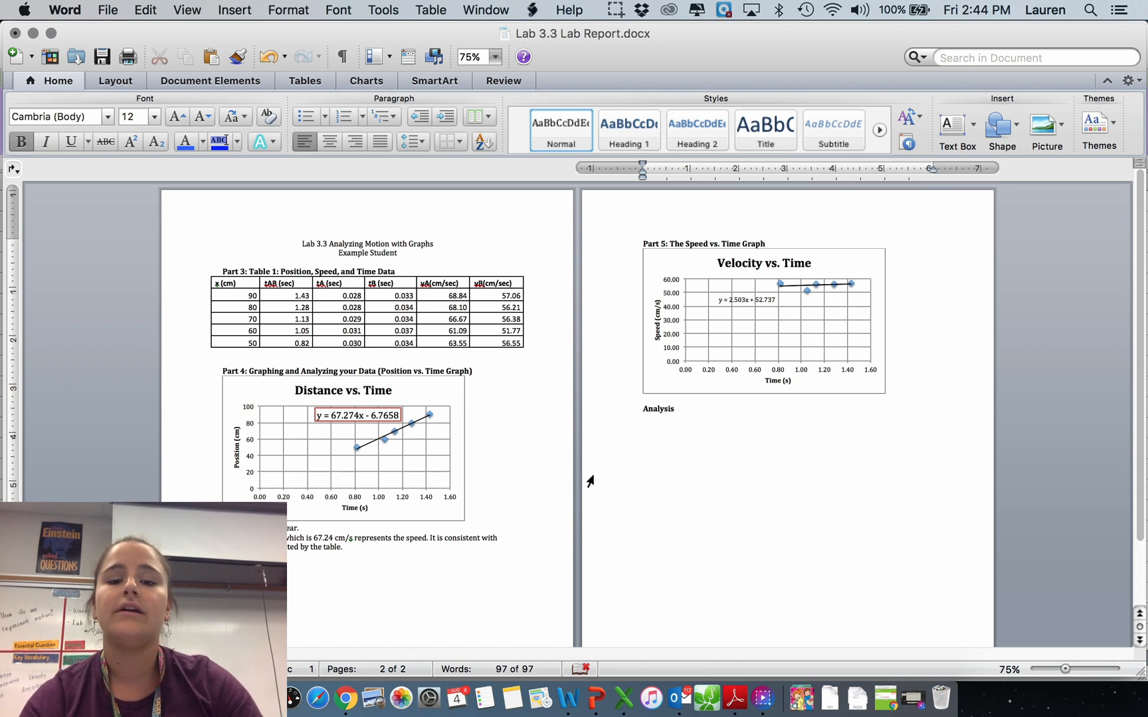
click(673, 407)
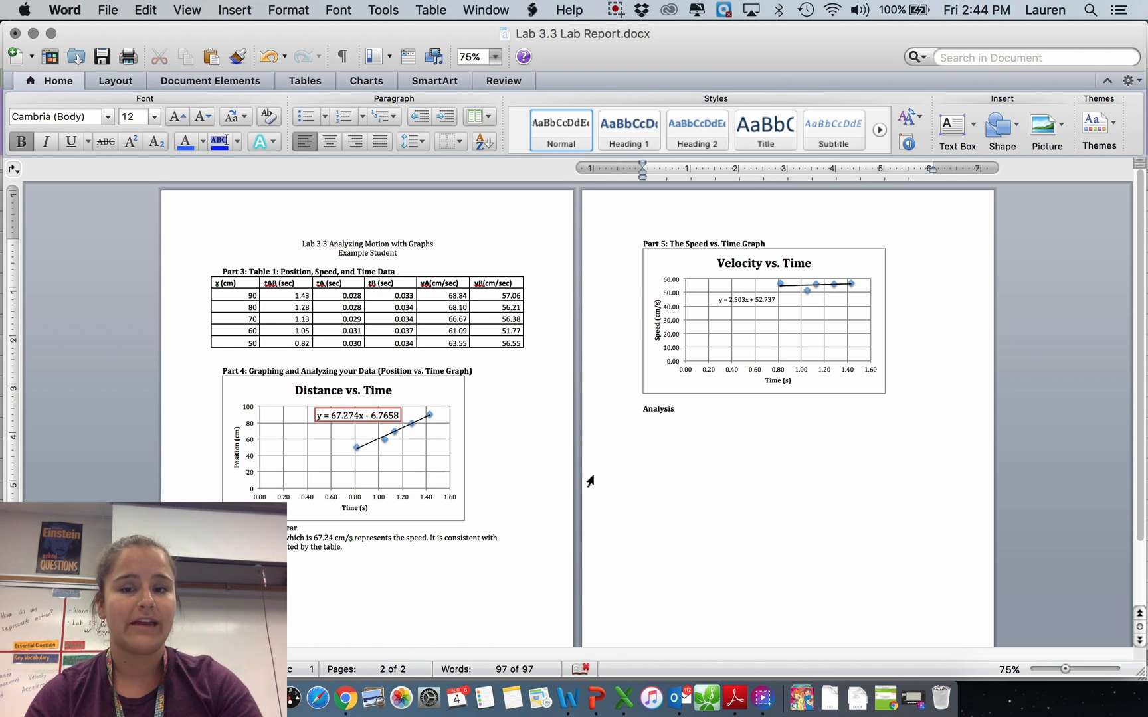
click(674, 408)
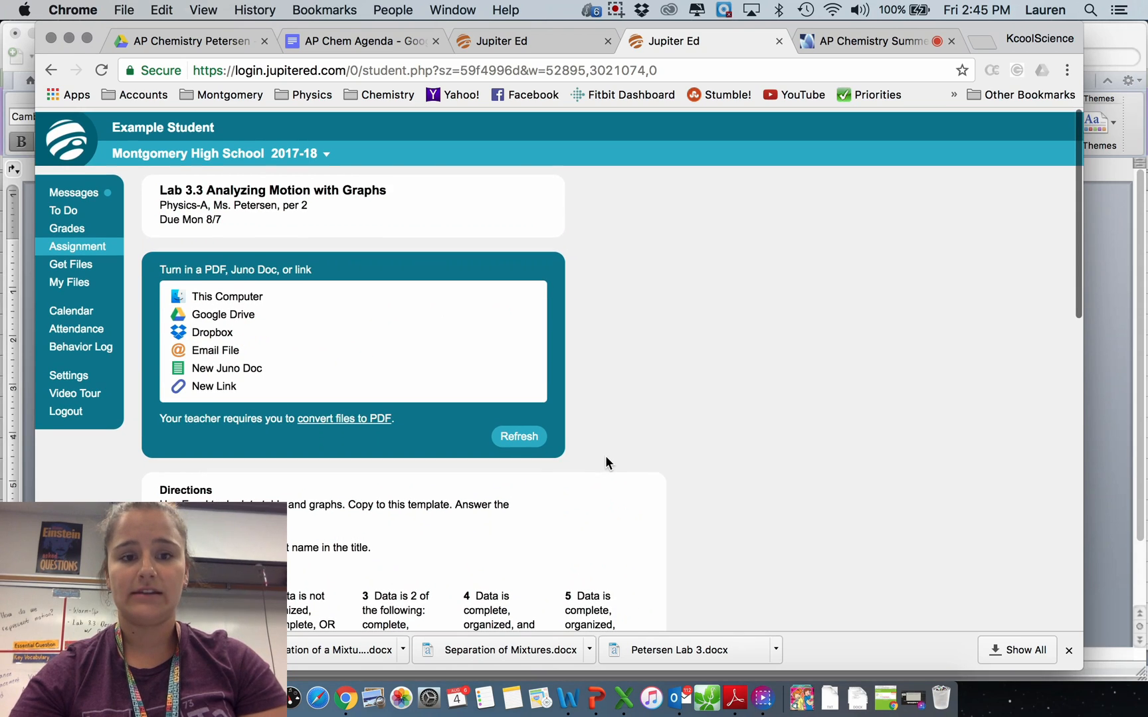
Review the Lab 3.3 directions and rubric in Jupiter Ed, then return to the Word report
scroll(up, 3)
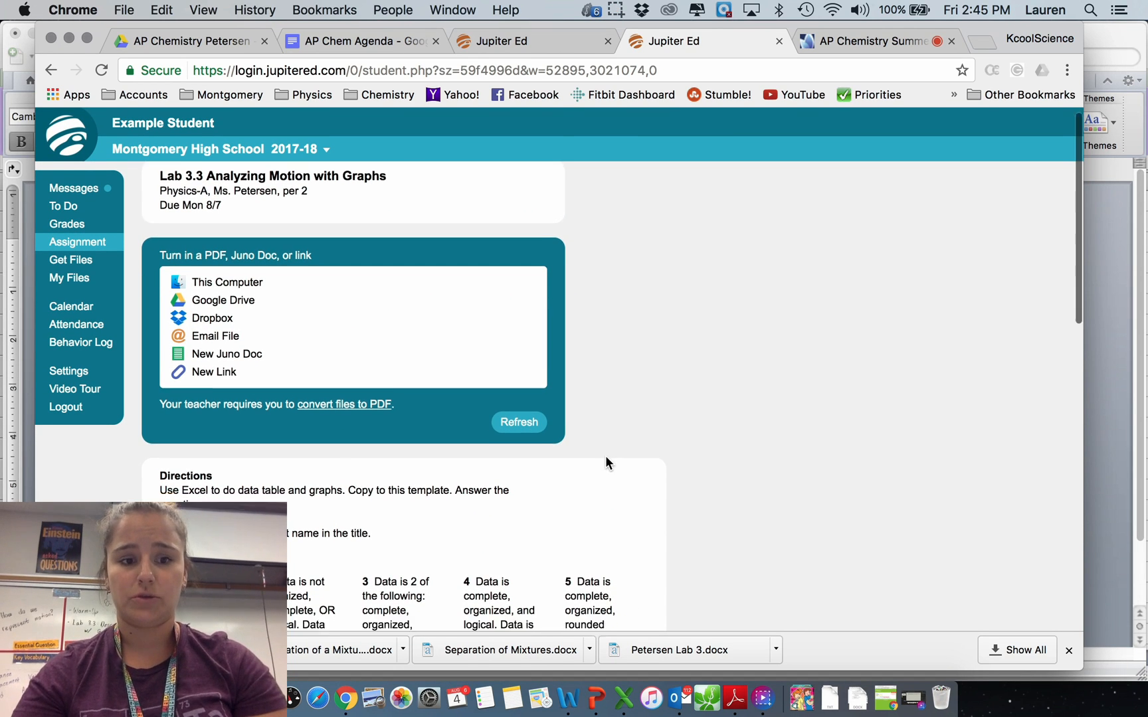
scroll(down, 3)
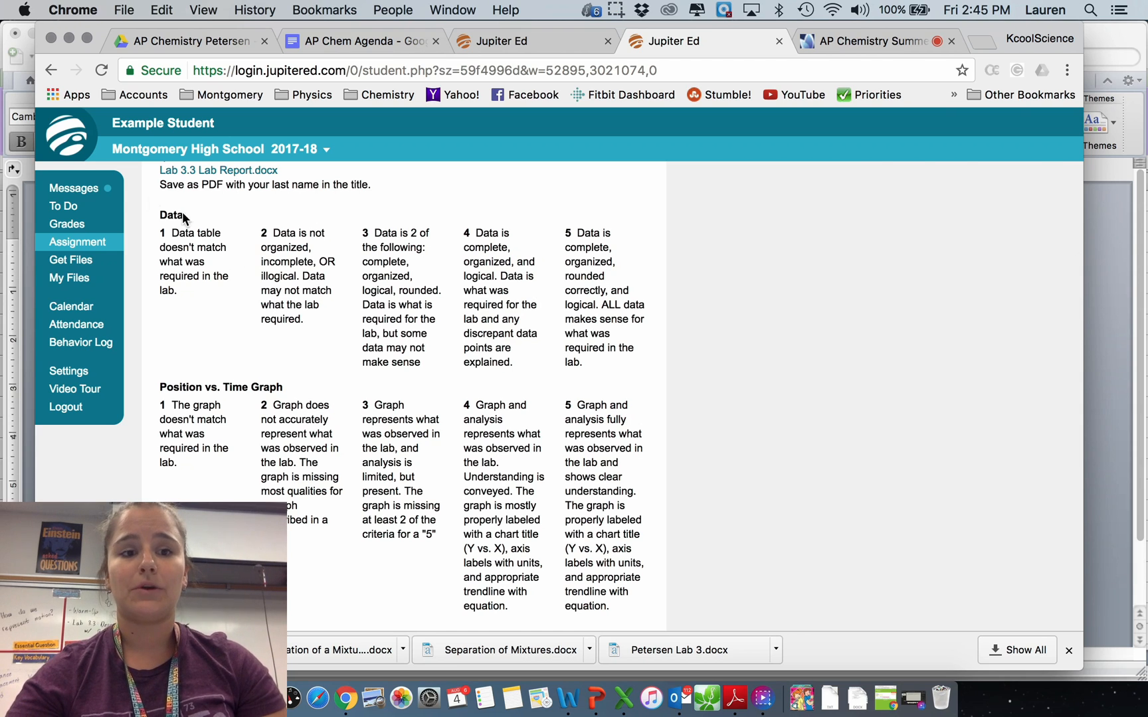
mouse_move(600, 232)
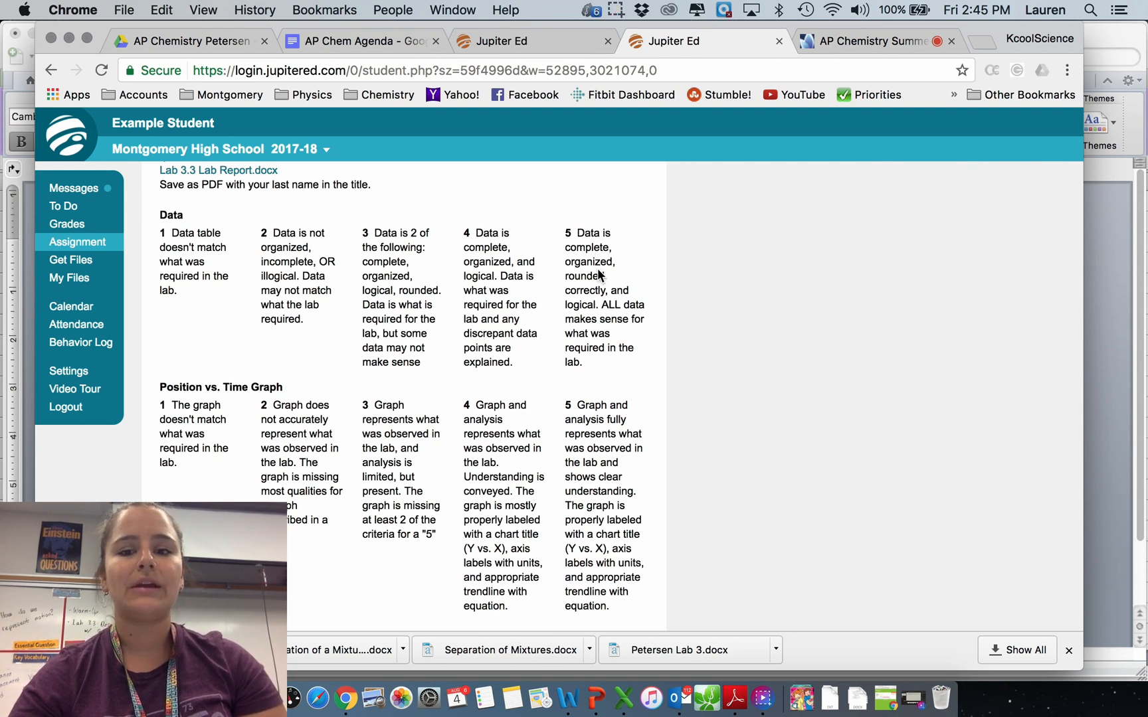
mouse_move(586, 310)
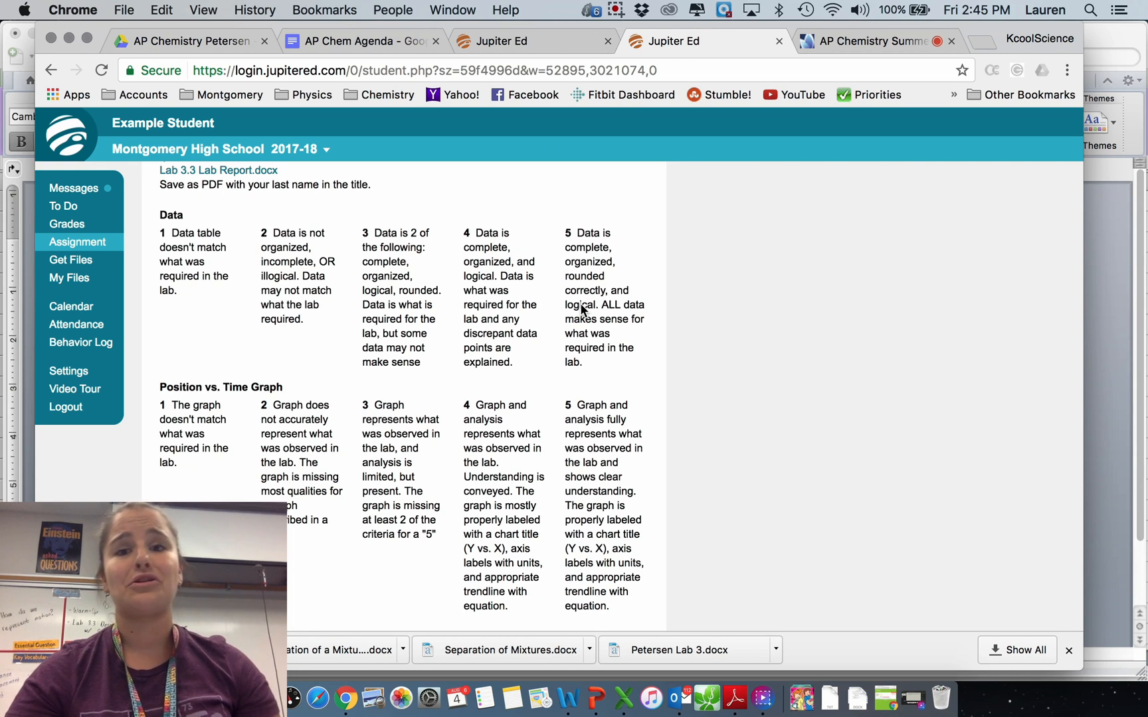
mouse_move(578, 391)
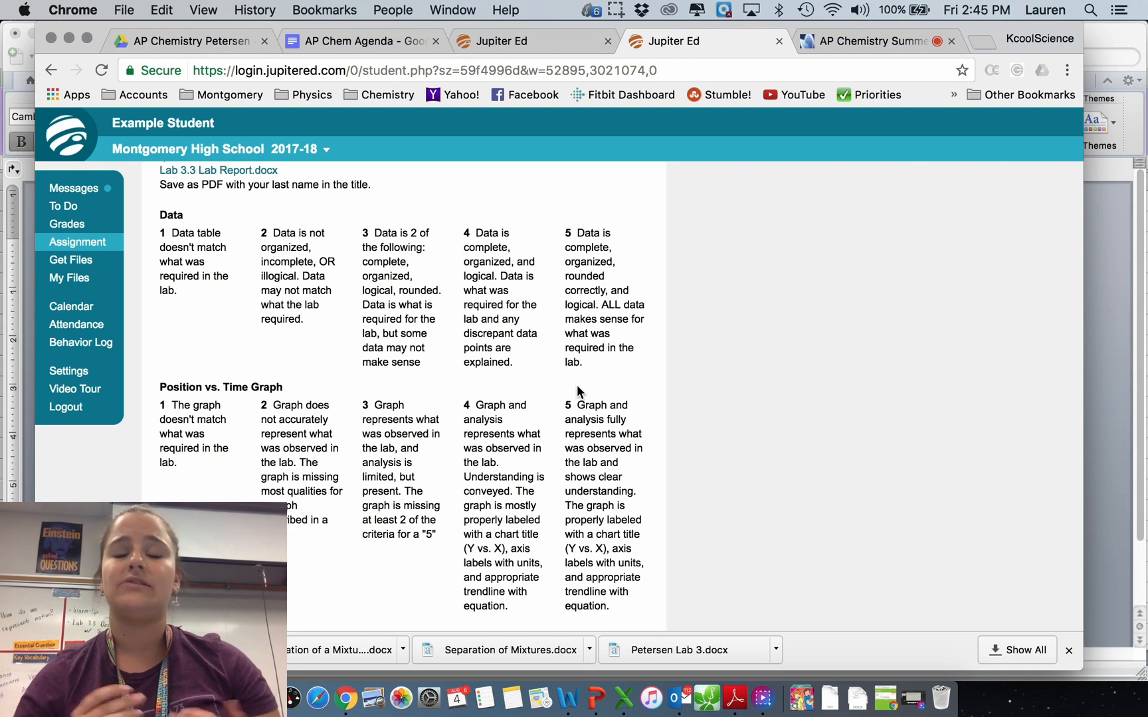
mouse_move(504, 318)
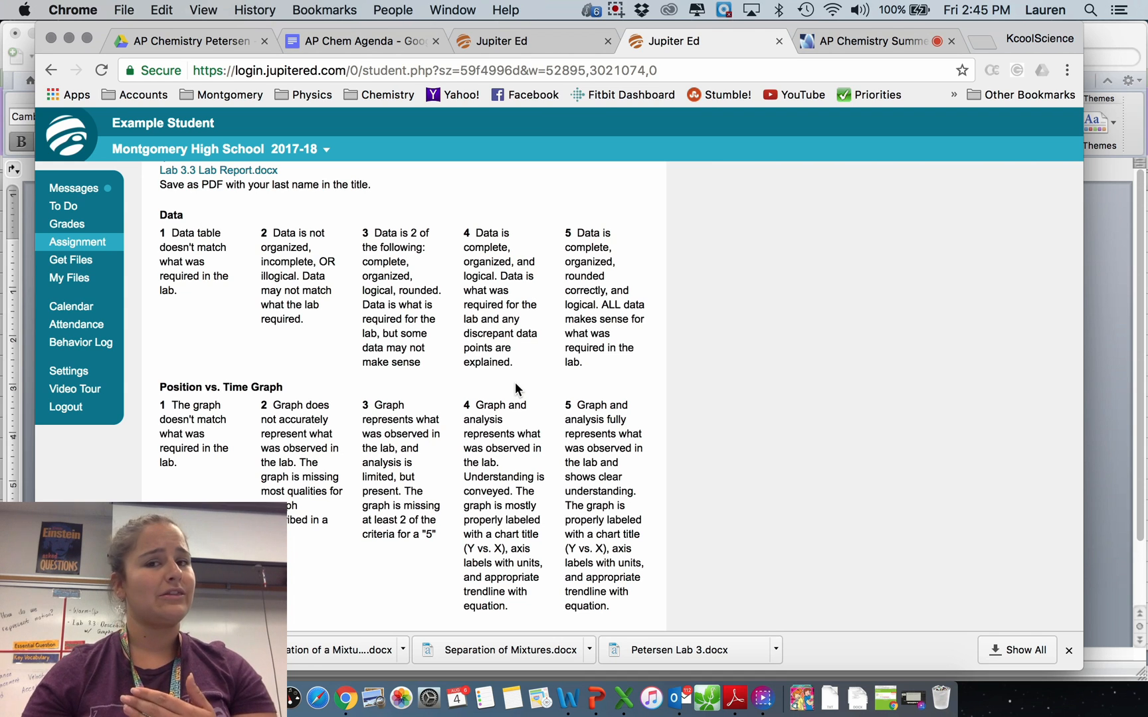
mouse_move(615, 348)
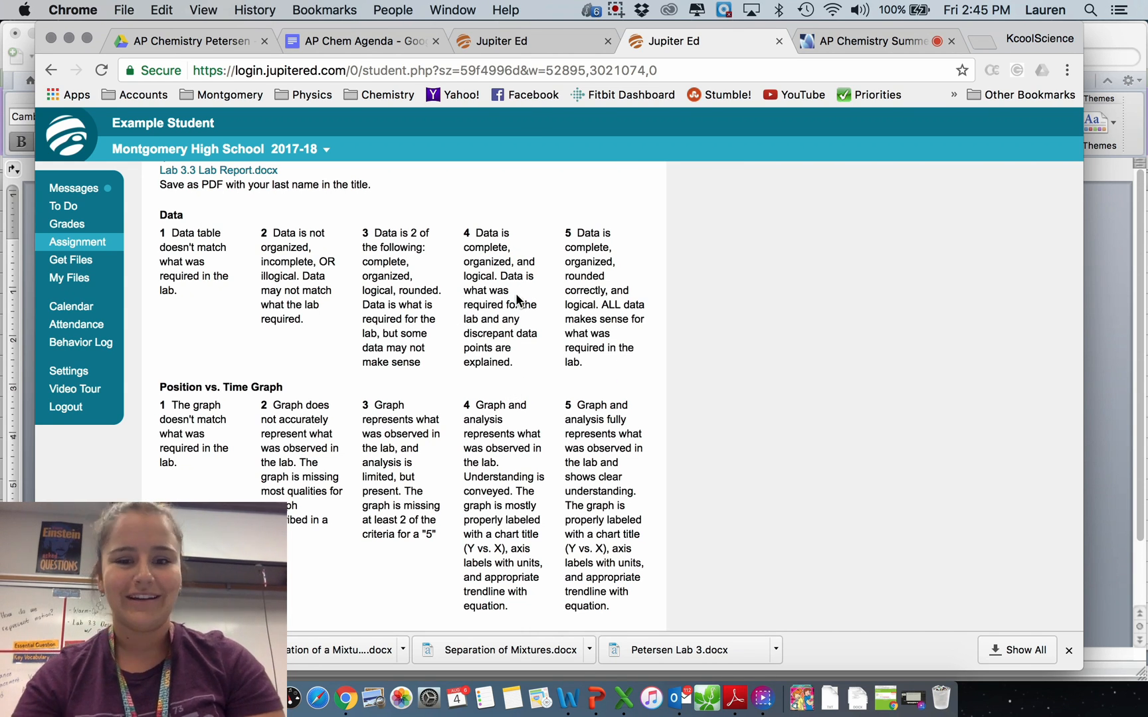
mouse_move(530, 360)
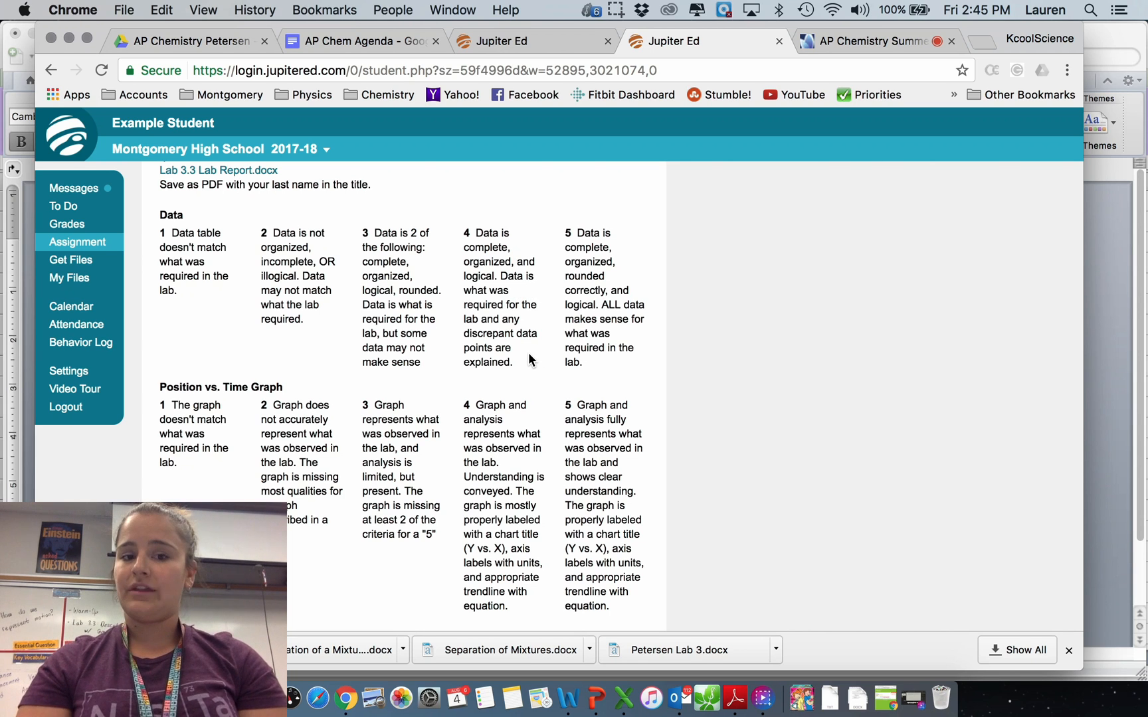
mouse_move(519, 356)
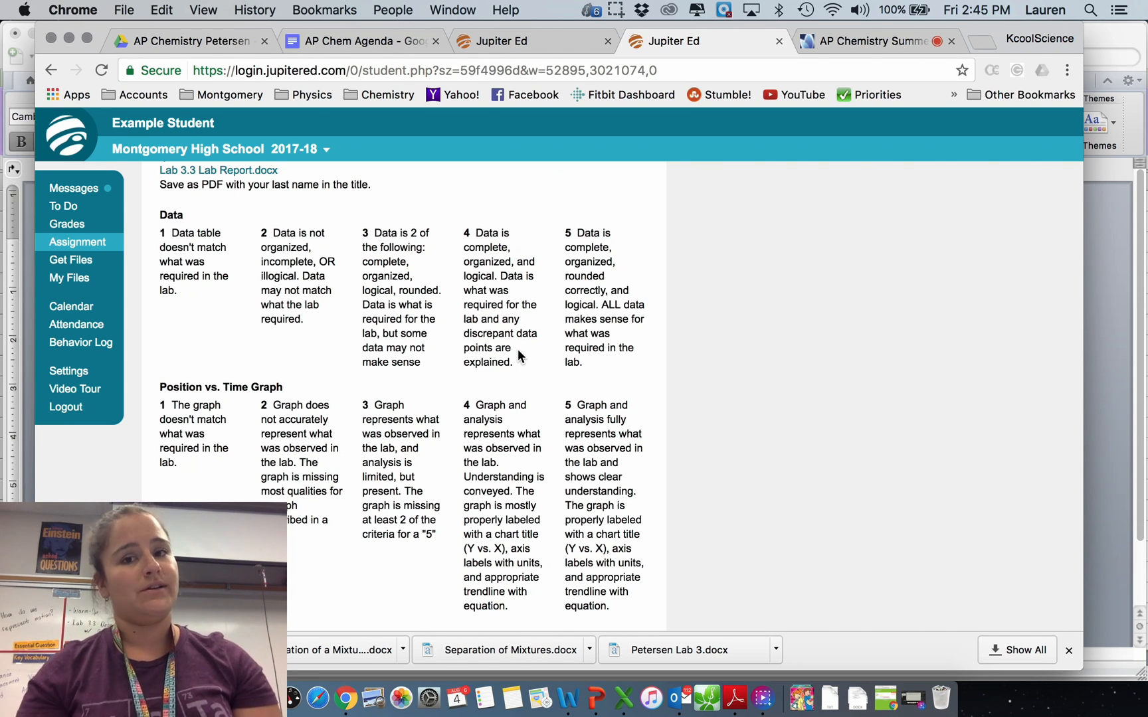
mouse_move(510, 255)
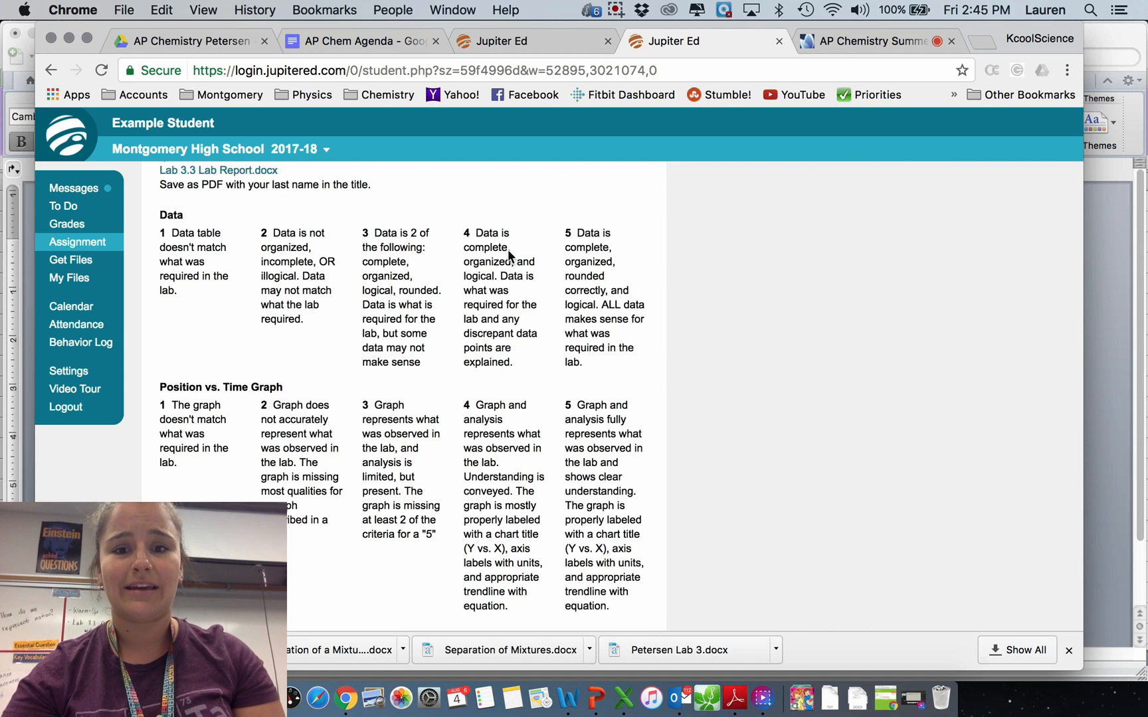
scroll(down, 3)
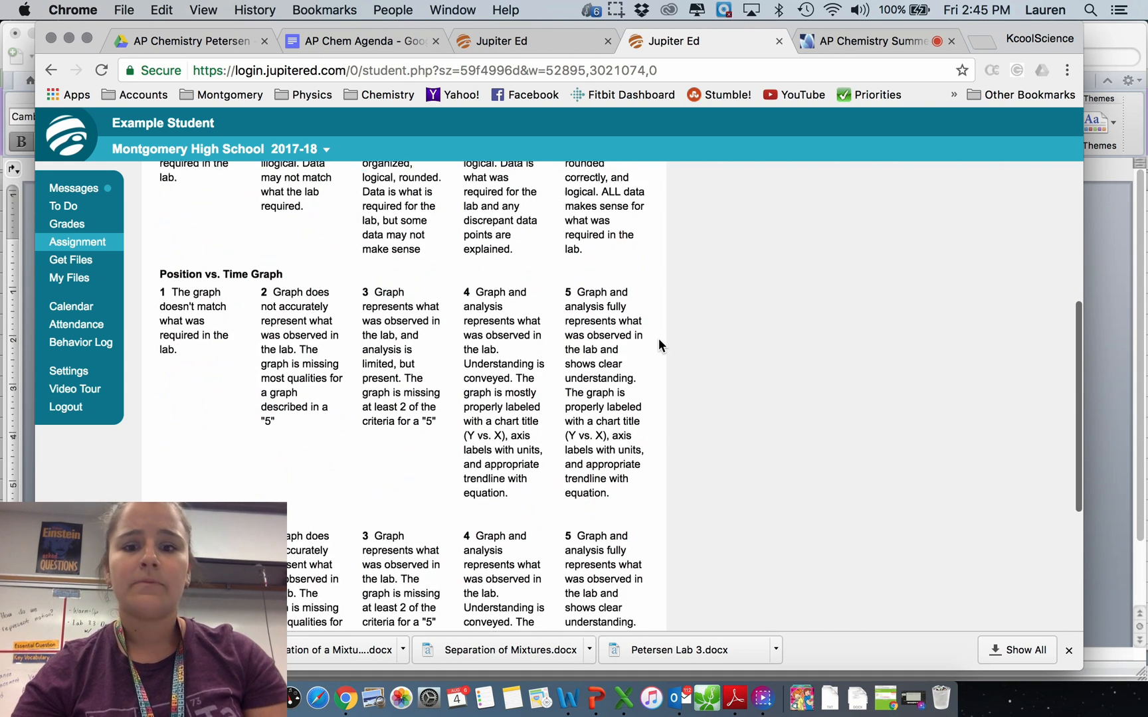
scroll(down, 3)
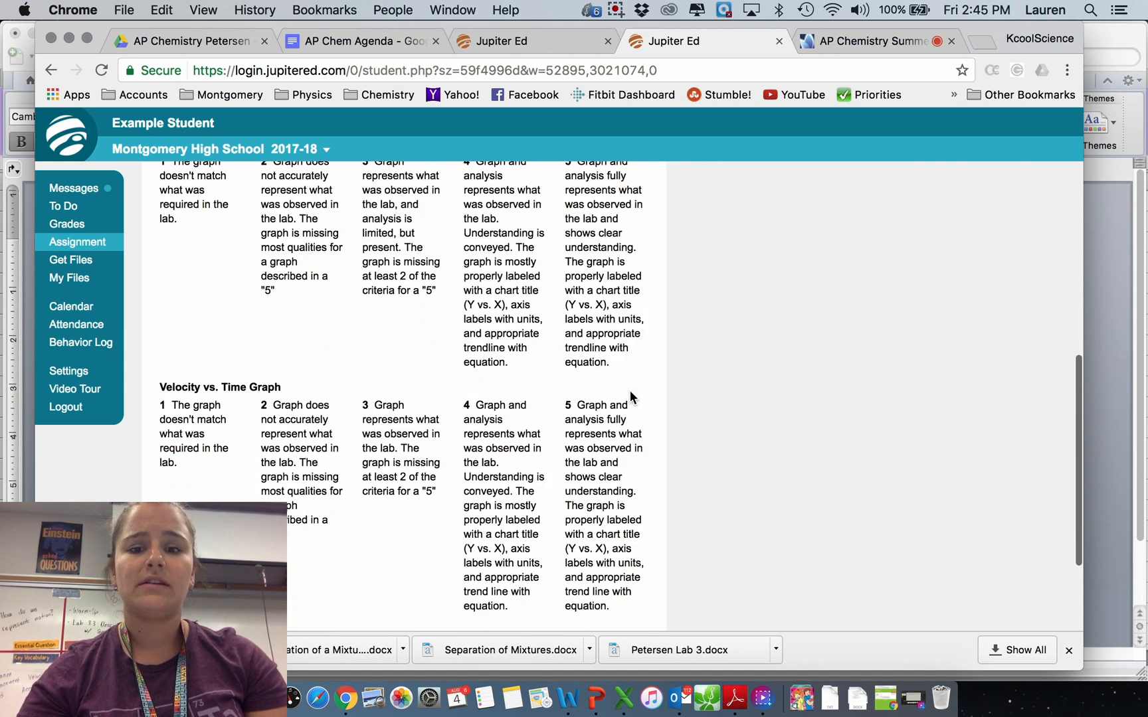
scroll(up, 3)
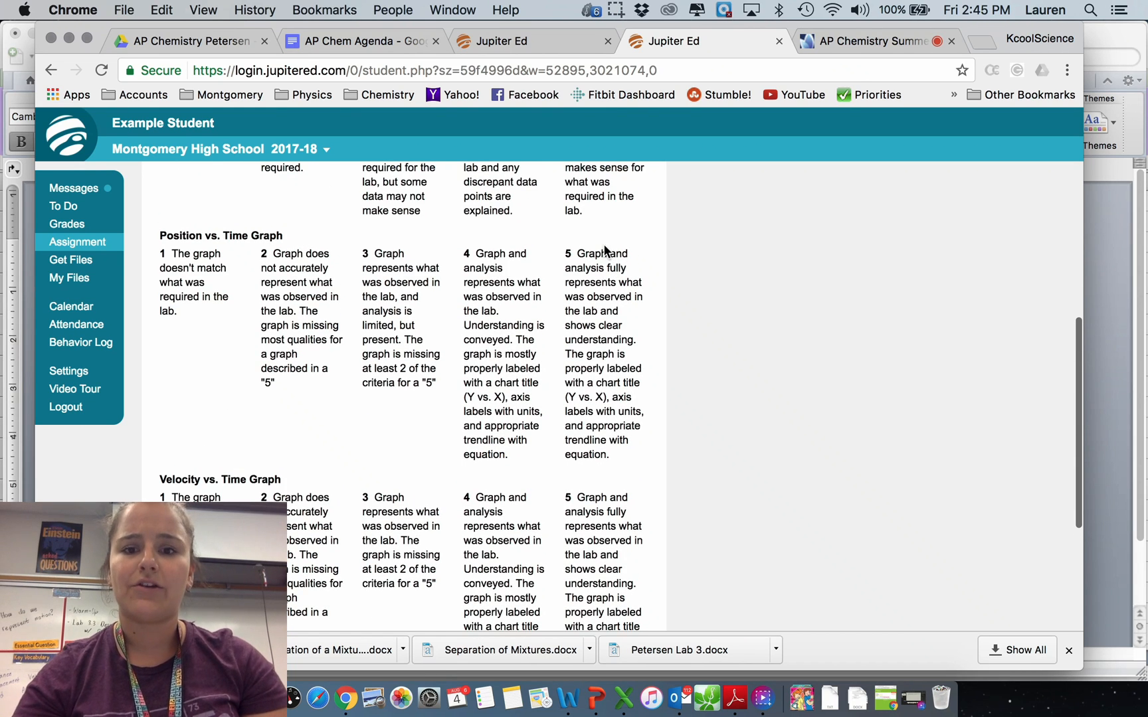
mouse_move(619, 322)
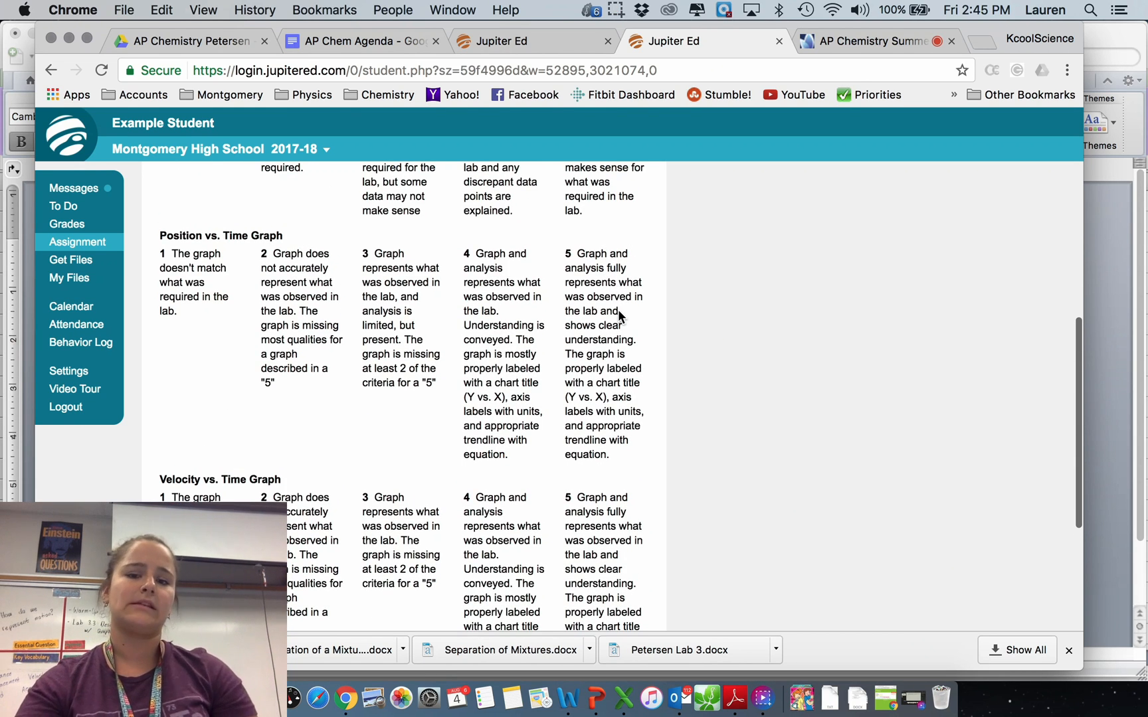
mouse_move(614, 365)
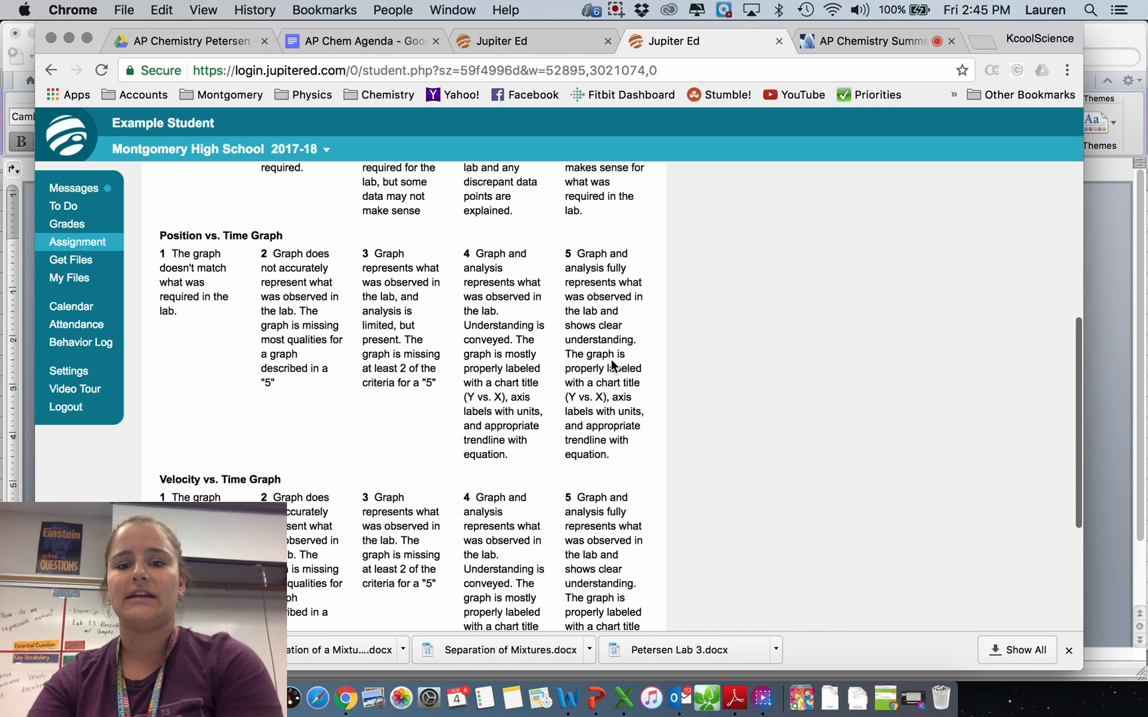
mouse_move(563, 407)
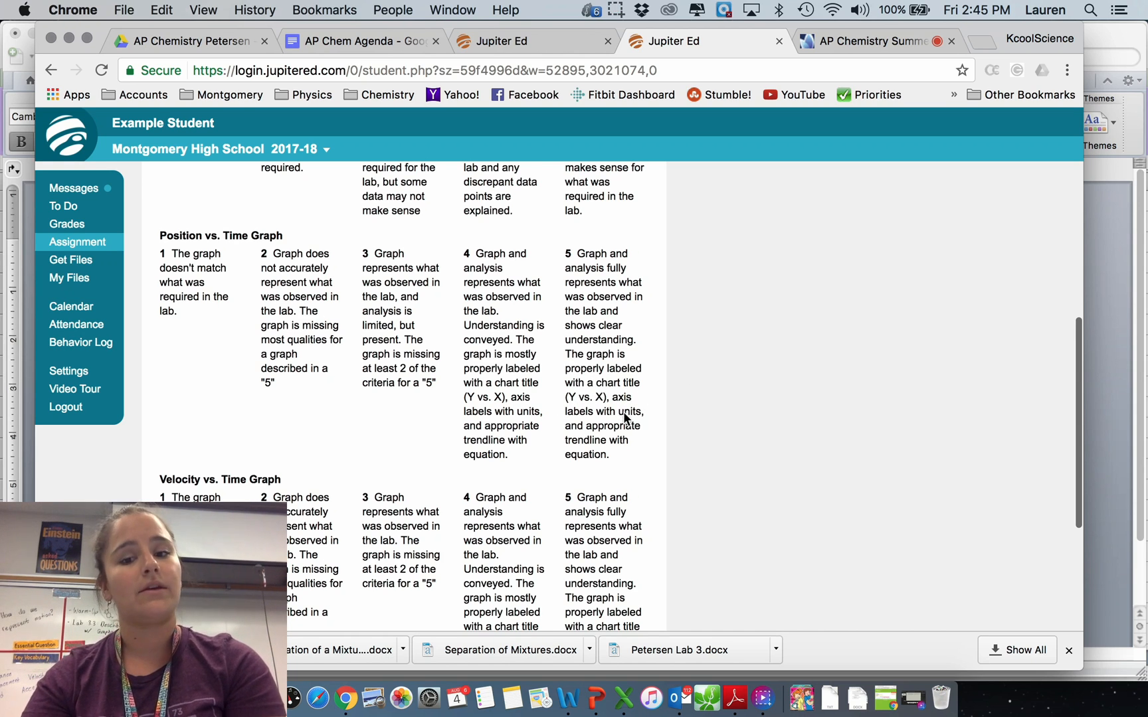
mouse_move(566, 492)
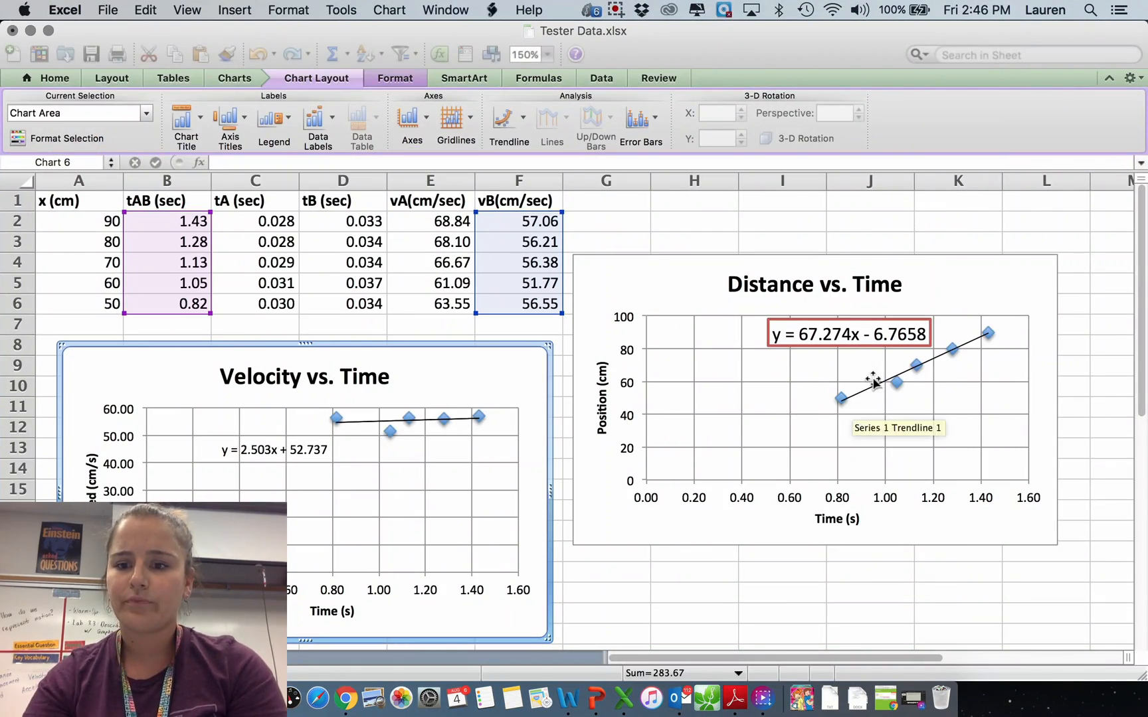
mouse_move(822, 520)
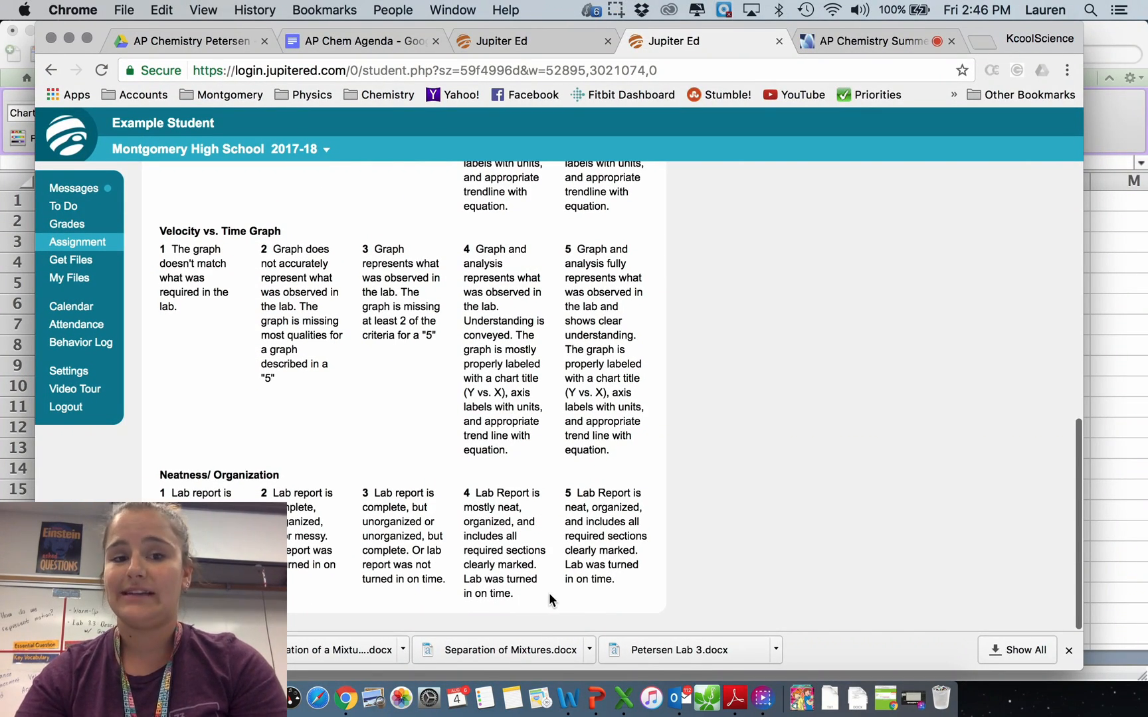
mouse_move(399, 469)
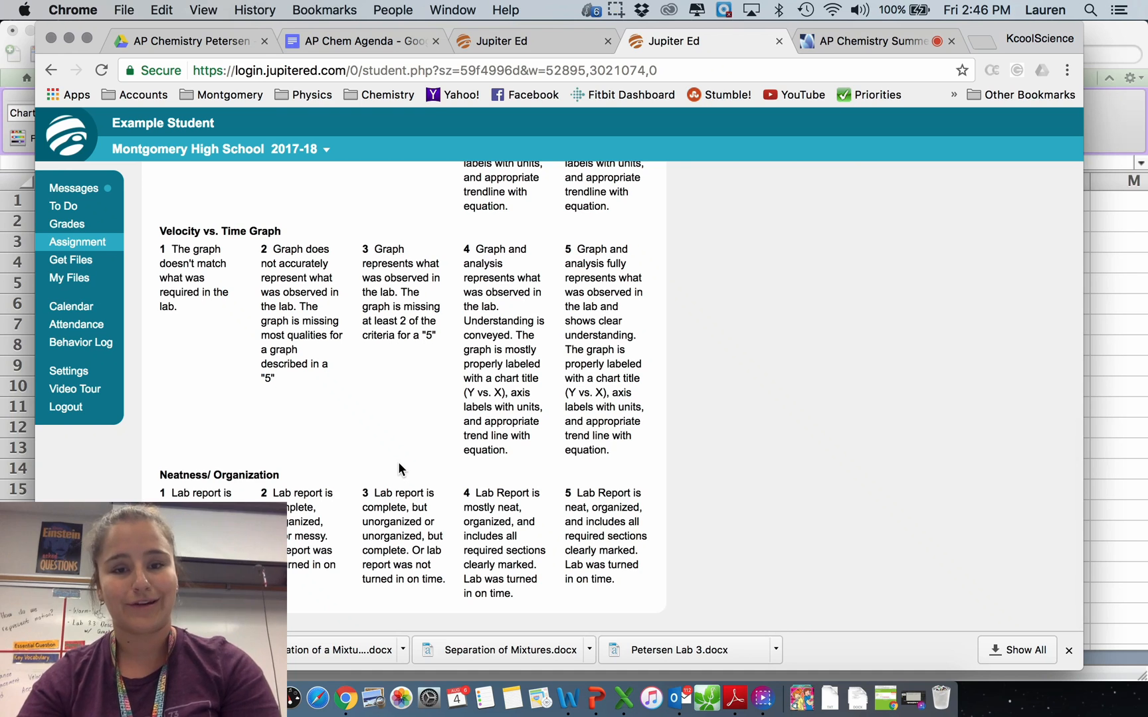
scroll(up, 3)
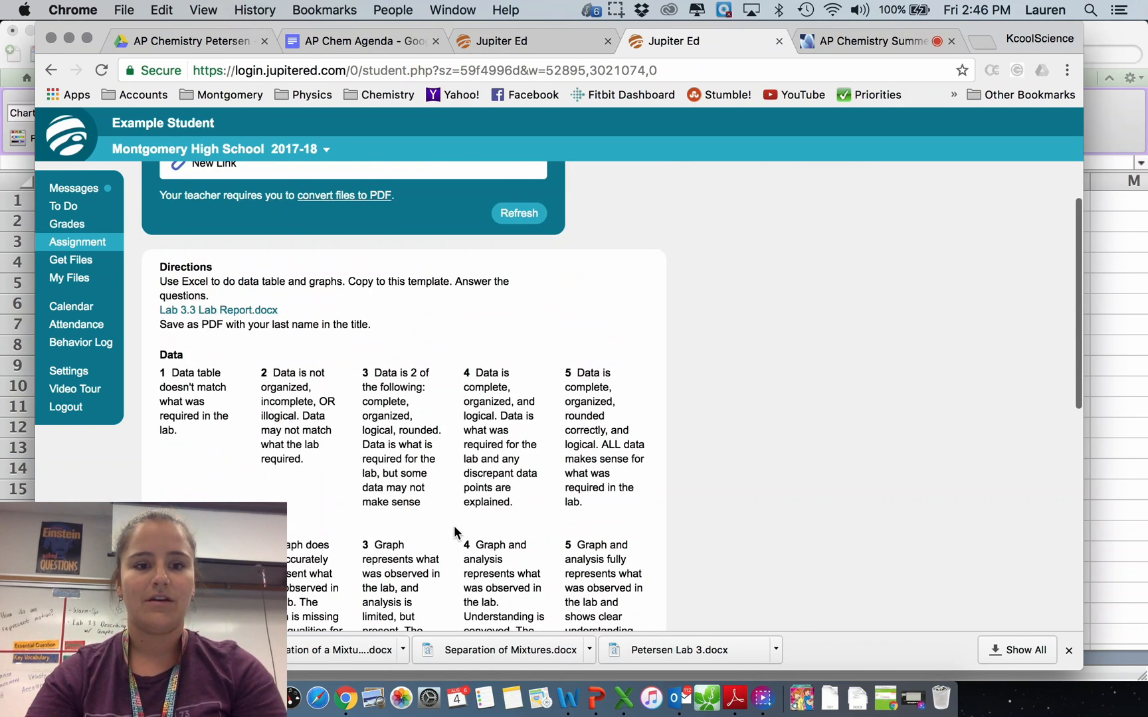
scroll(up, 3)
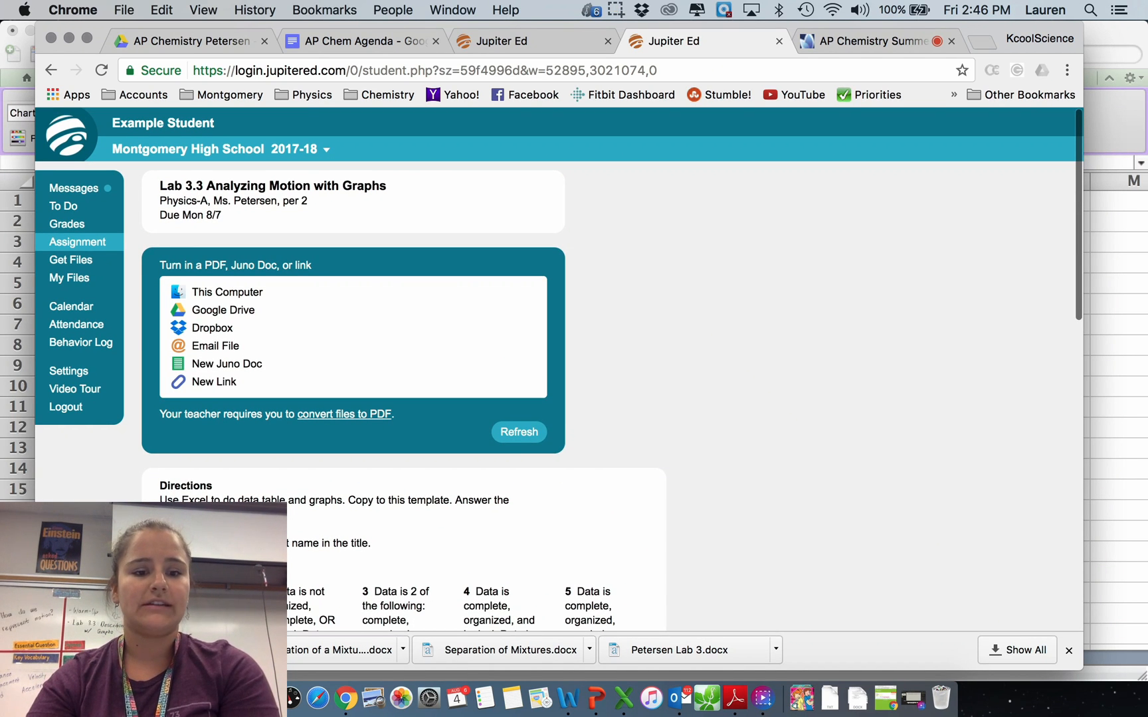
mouse_move(330, 566)
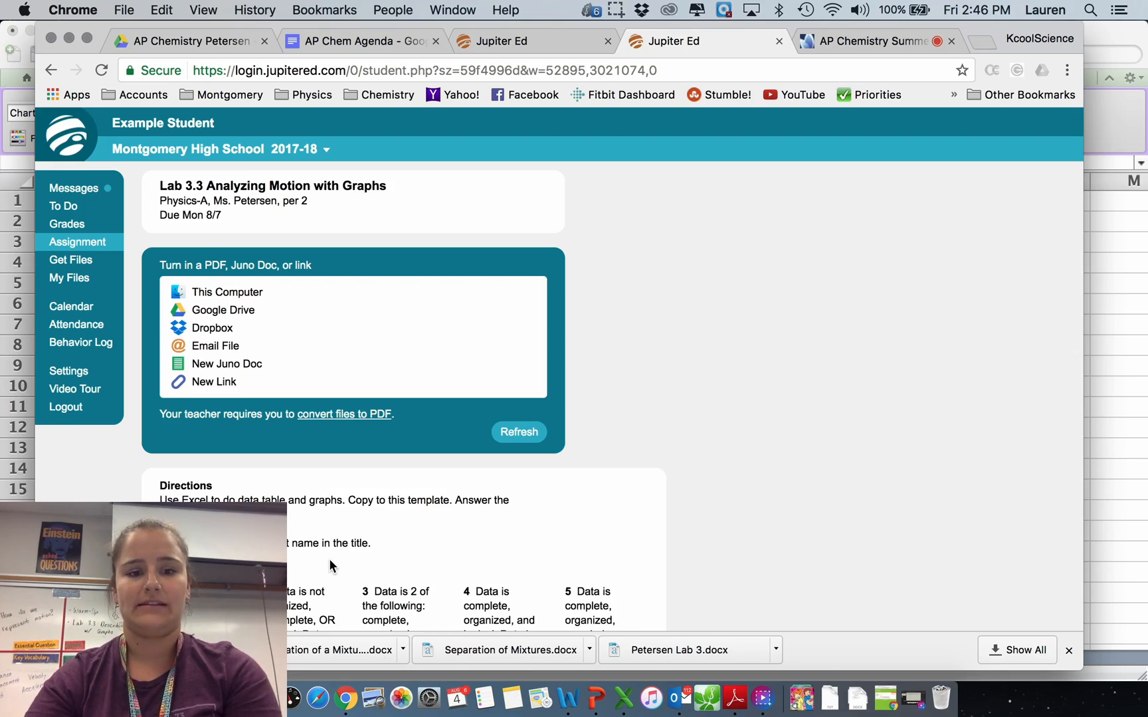
click(689, 649)
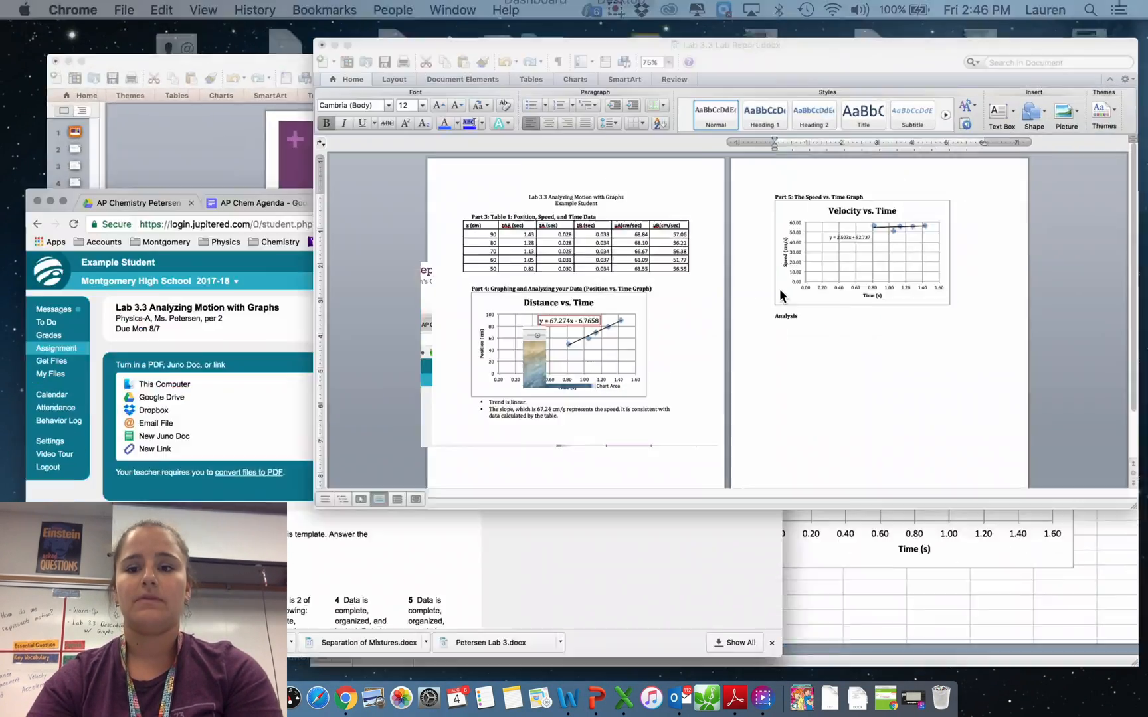
Save As a copy named 'Petersen Analyzing Motion with Graphs'
click(107, 9)
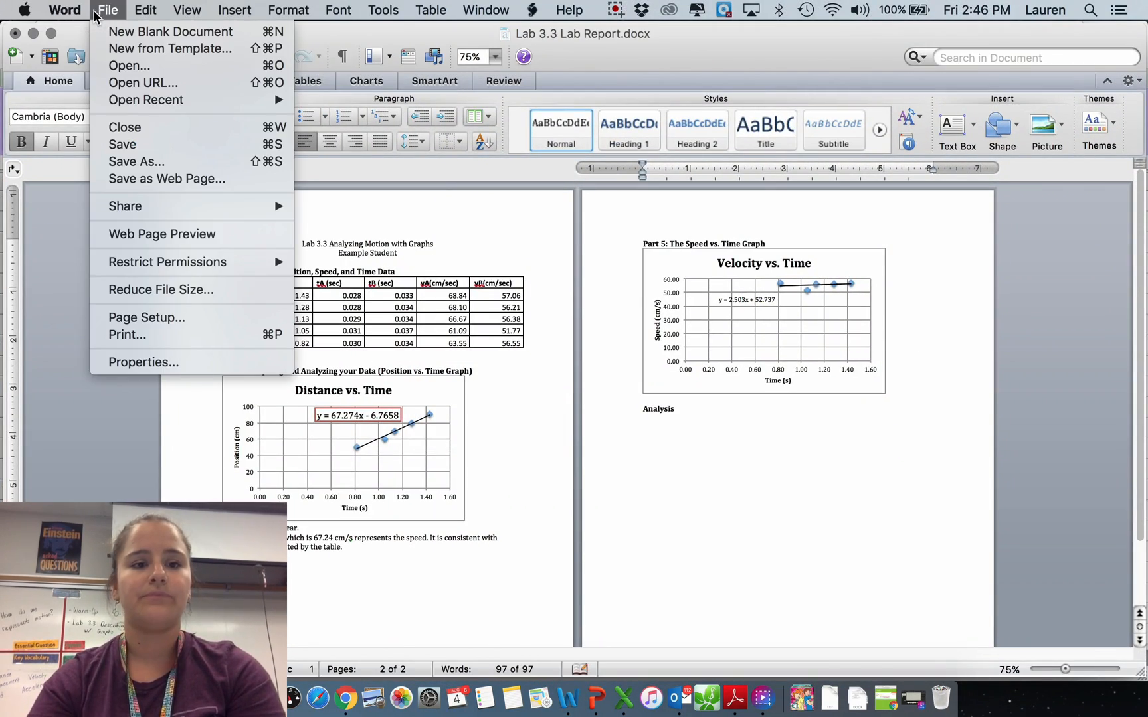
click(136, 162)
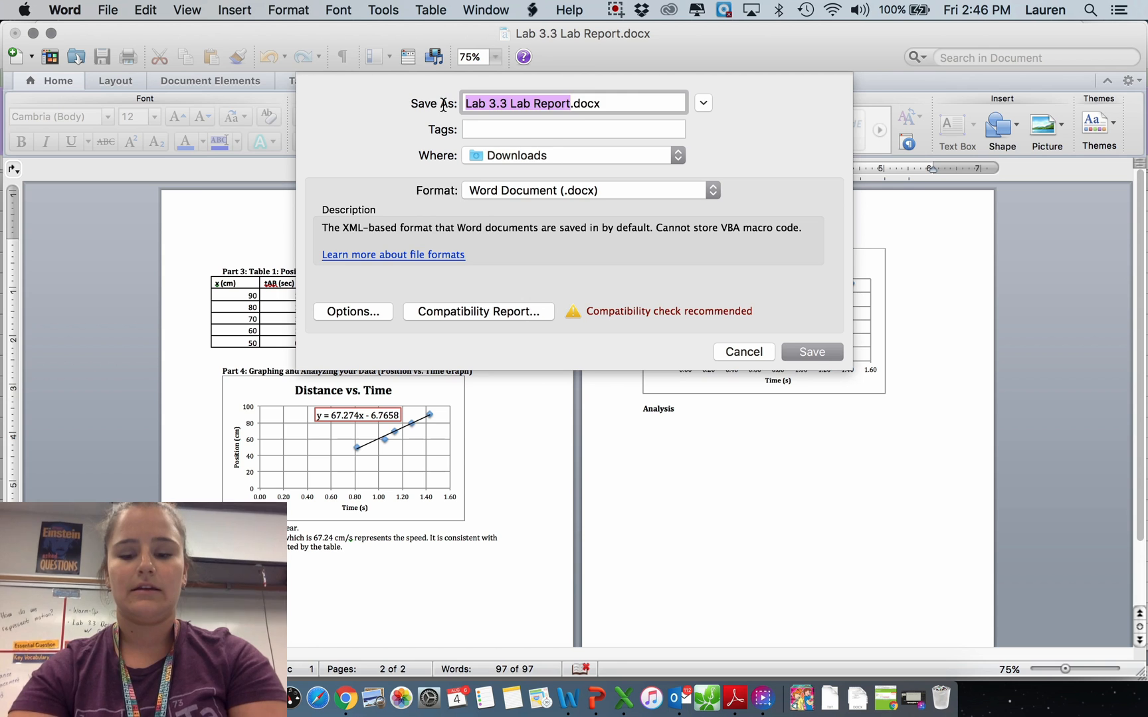
text(Petersen L.docx)
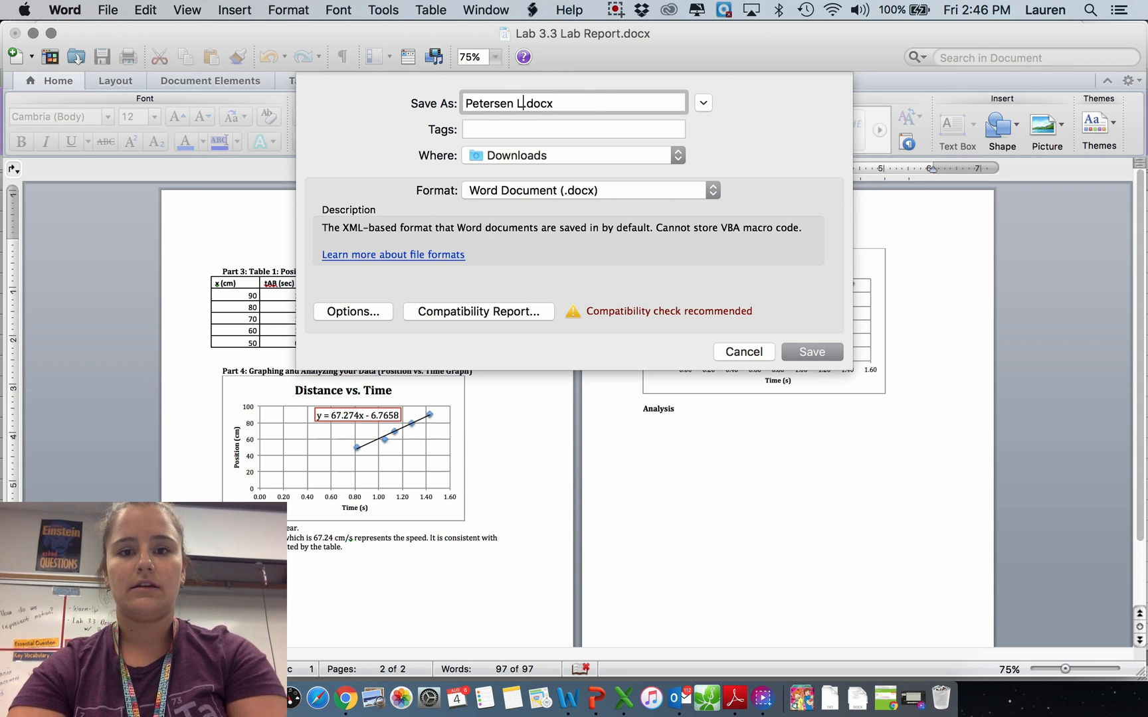
text(ab 3)
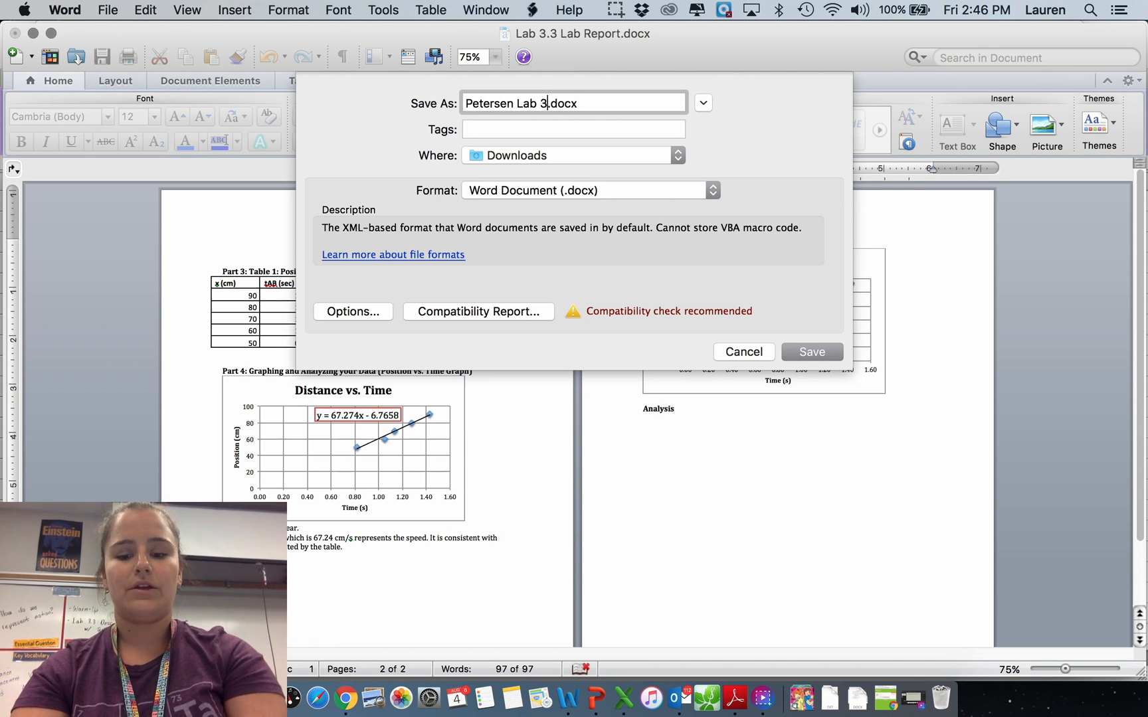
key(backspace)
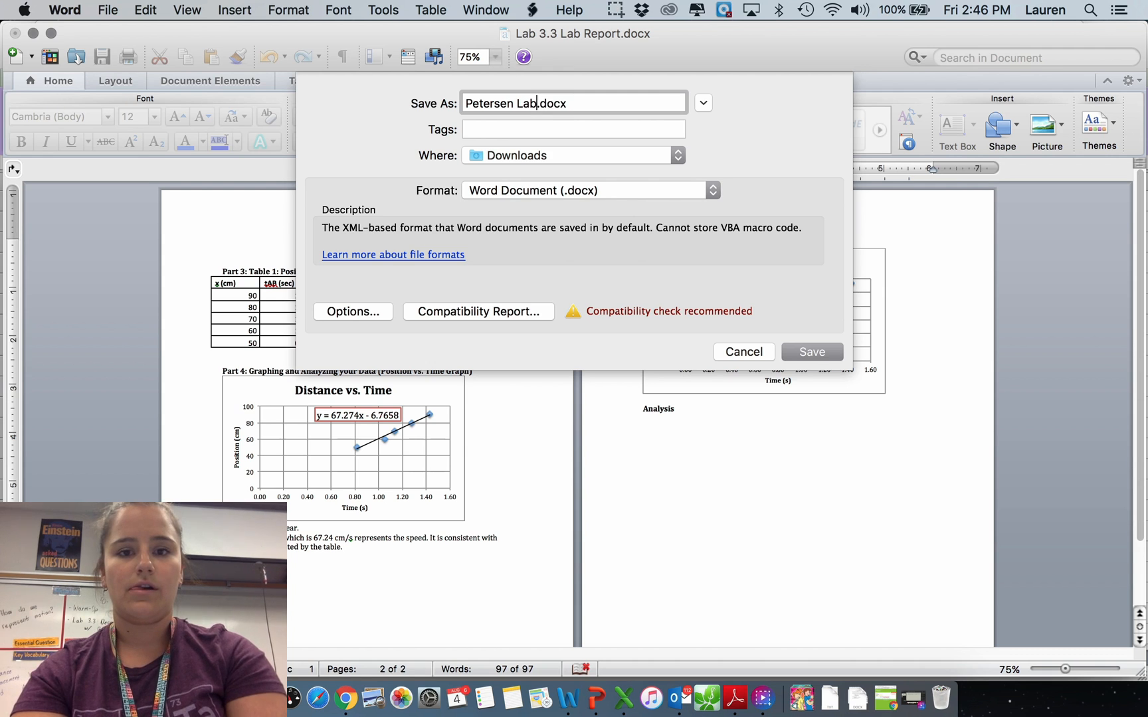
text(Physics)
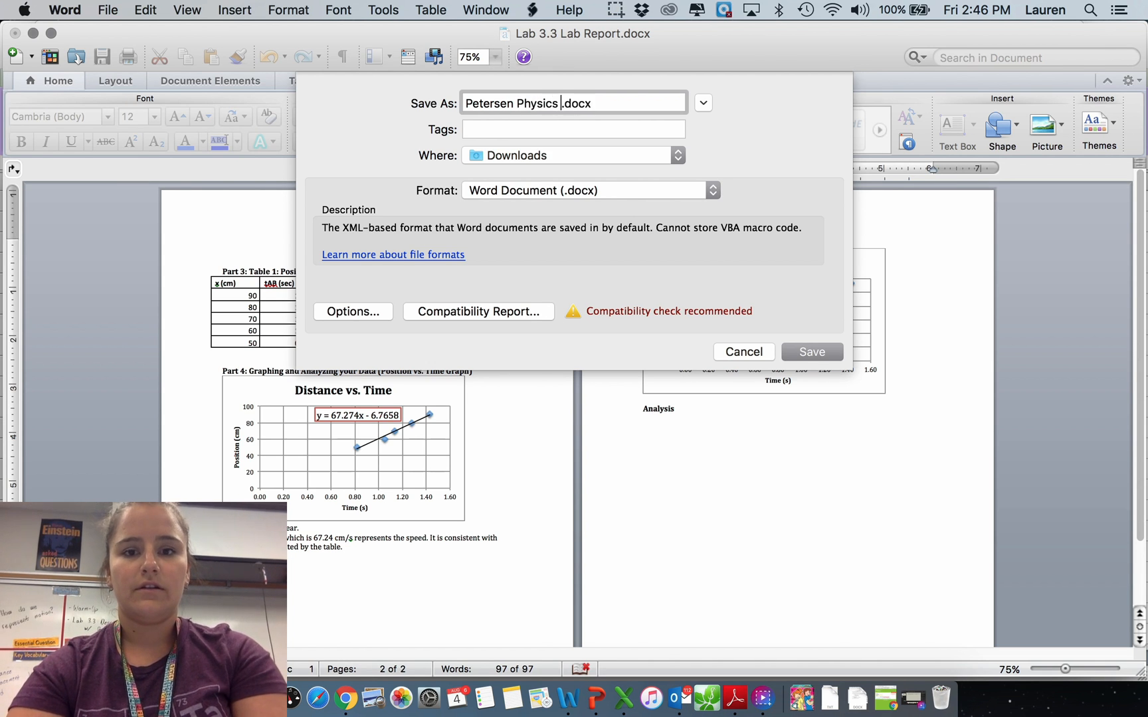
text(Lab)
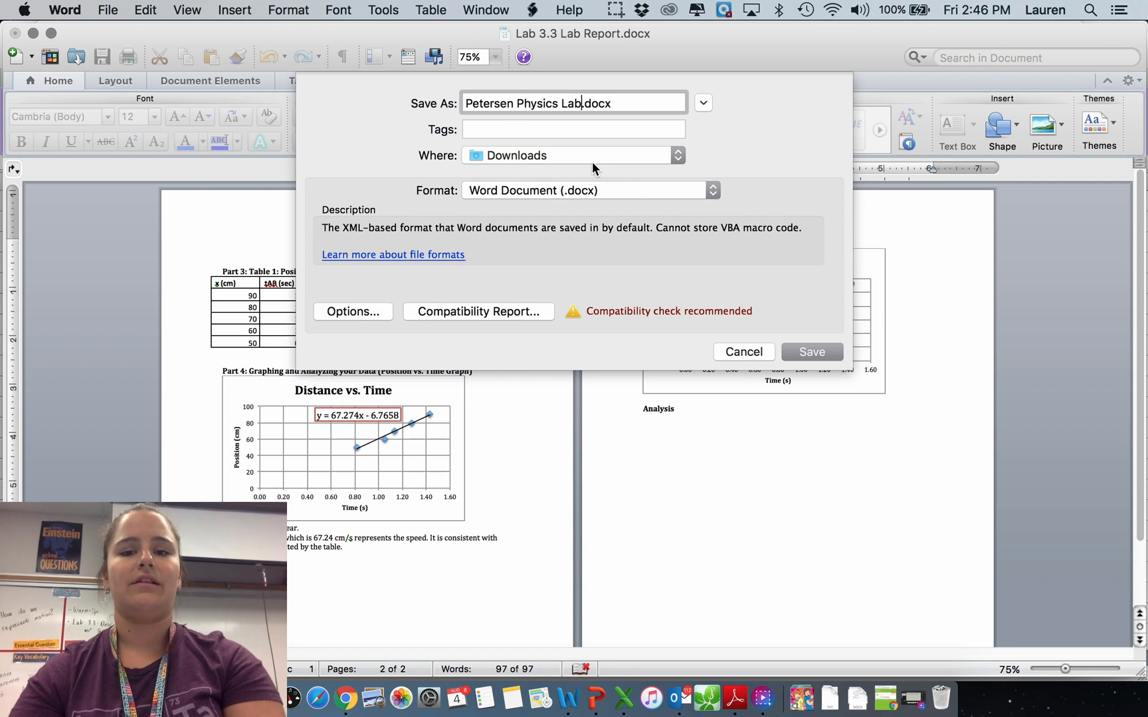
key(delete)
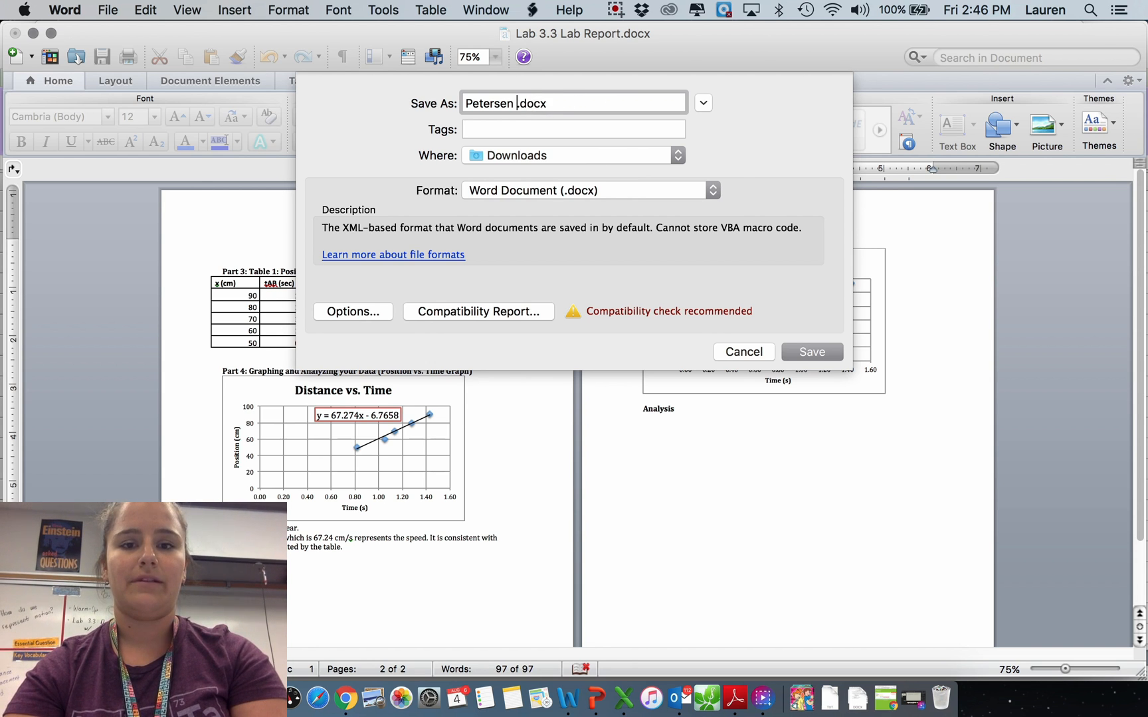
text(Analyzing)
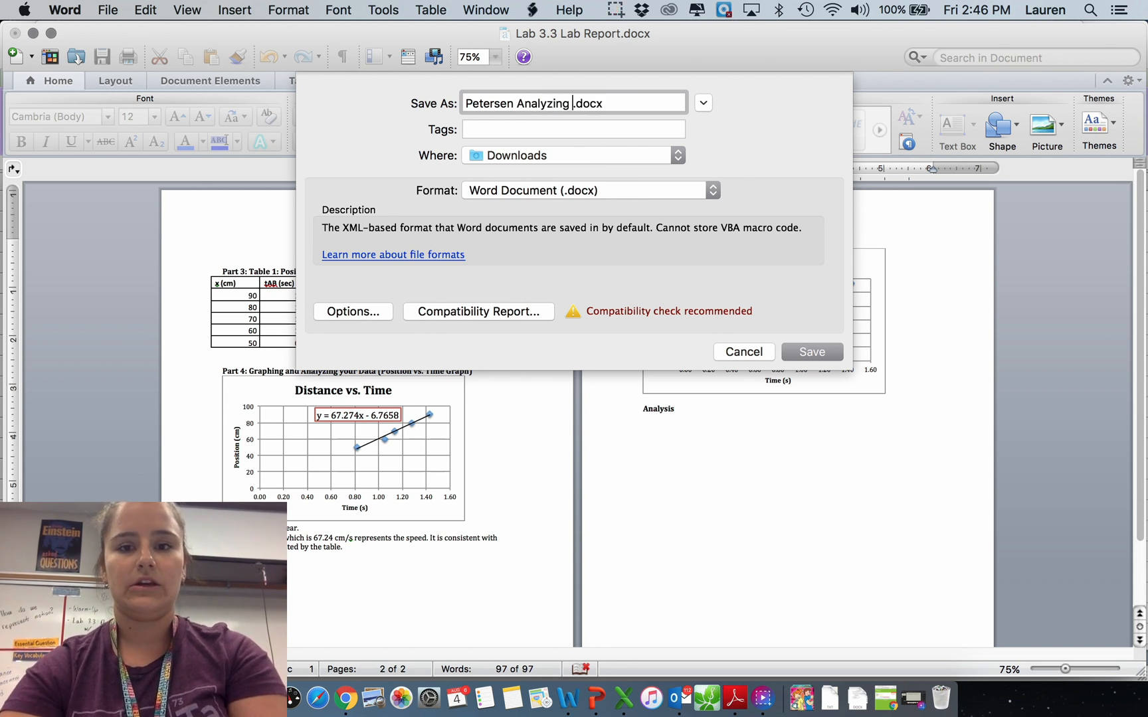
text(Motion with Graph)
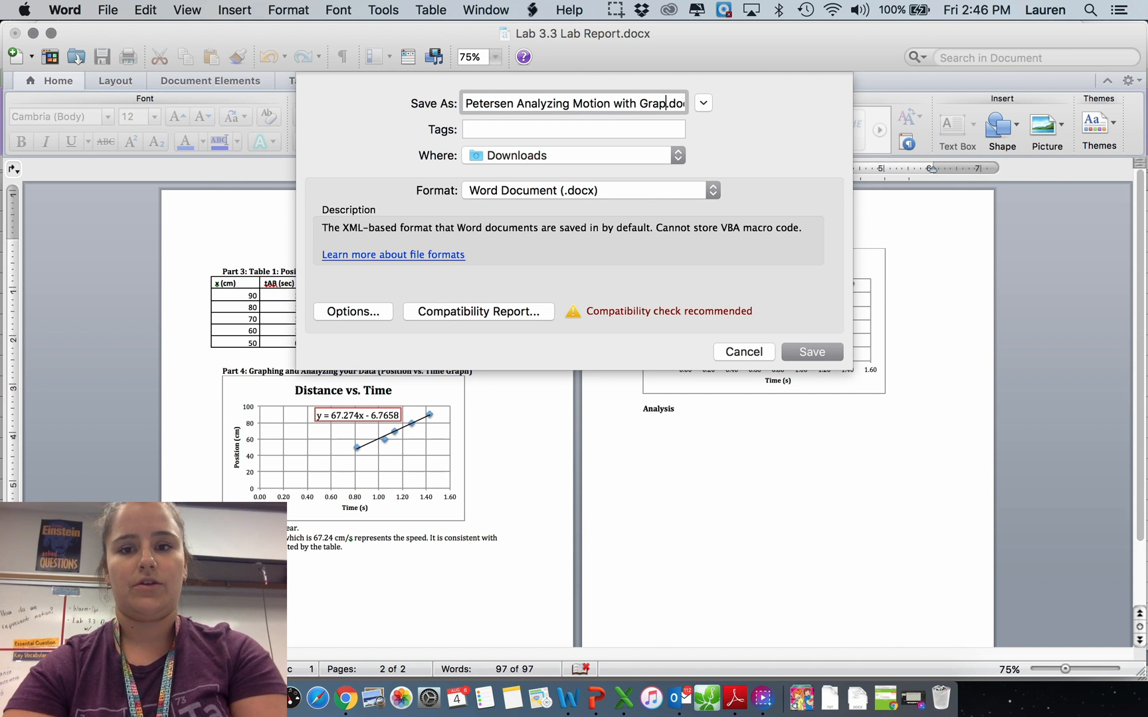
click(674, 155)
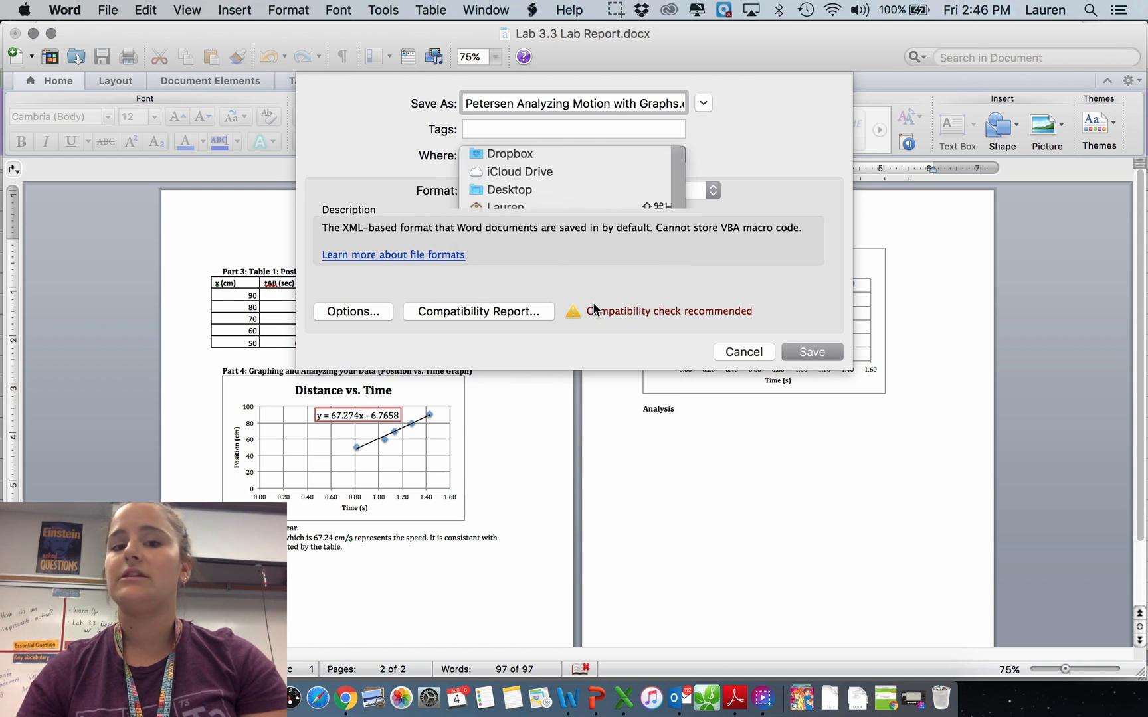
Save the report to the Desktop in PDF format and return to the Jupiter Ed assignment page
click(507, 190)
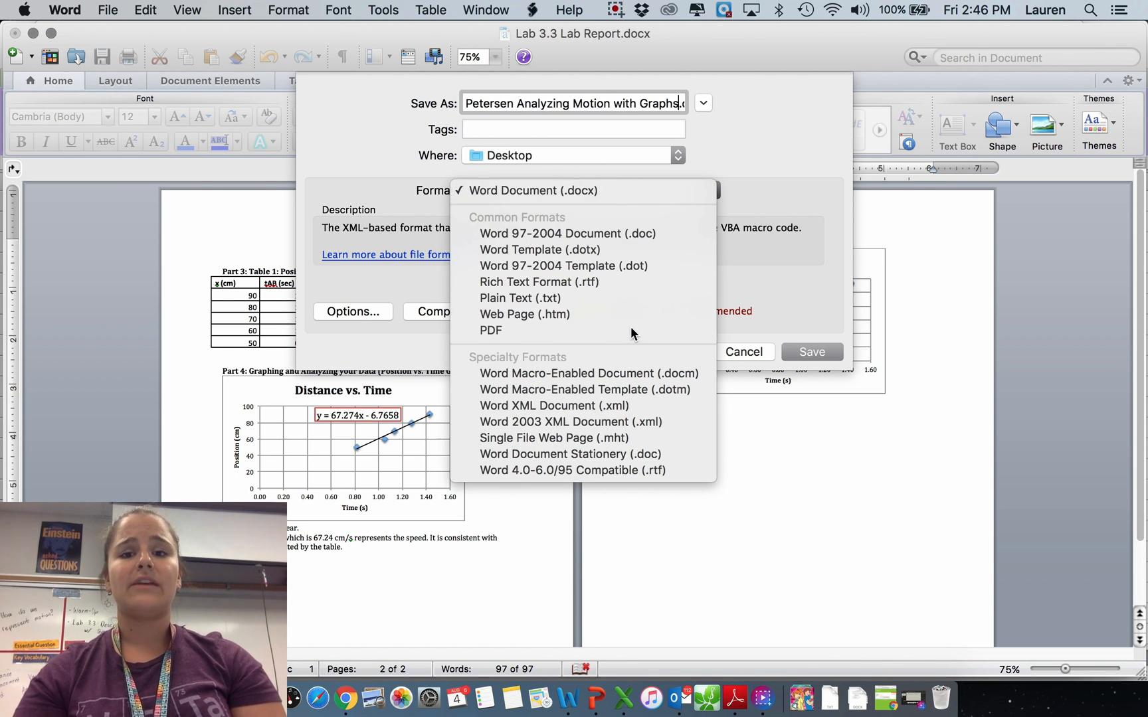
click(490, 331)
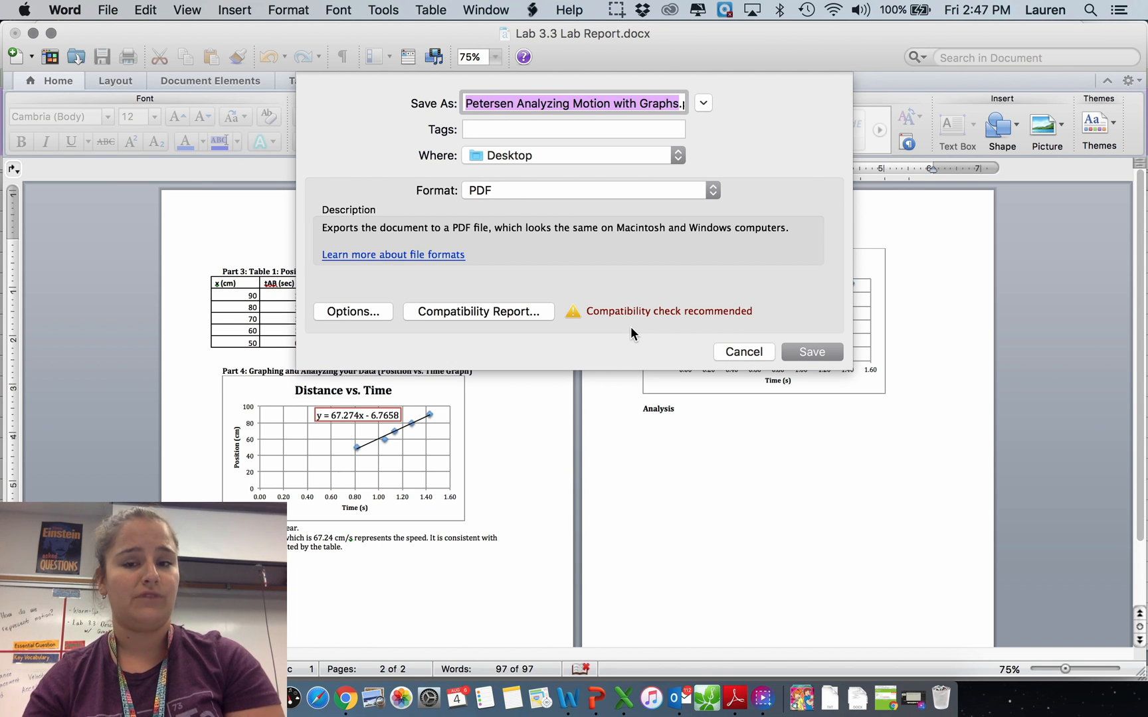
mouse_move(802, 236)
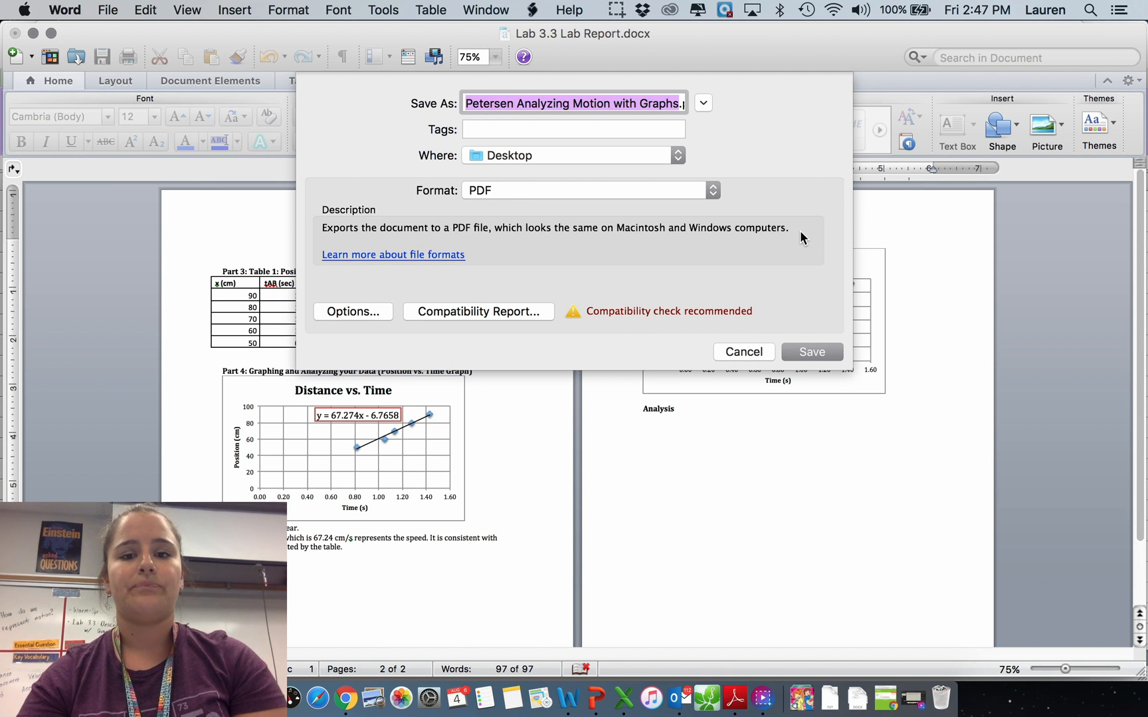
mouse_move(830, 351)
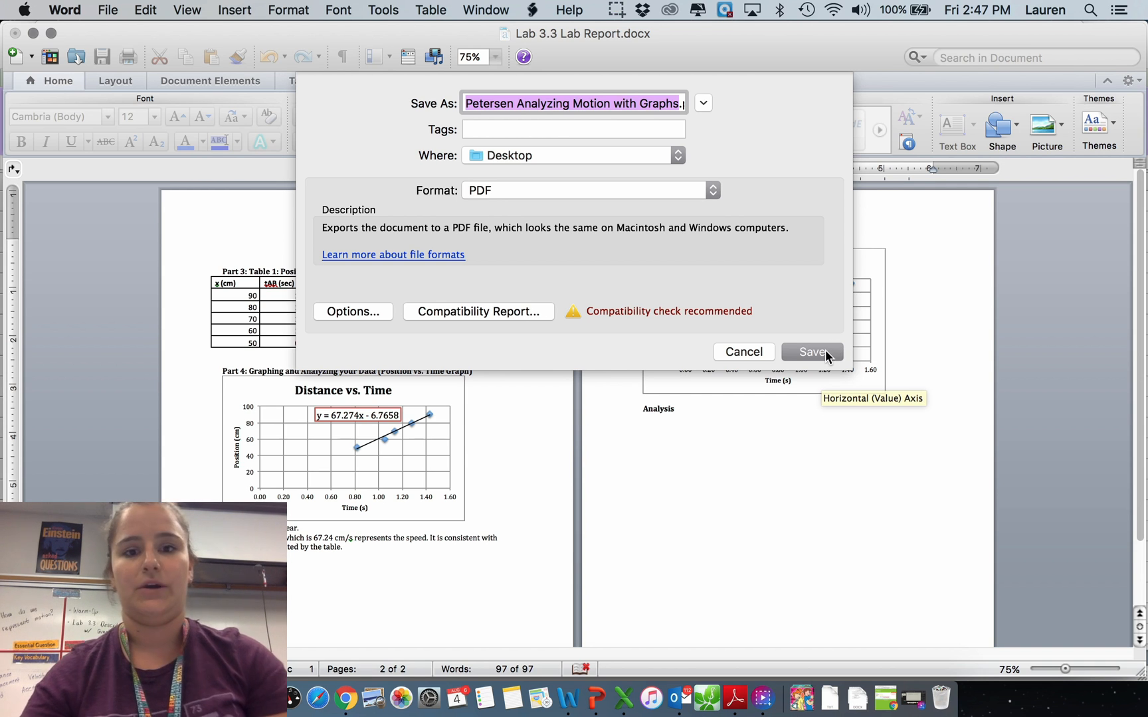
click(812, 352)
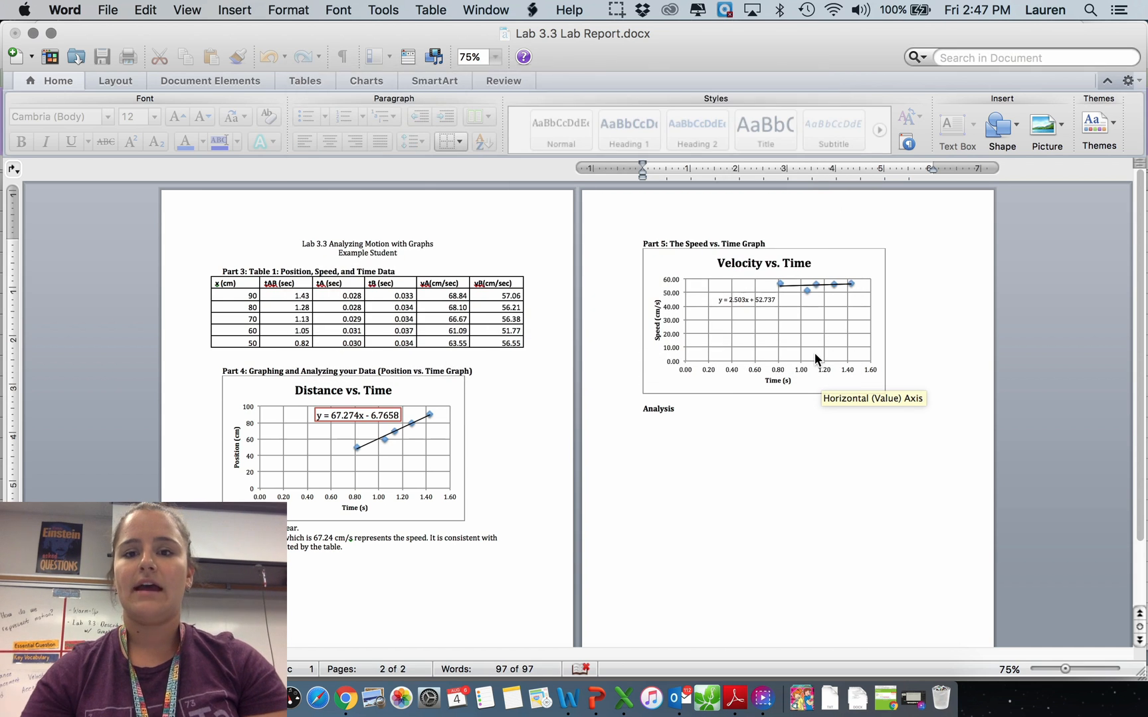
click(668, 407)
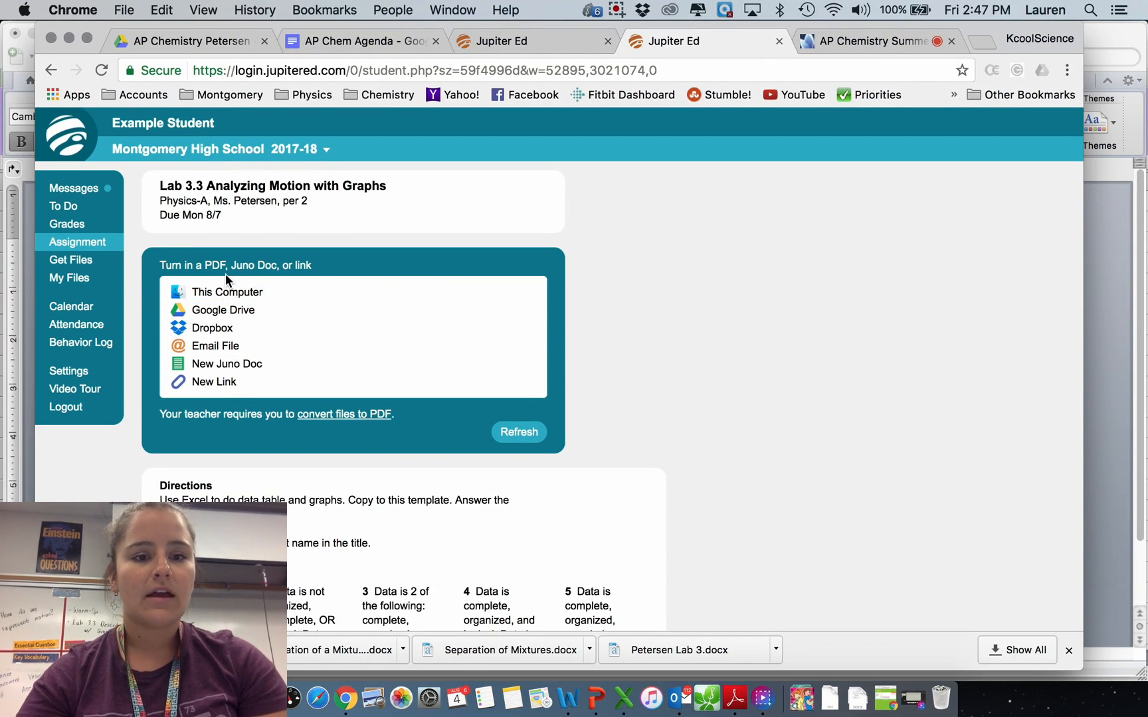
mouse_move(221, 309)
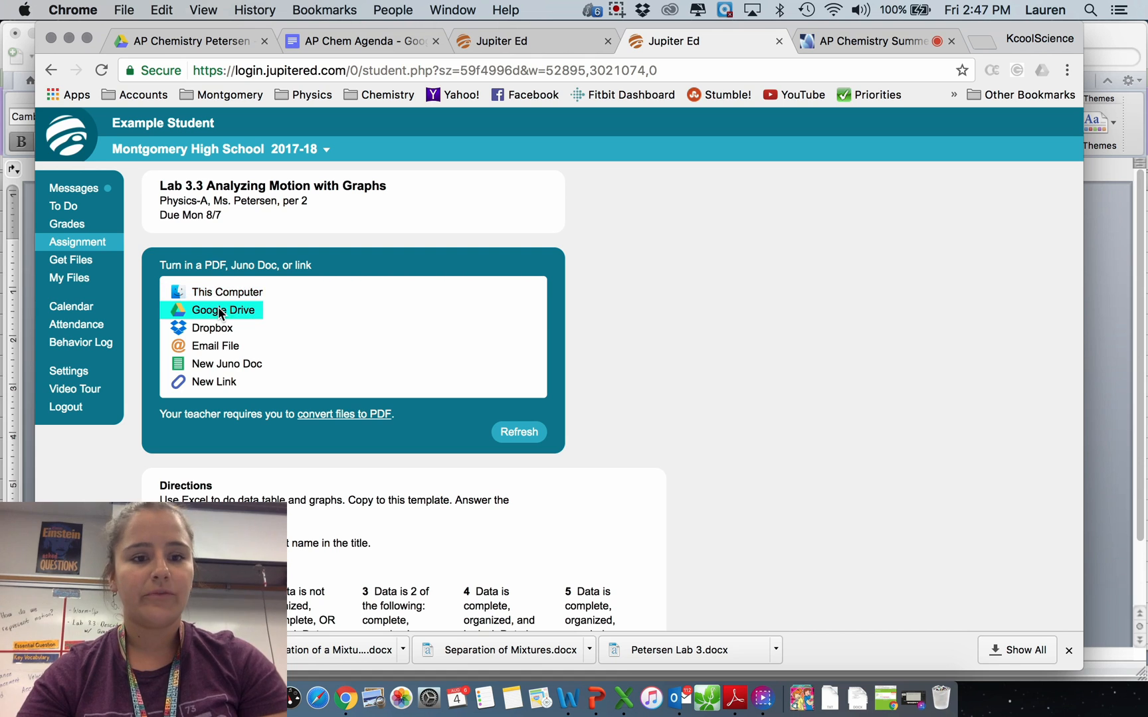
mouse_move(241, 312)
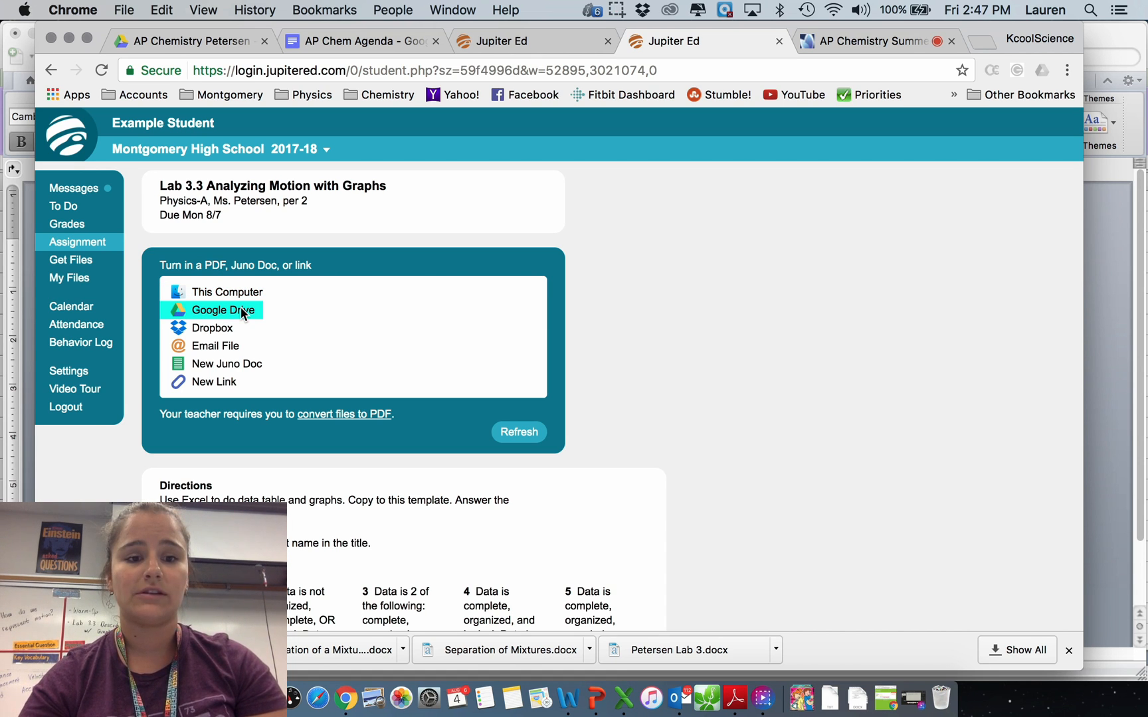
Upload the Petersen Analyzing Motion with Graphs PDF from the Desktop via This Computer
click(226, 291)
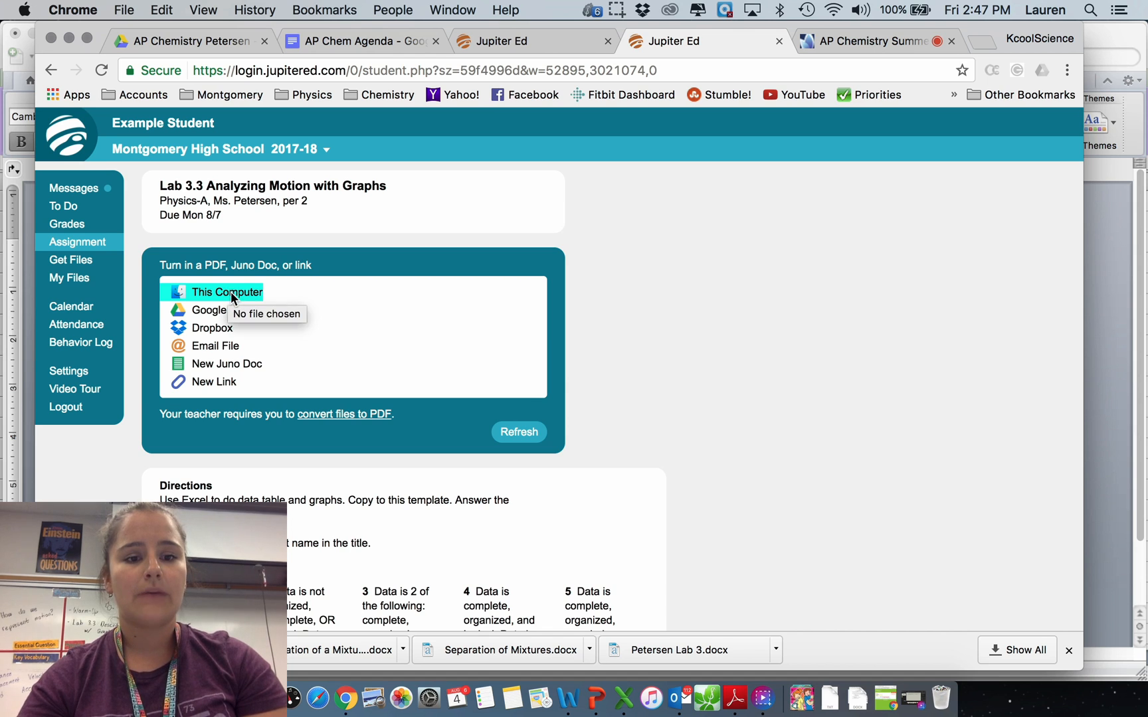
click(226, 291)
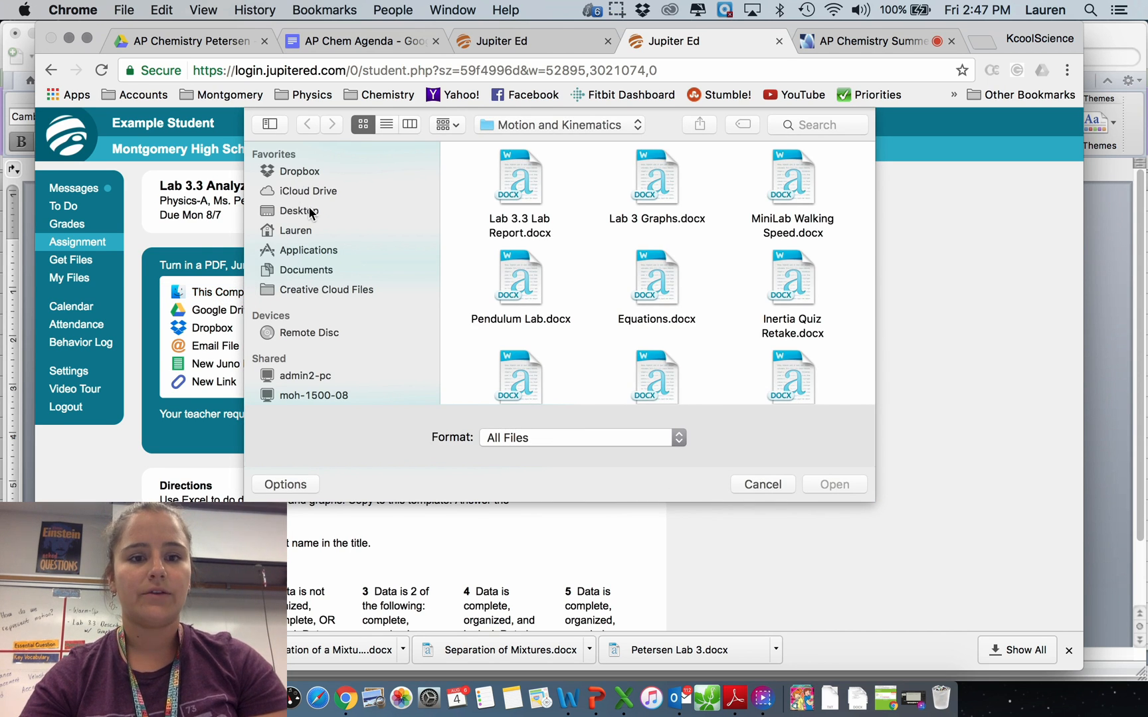
click(298, 211)
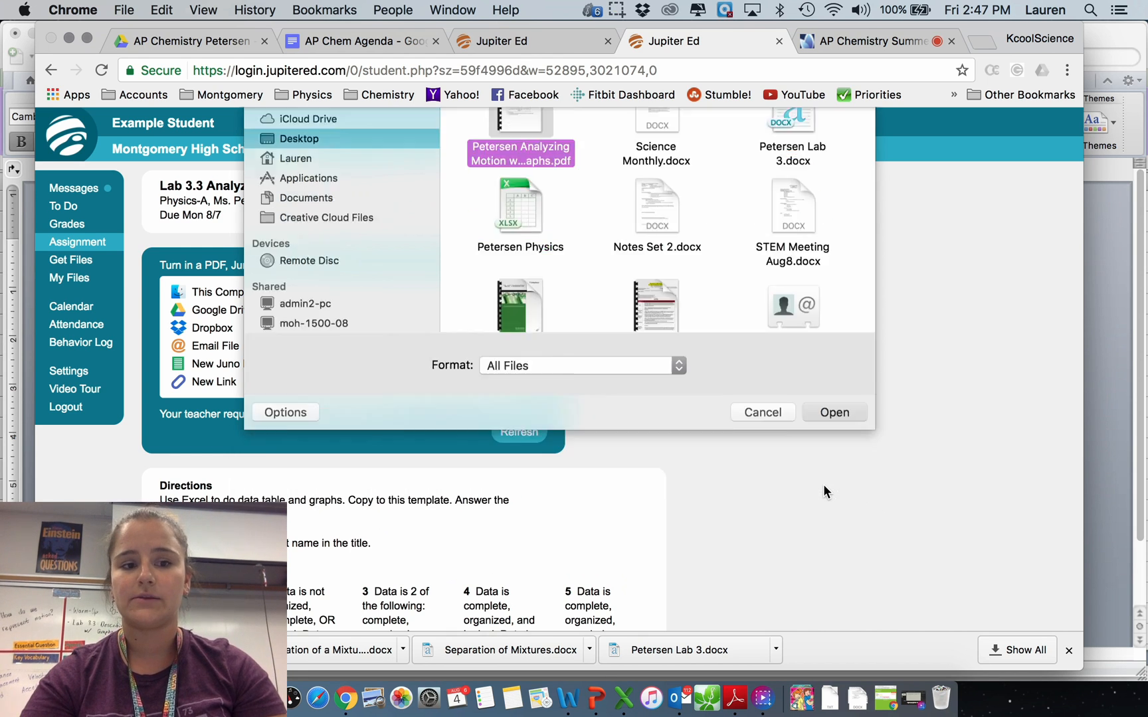
click(832, 411)
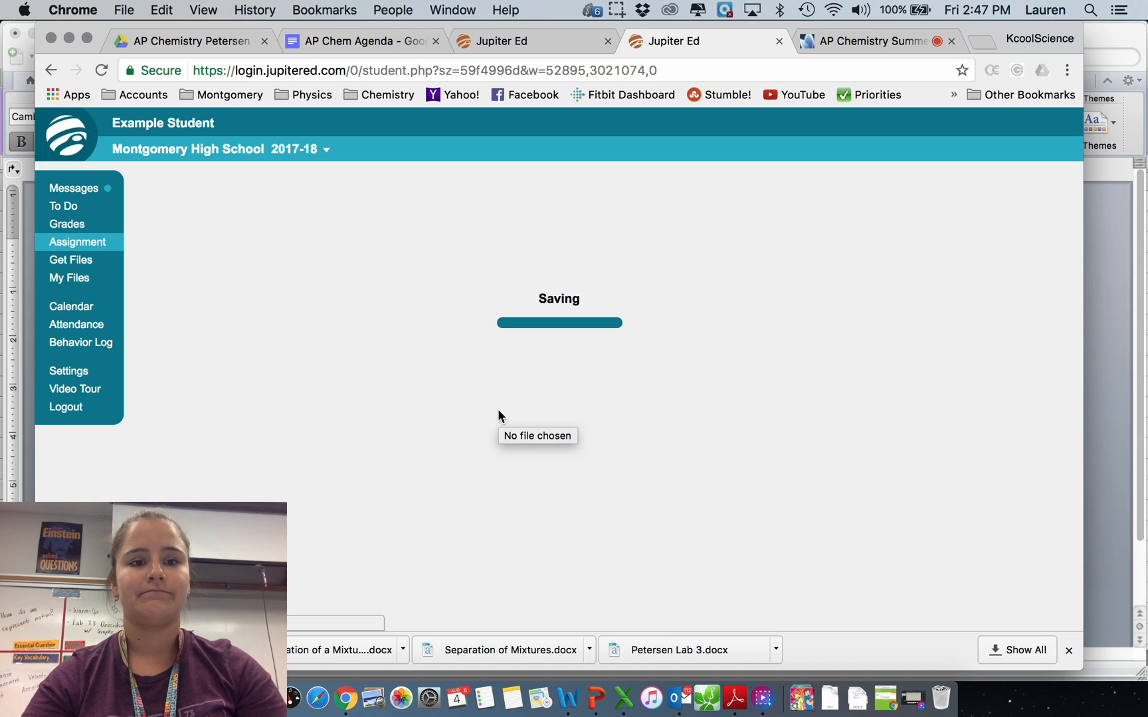